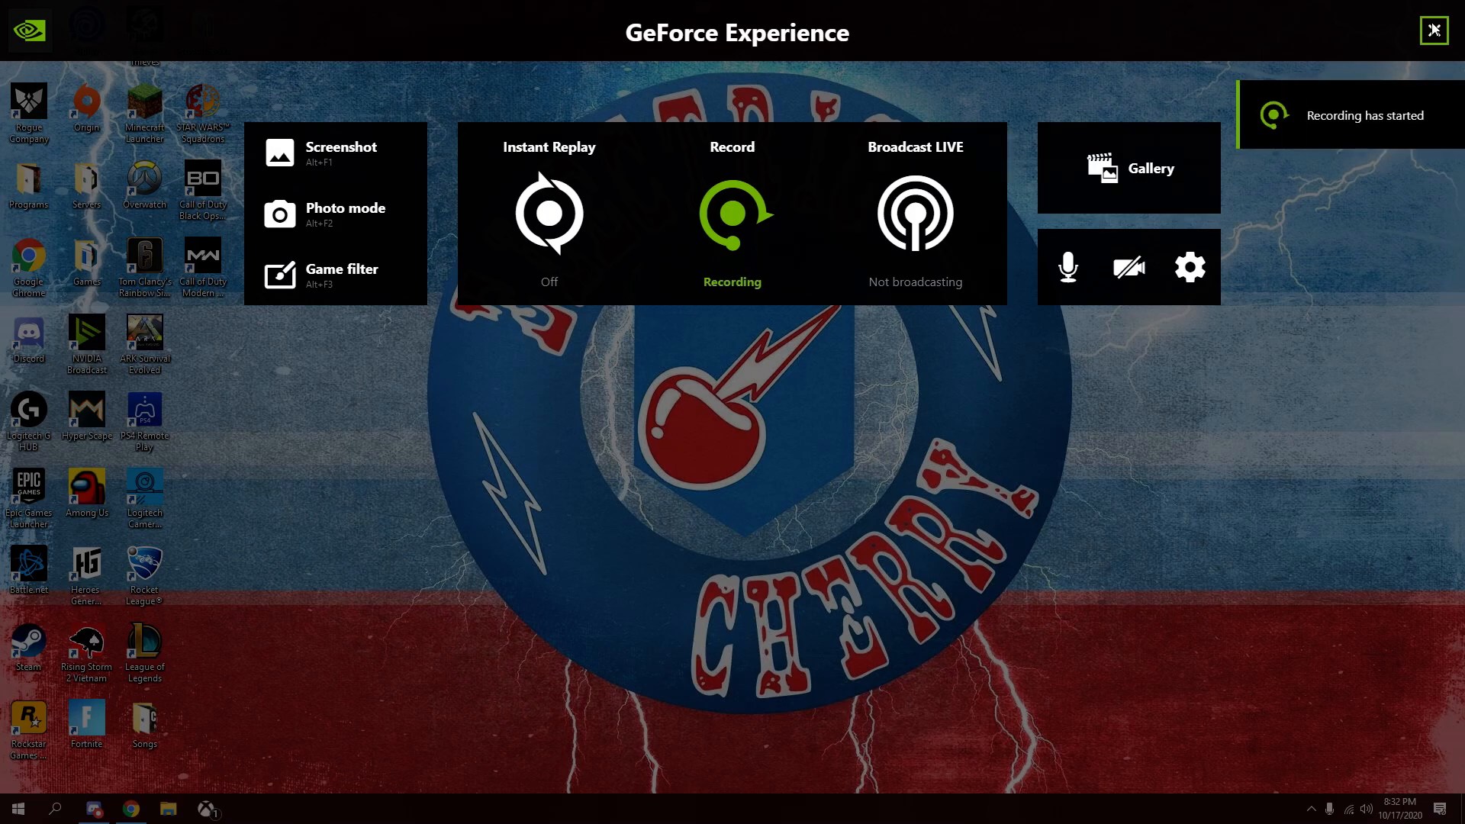
Maximize the browser and download the Pixelmon 1.12.2-8.1.2 mod jar to the desktop.
{"action": "left_click", "coordinate": [1434, 29]}
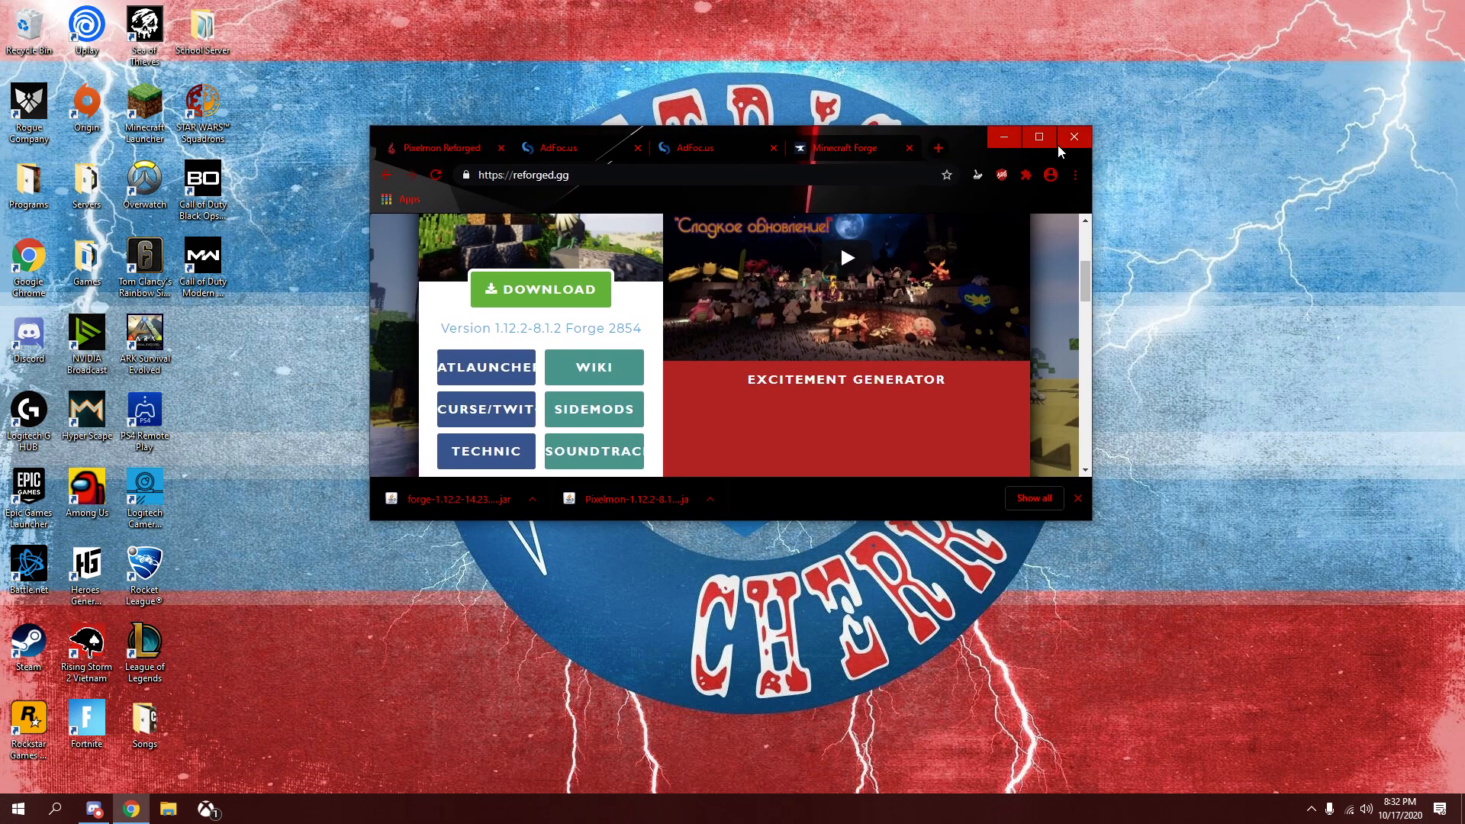
{"action": "mouse_move", "coordinate": [979, 174]}
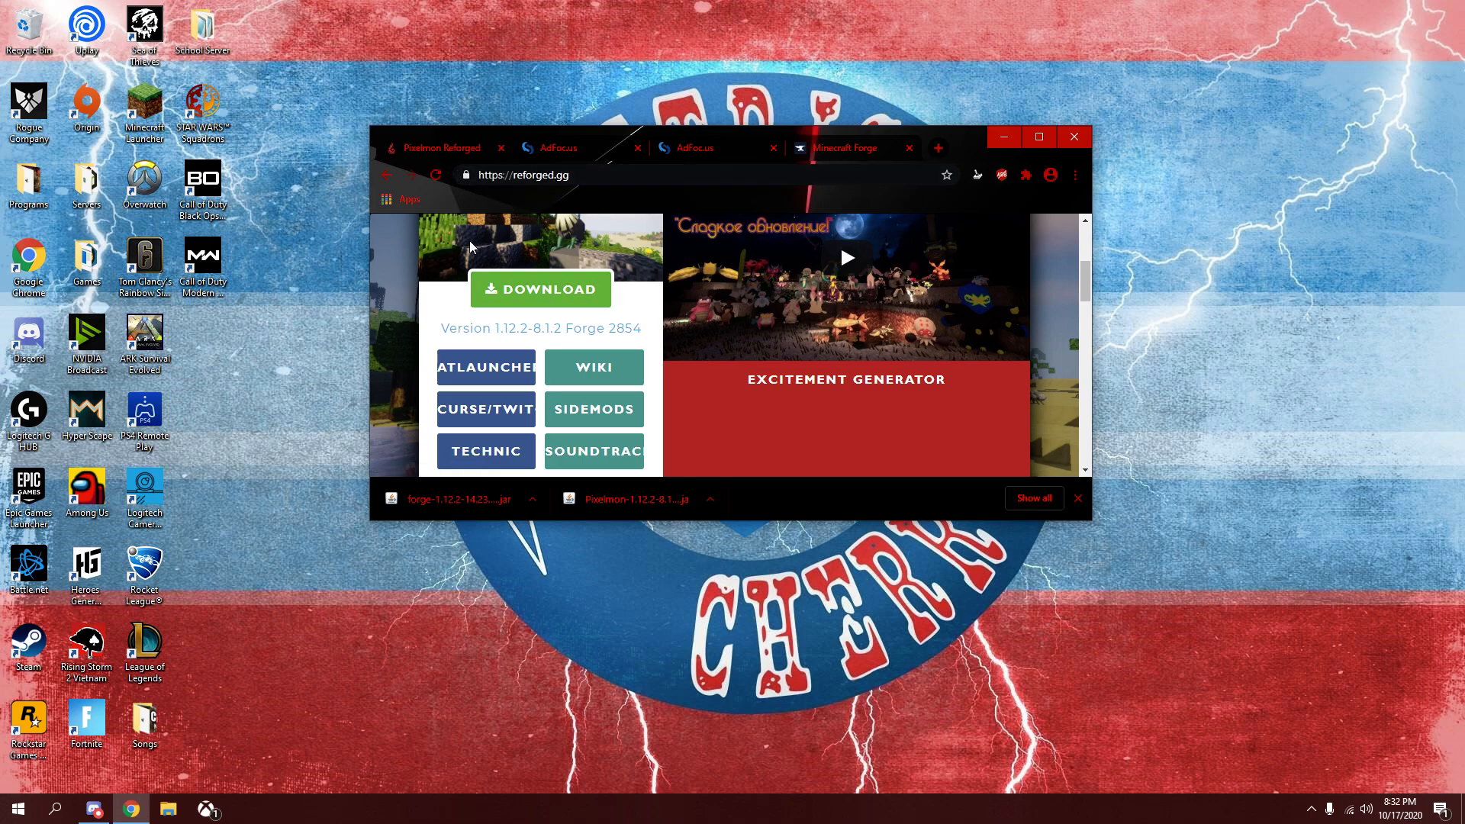
{"action": "mouse_move", "coordinate": [1003, 137]}
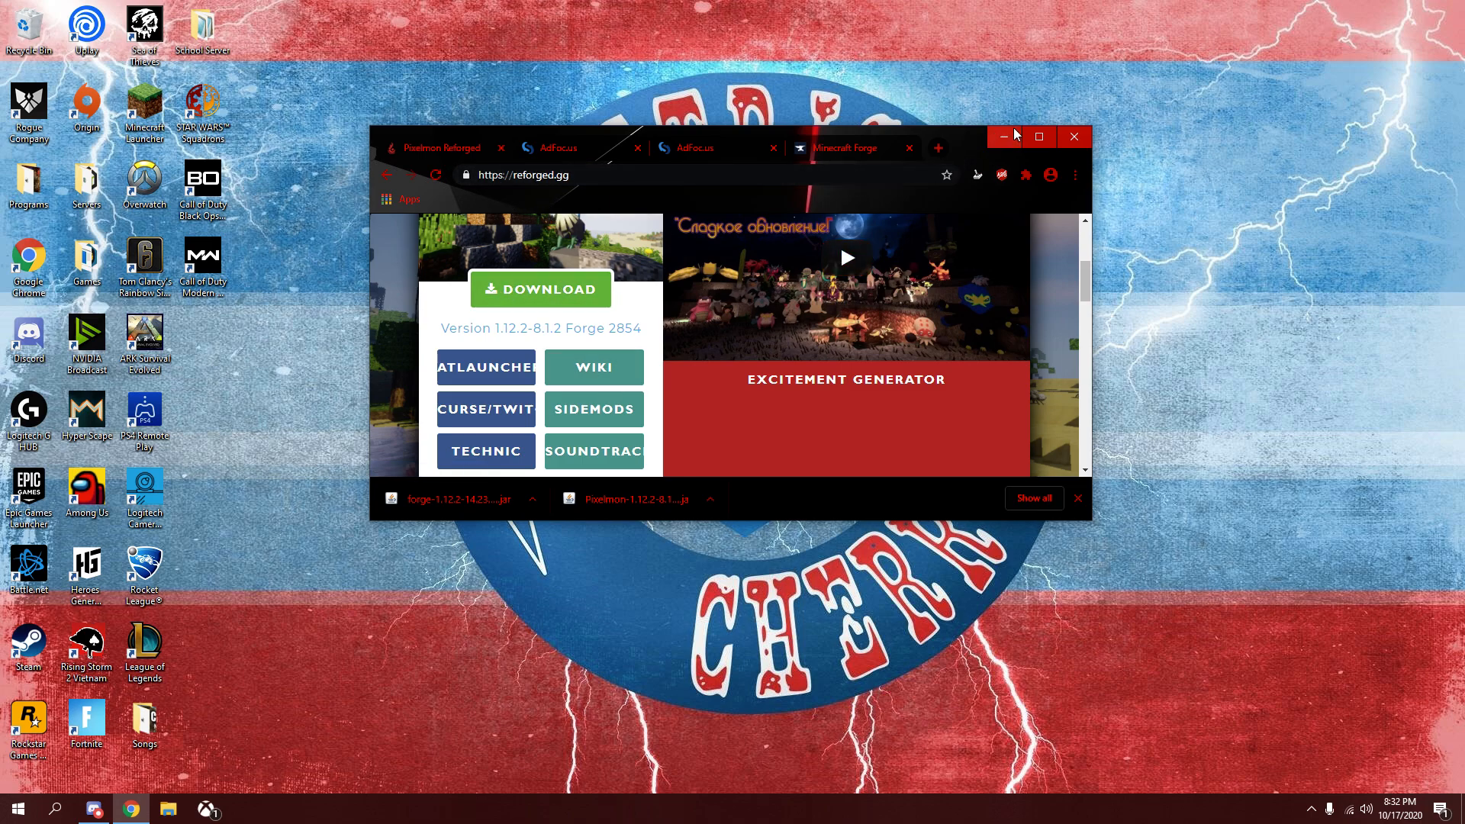
{"action": "left_click", "coordinate": [1037, 136]}
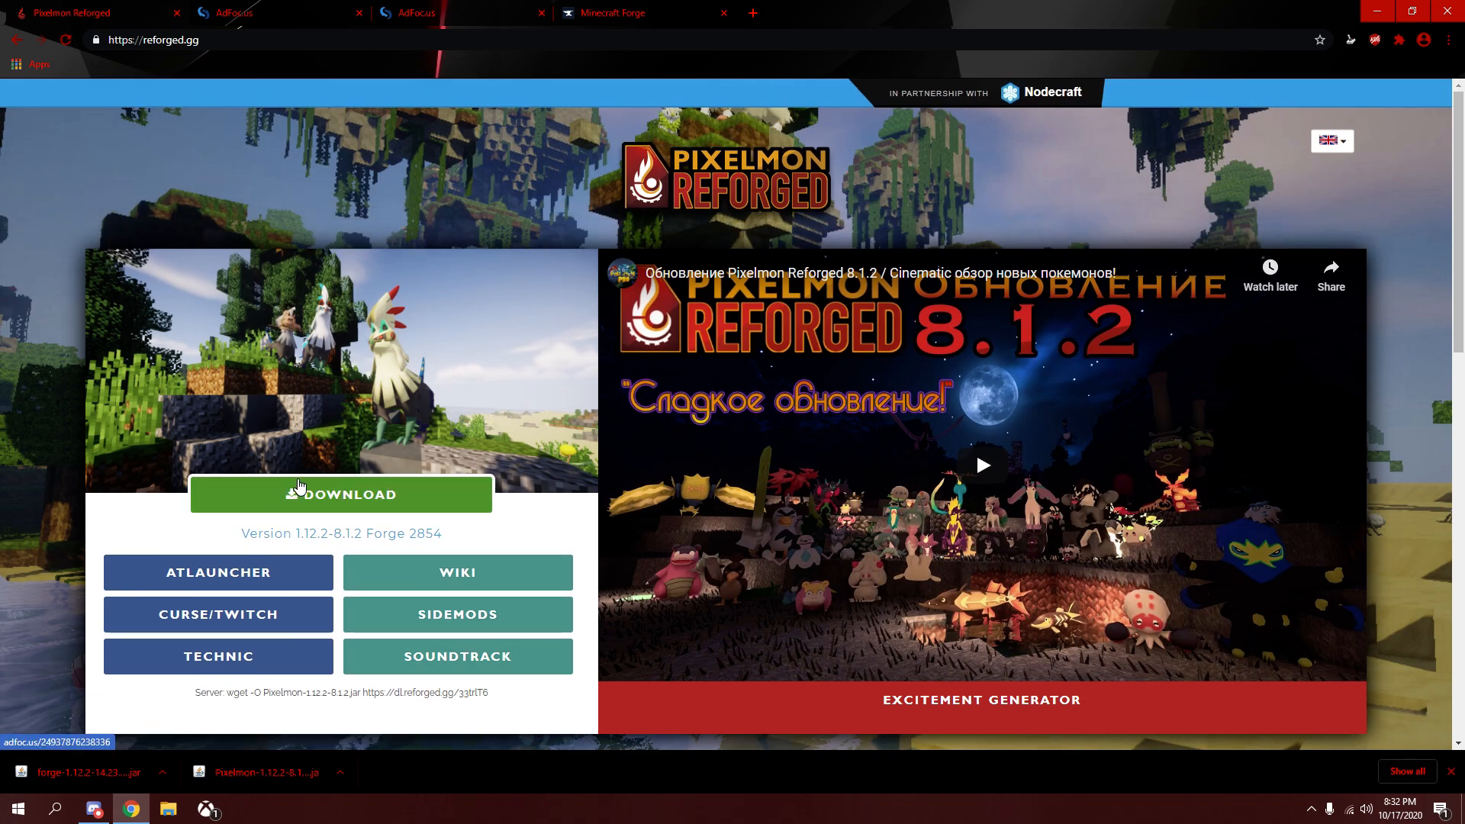
{"action": "mouse_move", "coordinate": [218, 656]}
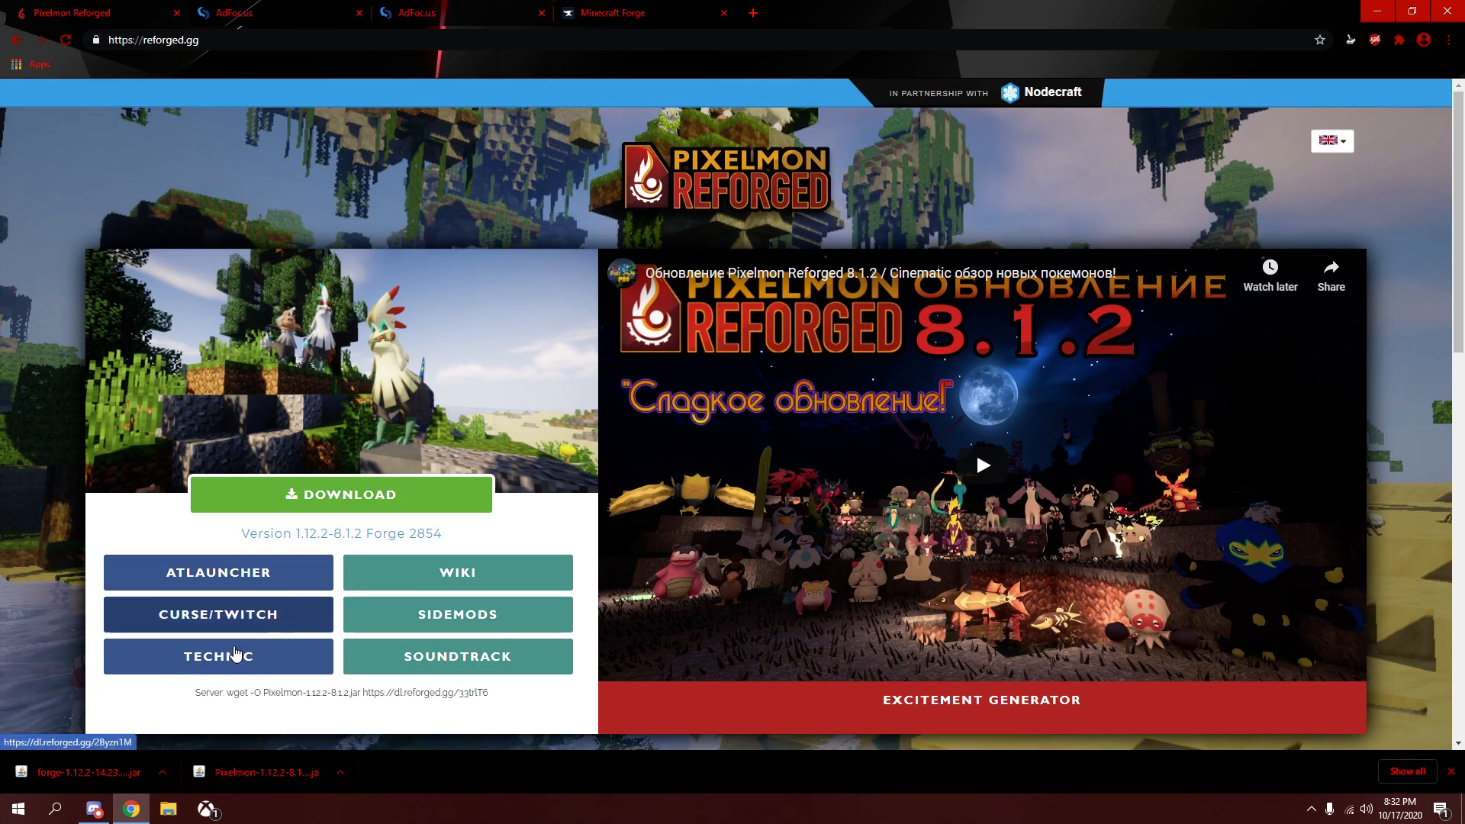
{"action": "left_click", "coordinate": [1440, 12]}
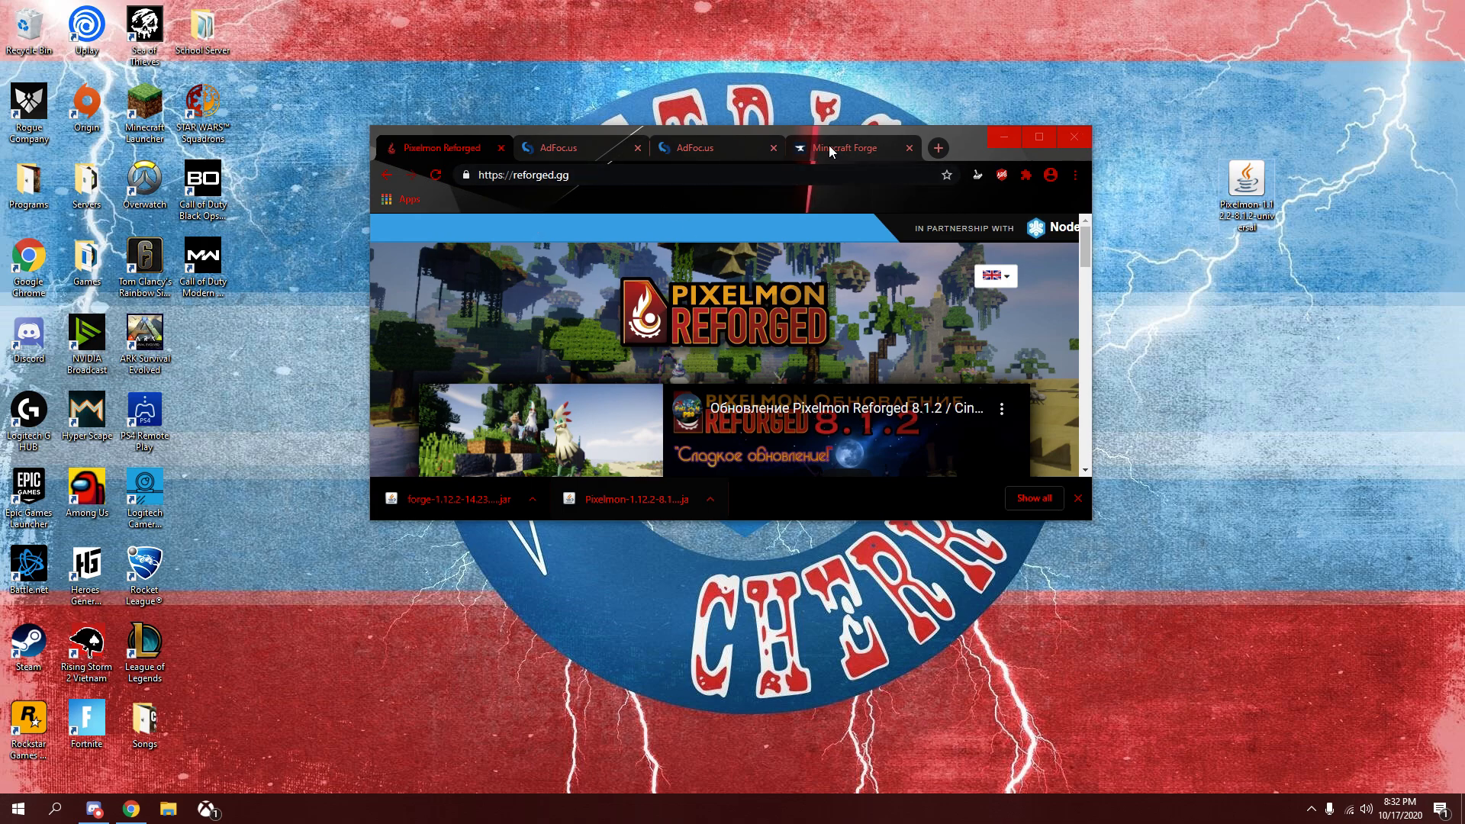
On the Minecraft Forge site, open the 1.12.2 downloads and get the latest installer.
{"action": "left_click", "coordinate": [846, 147]}
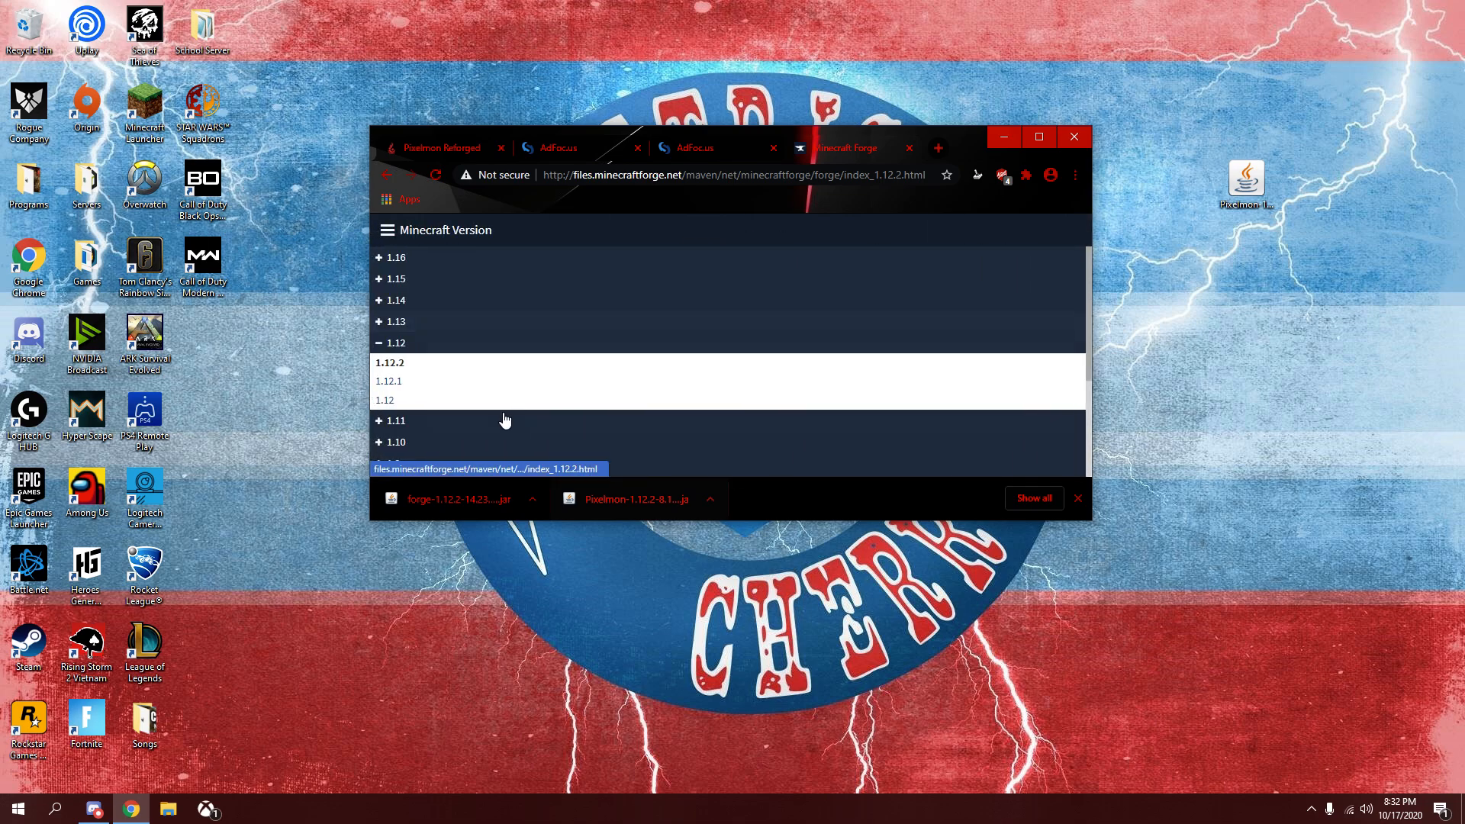
{"action": "mouse_move", "coordinate": [415, 384]}
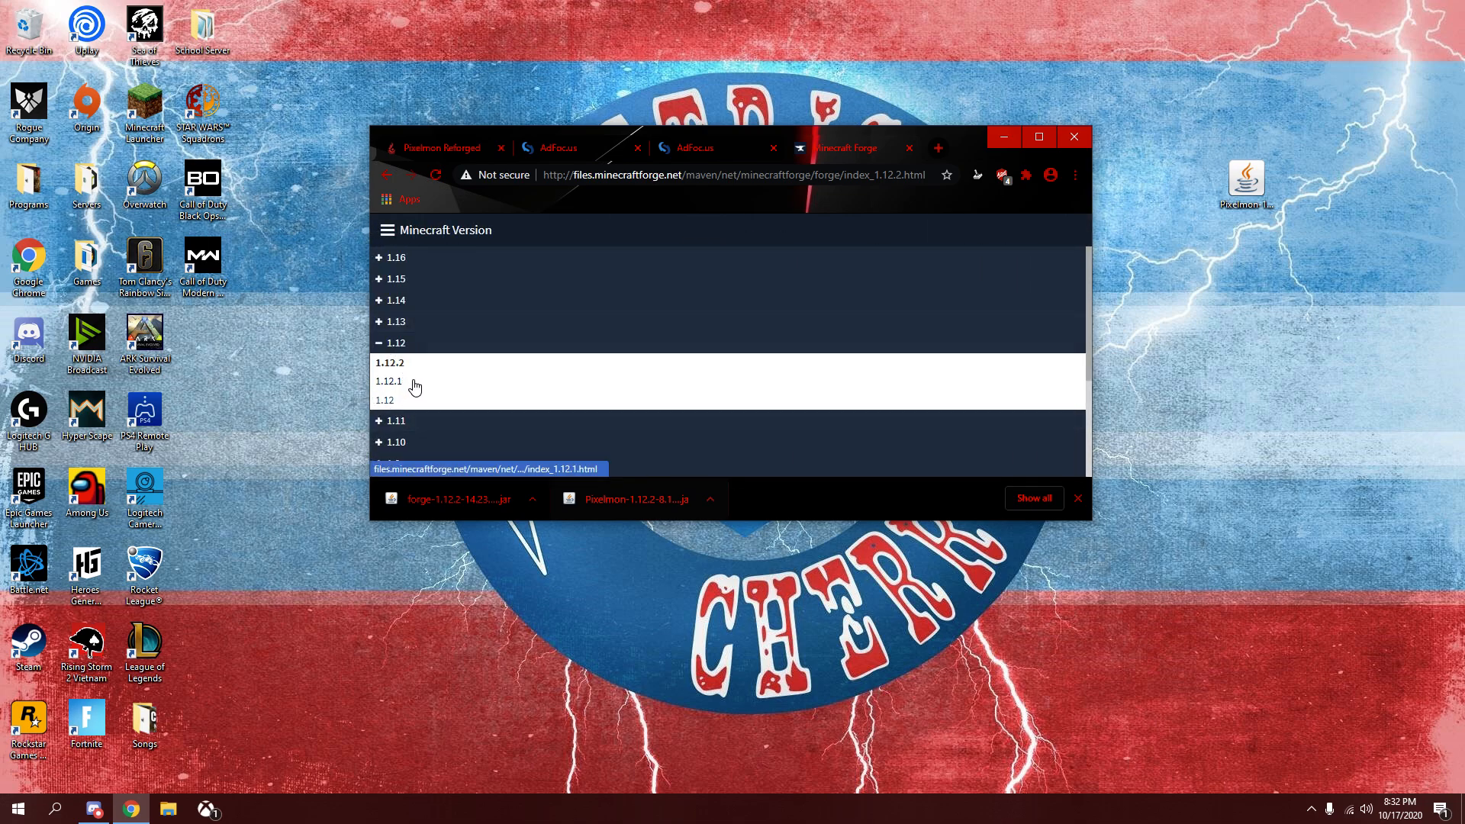
{"action": "left_click", "coordinate": [389, 362]}
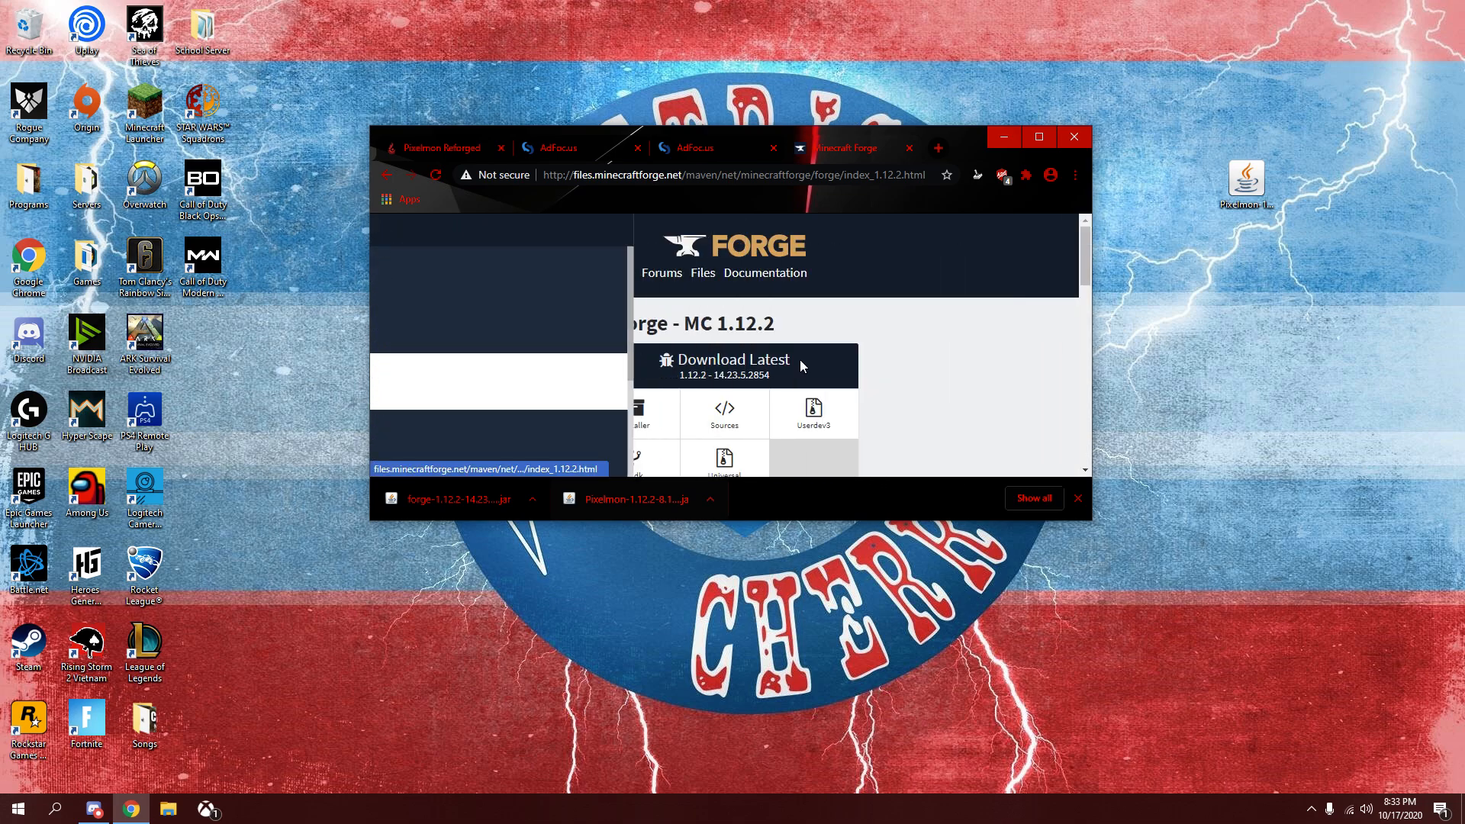
{"action": "scroll", "scroll_direction": "up", "scroll_amount": 3}
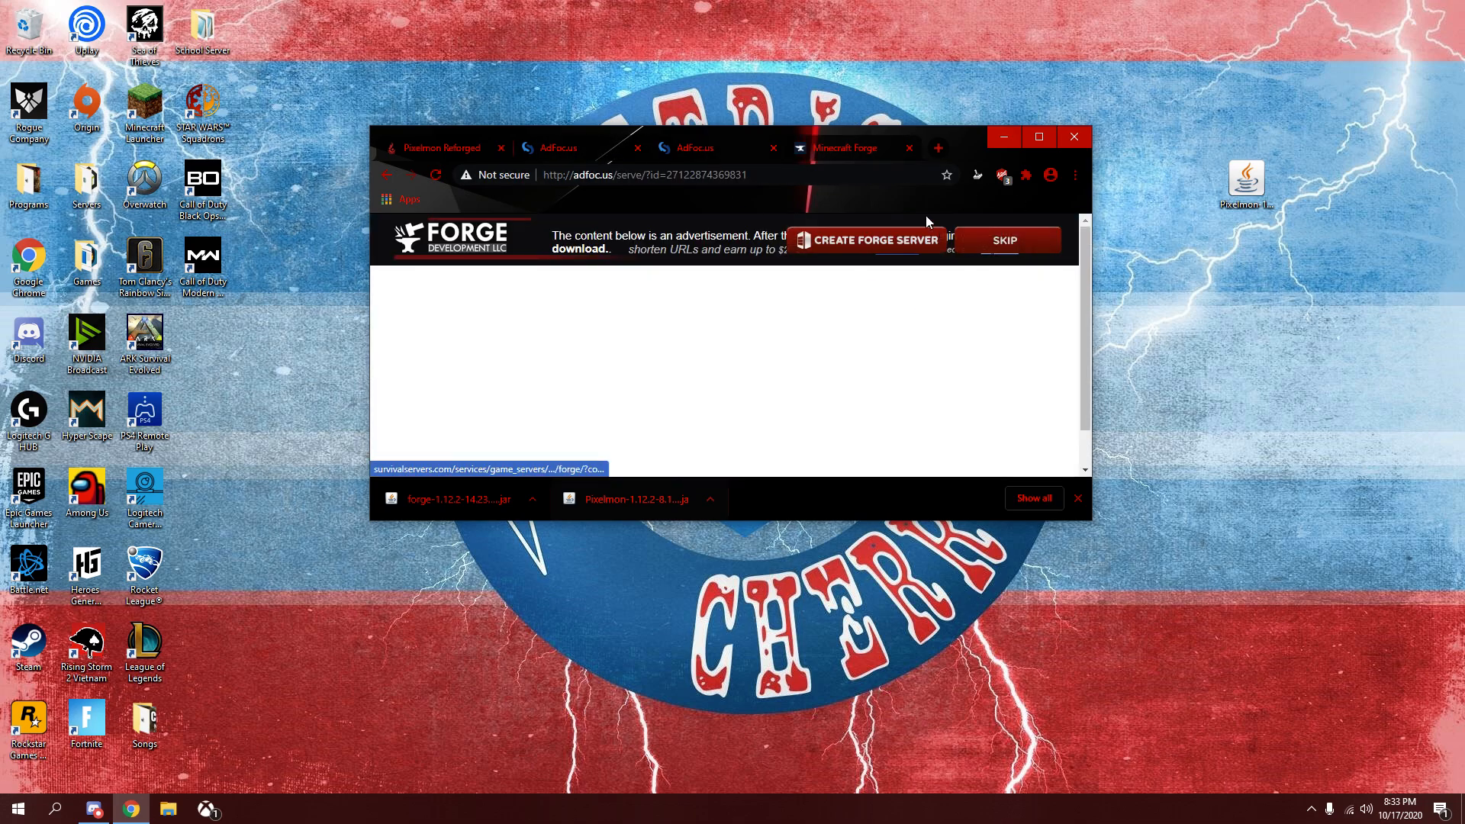
{"action": "mouse_move", "coordinate": [274, 562]}
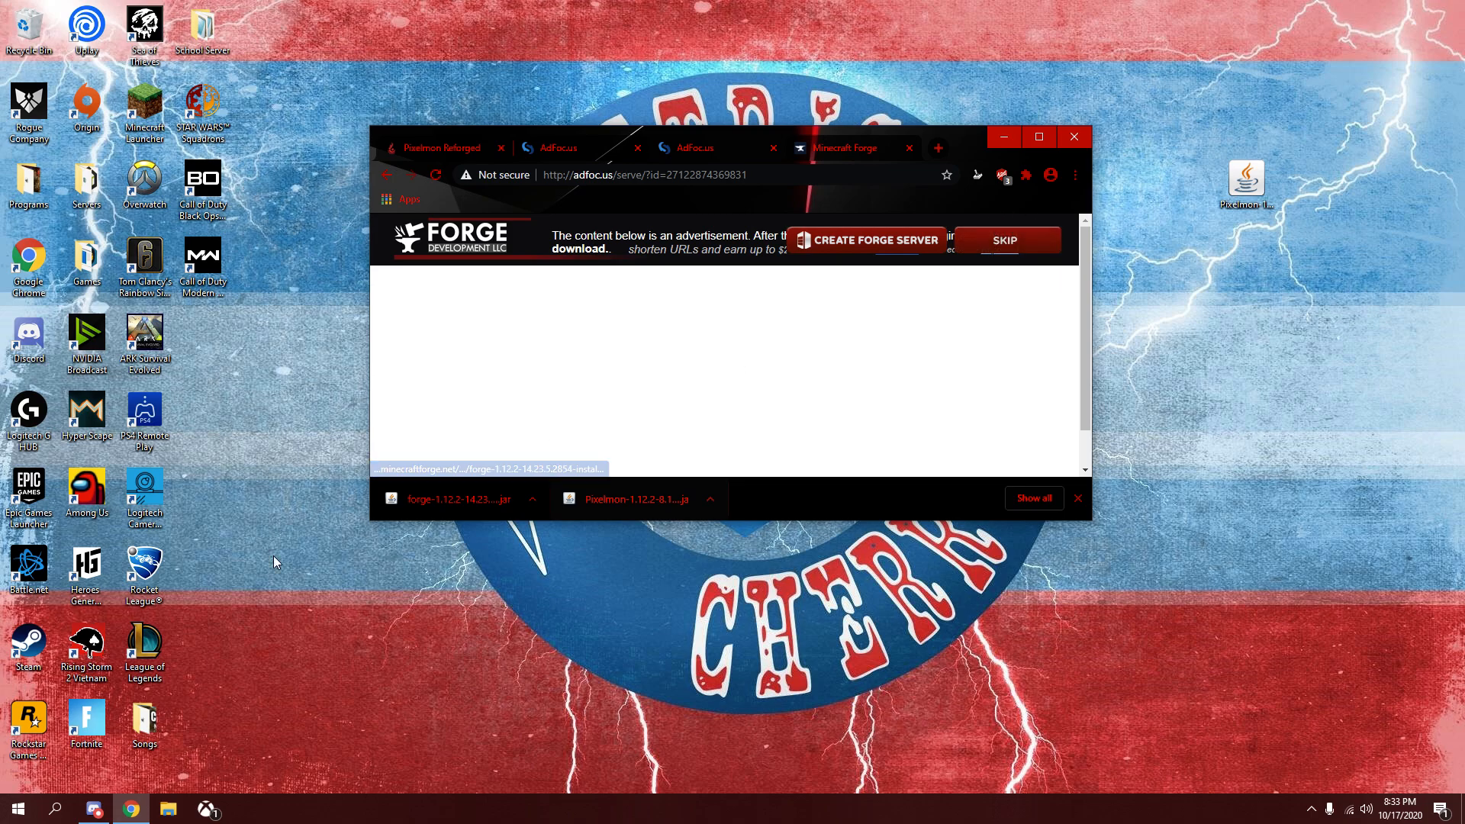
{"action": "mouse_move", "coordinate": [709, 219]}
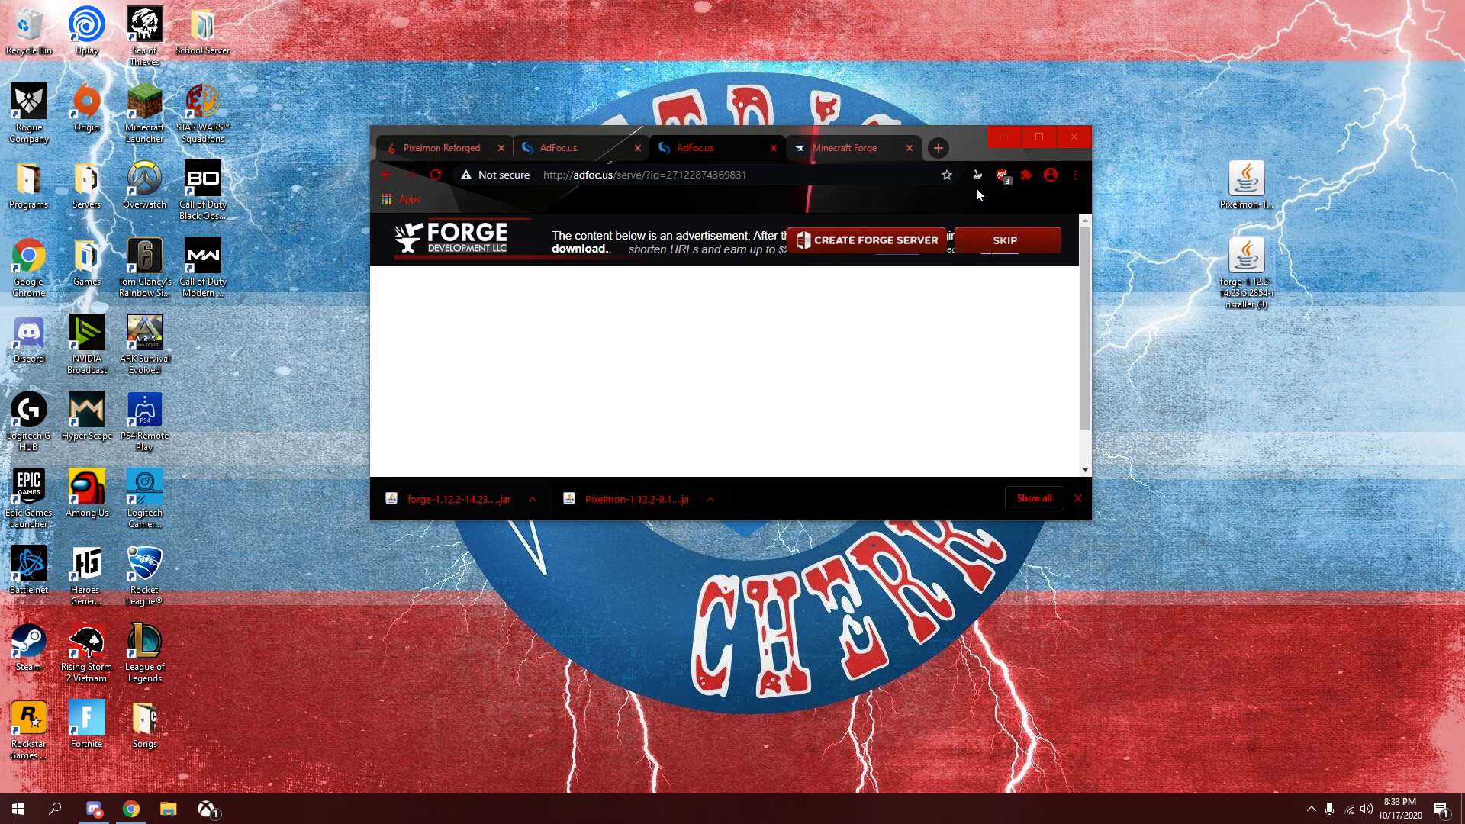
Minimize the browser and create a desktop folder named 'Pixelmon Server'.
{"action": "left_click", "coordinate": [1072, 136]}
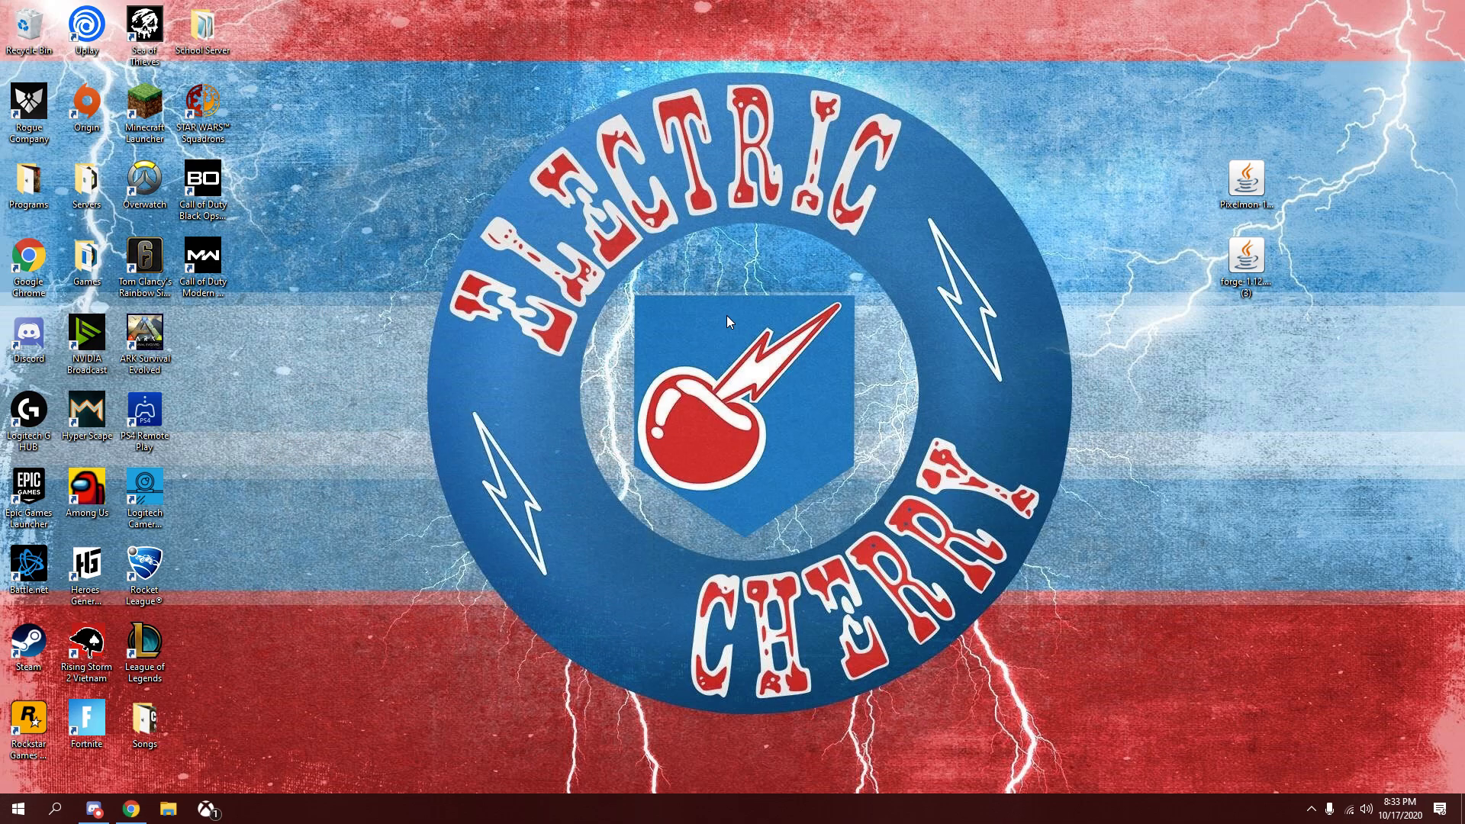
{"action": "right_click", "coordinate": [728, 322]}
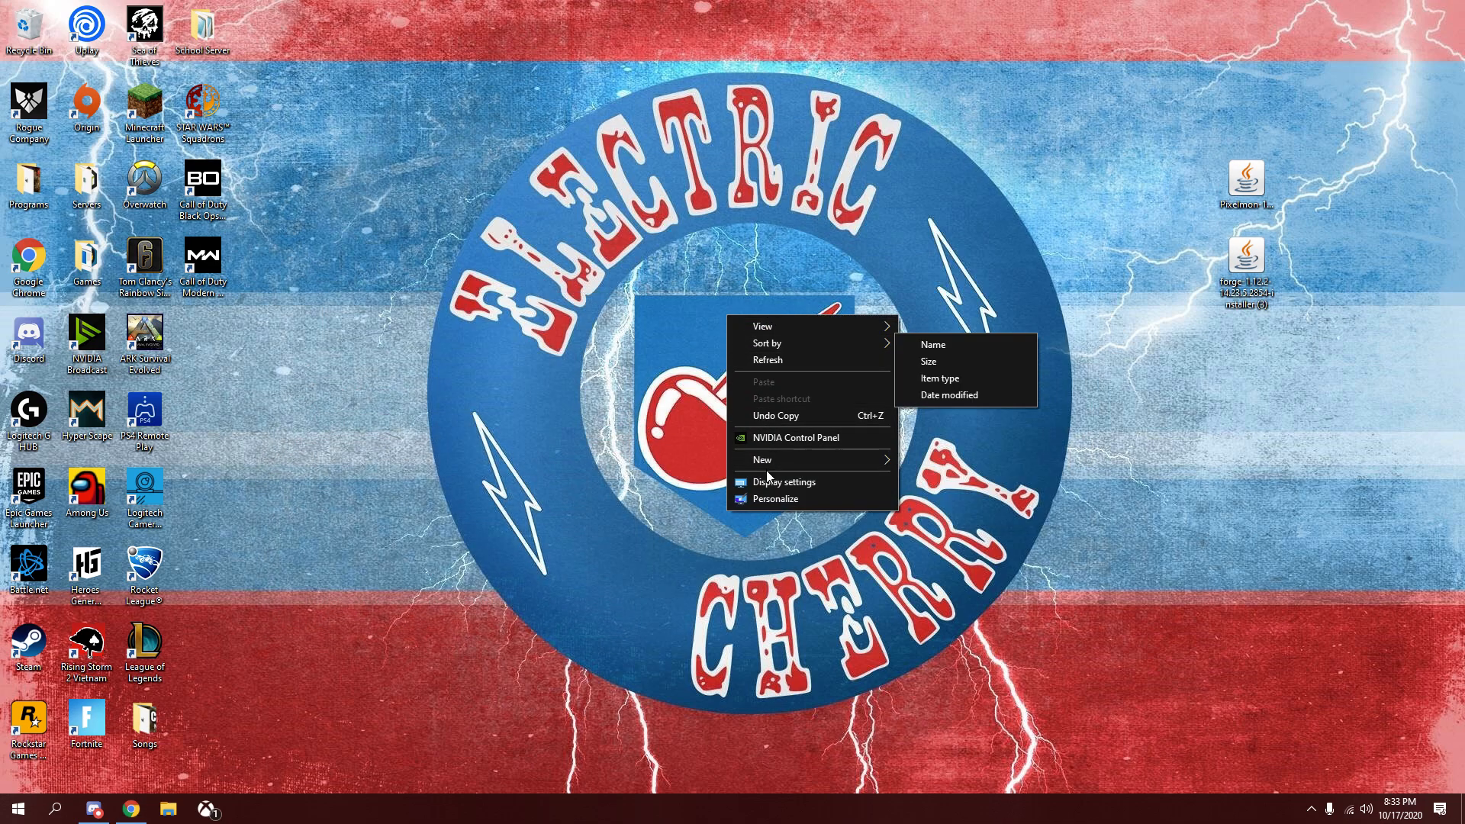
{"action": "left_click", "coordinate": [762, 459]}
{"action": "type", "text": "Pixelmon Server"}
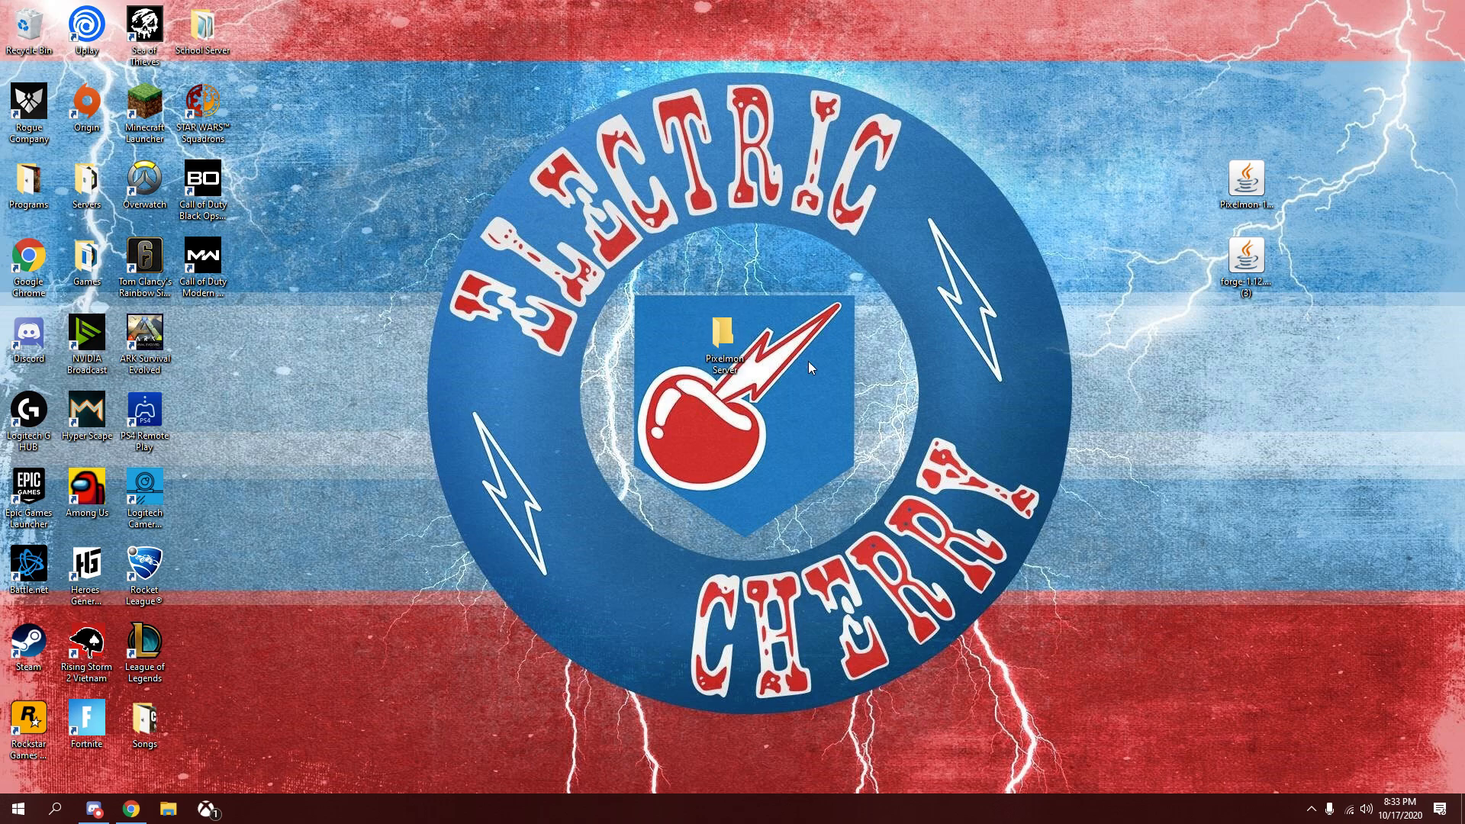
{"action": "mouse_move", "coordinate": [974, 322]}
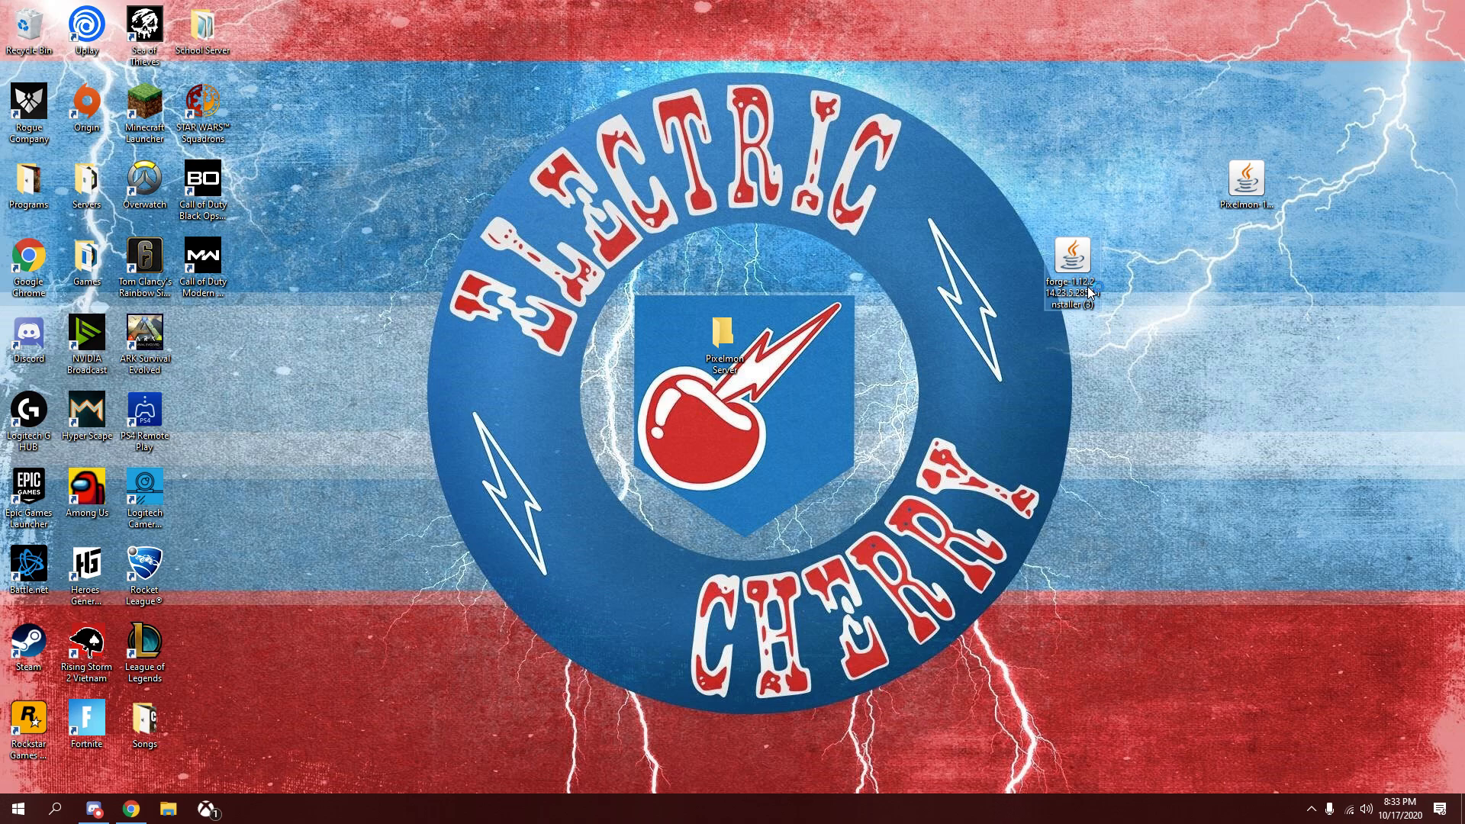
Launch the Forge installer, choose Install server, and target Desktop > Pixelmon Server.
{"action": "double_click", "coordinate": [1070, 262]}
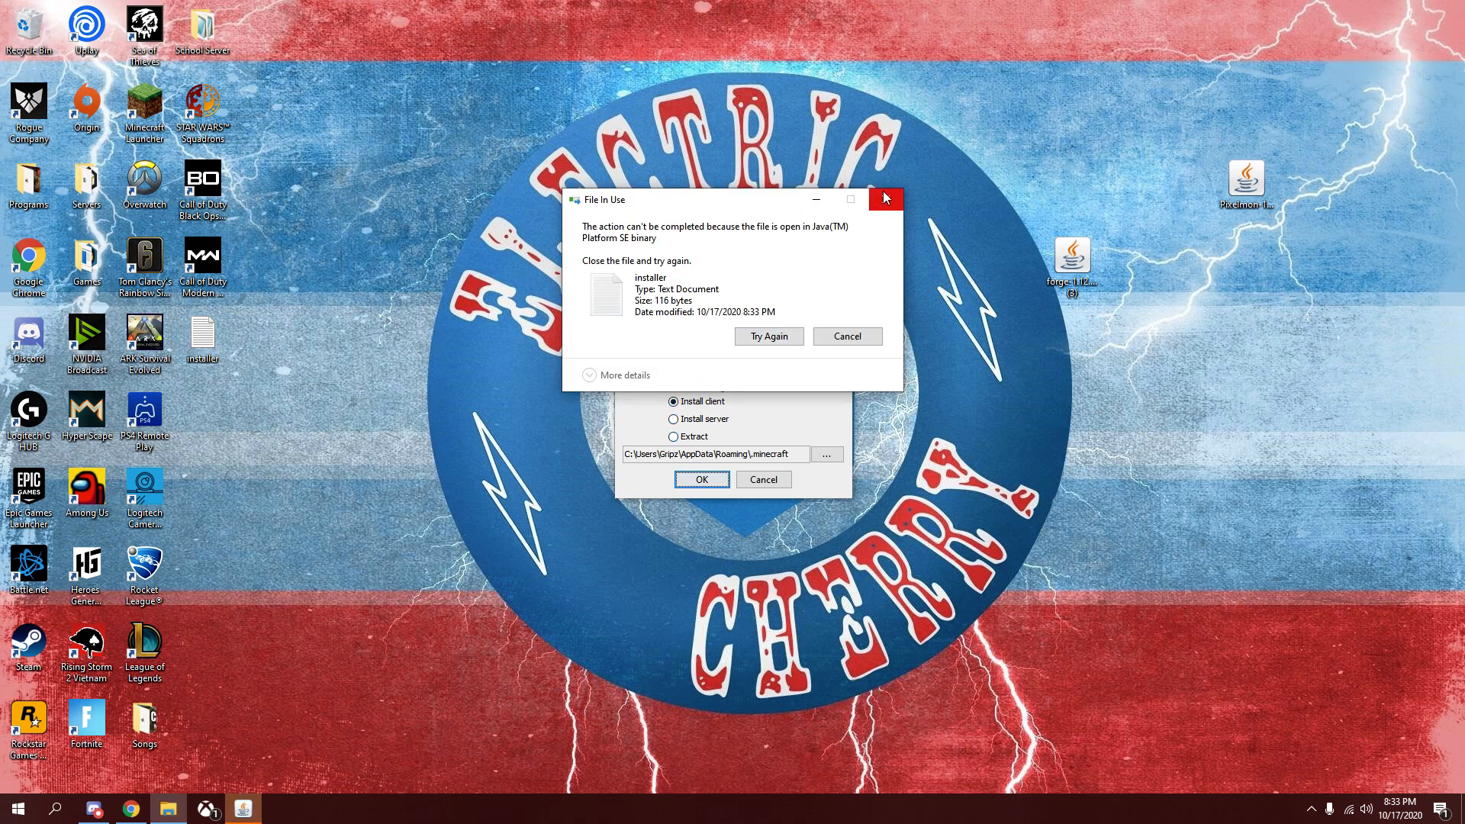
{"action": "left_click", "coordinate": [886, 198]}
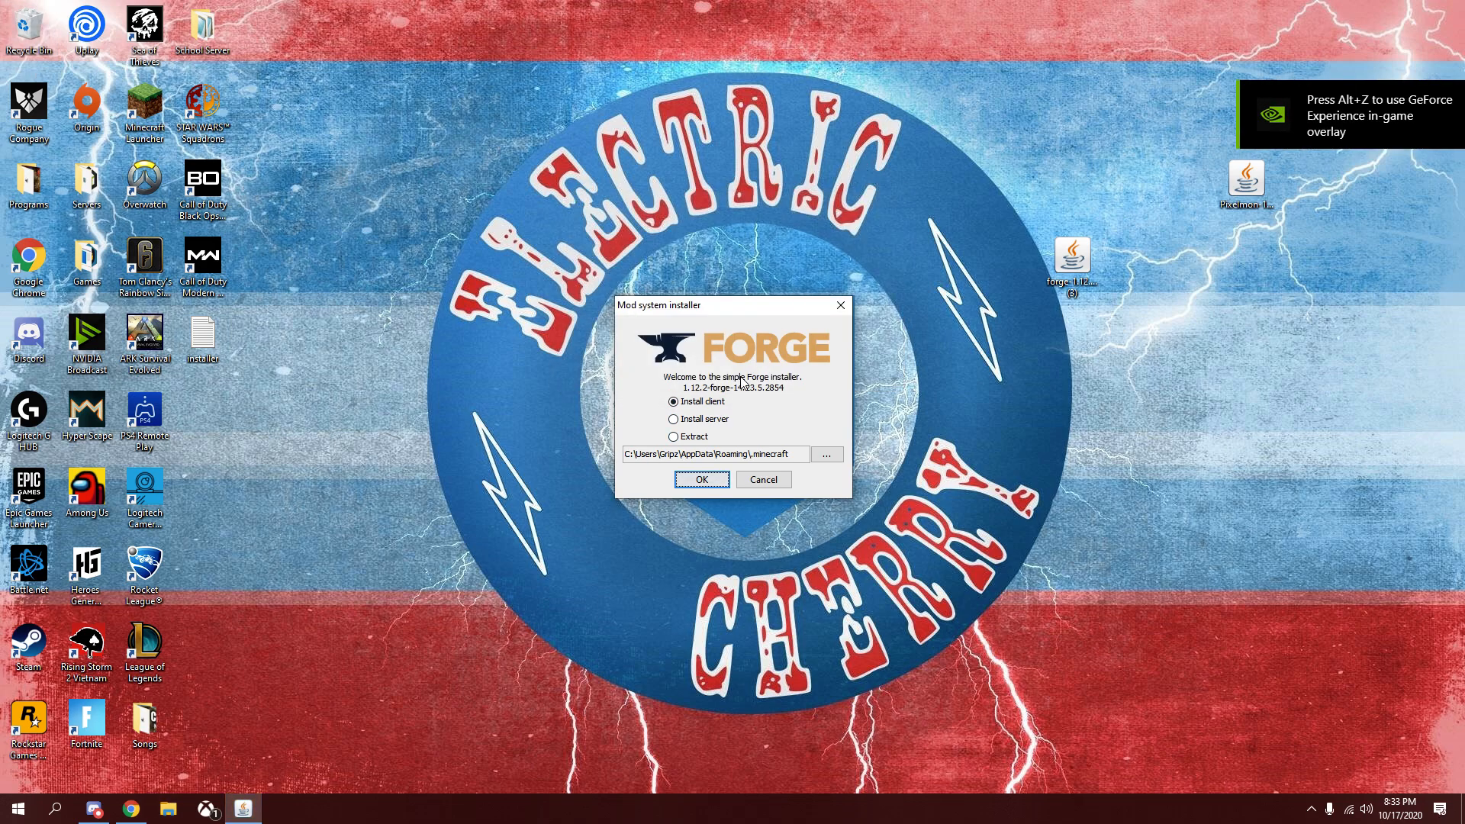
{"action": "mouse_move", "coordinate": [683, 428]}
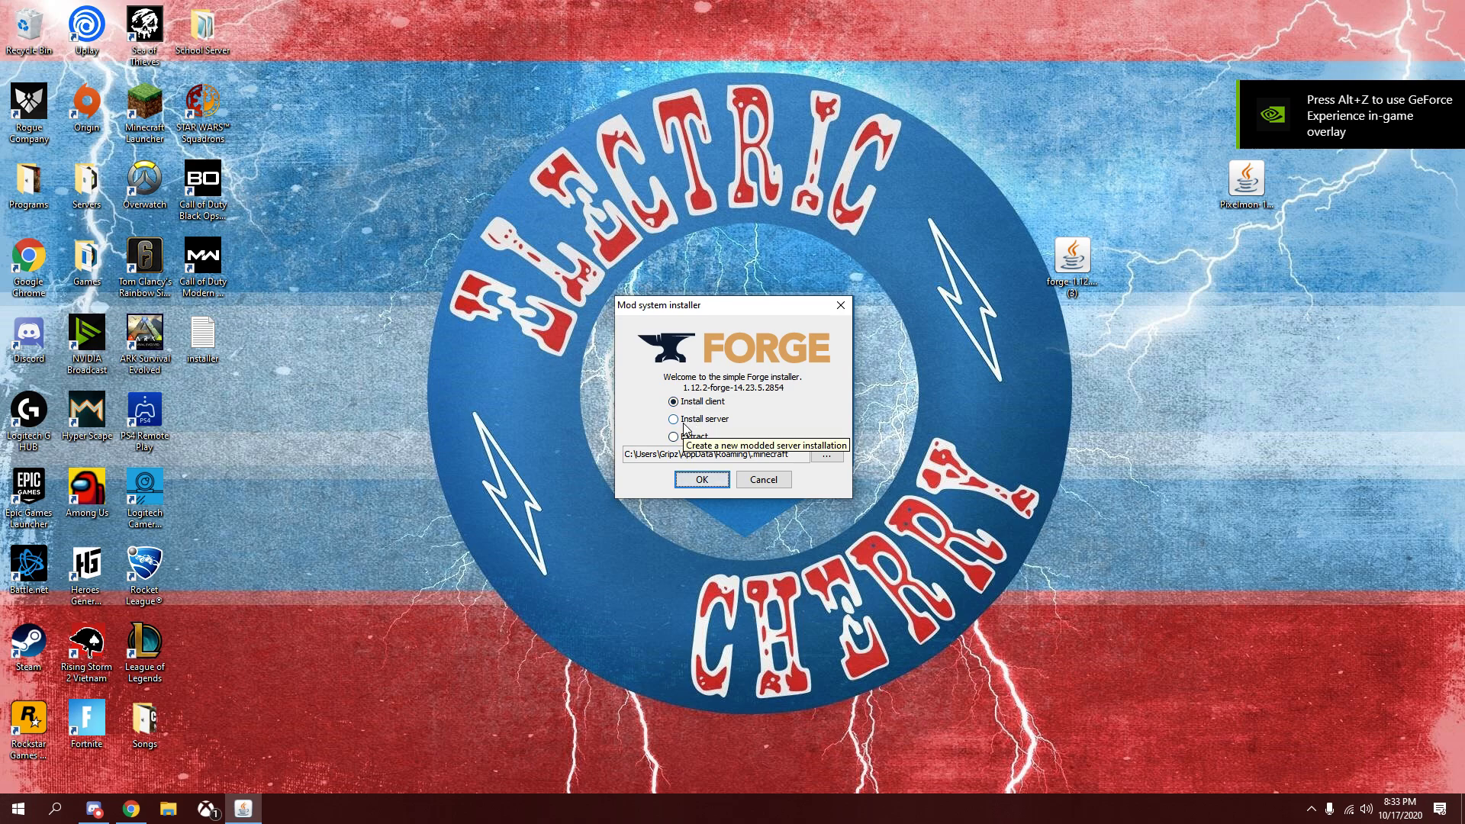
{"action": "left_click", "coordinate": [673, 419]}
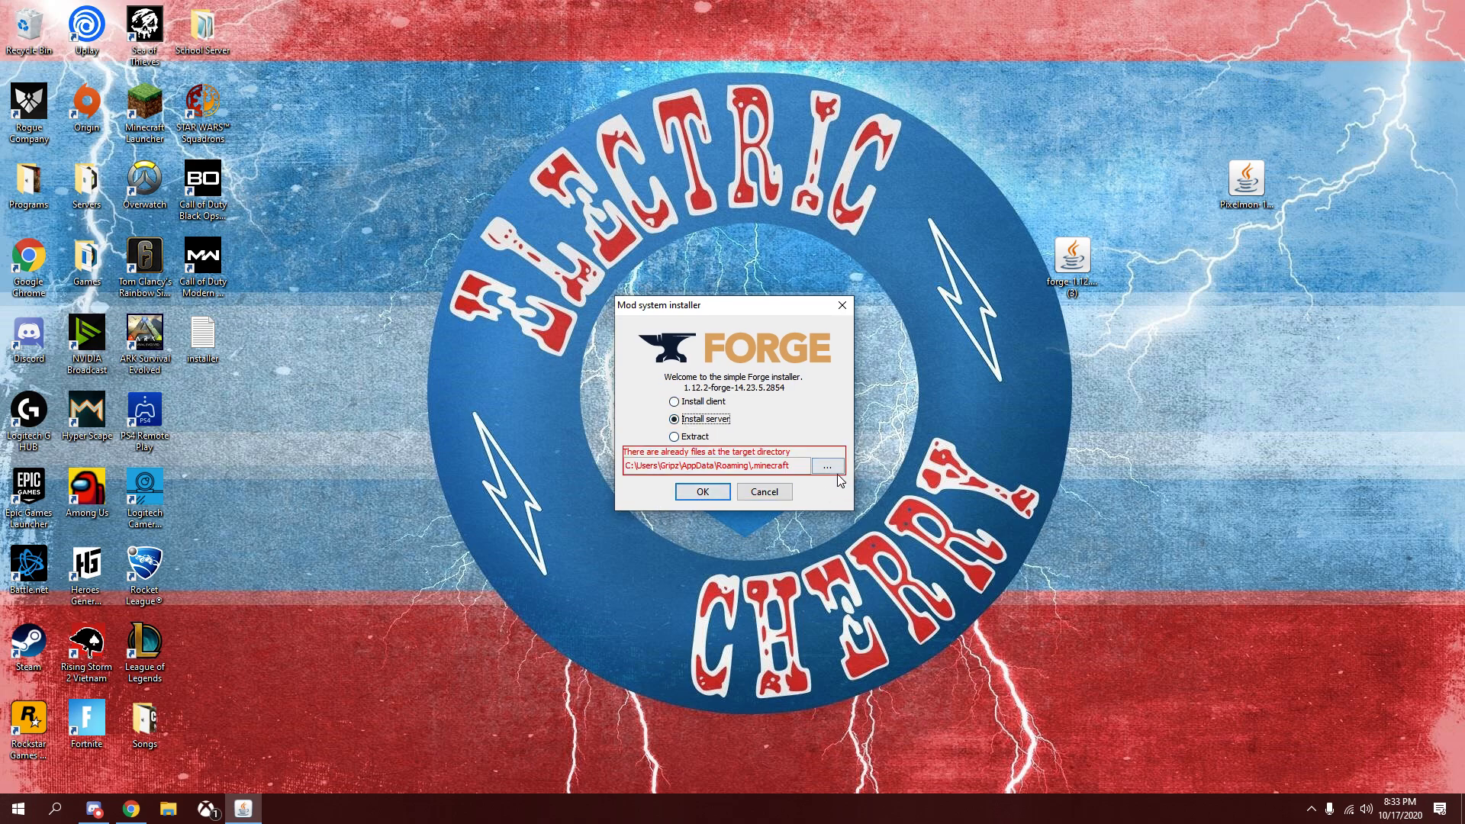
{"action": "left_click", "coordinate": [825, 466]}
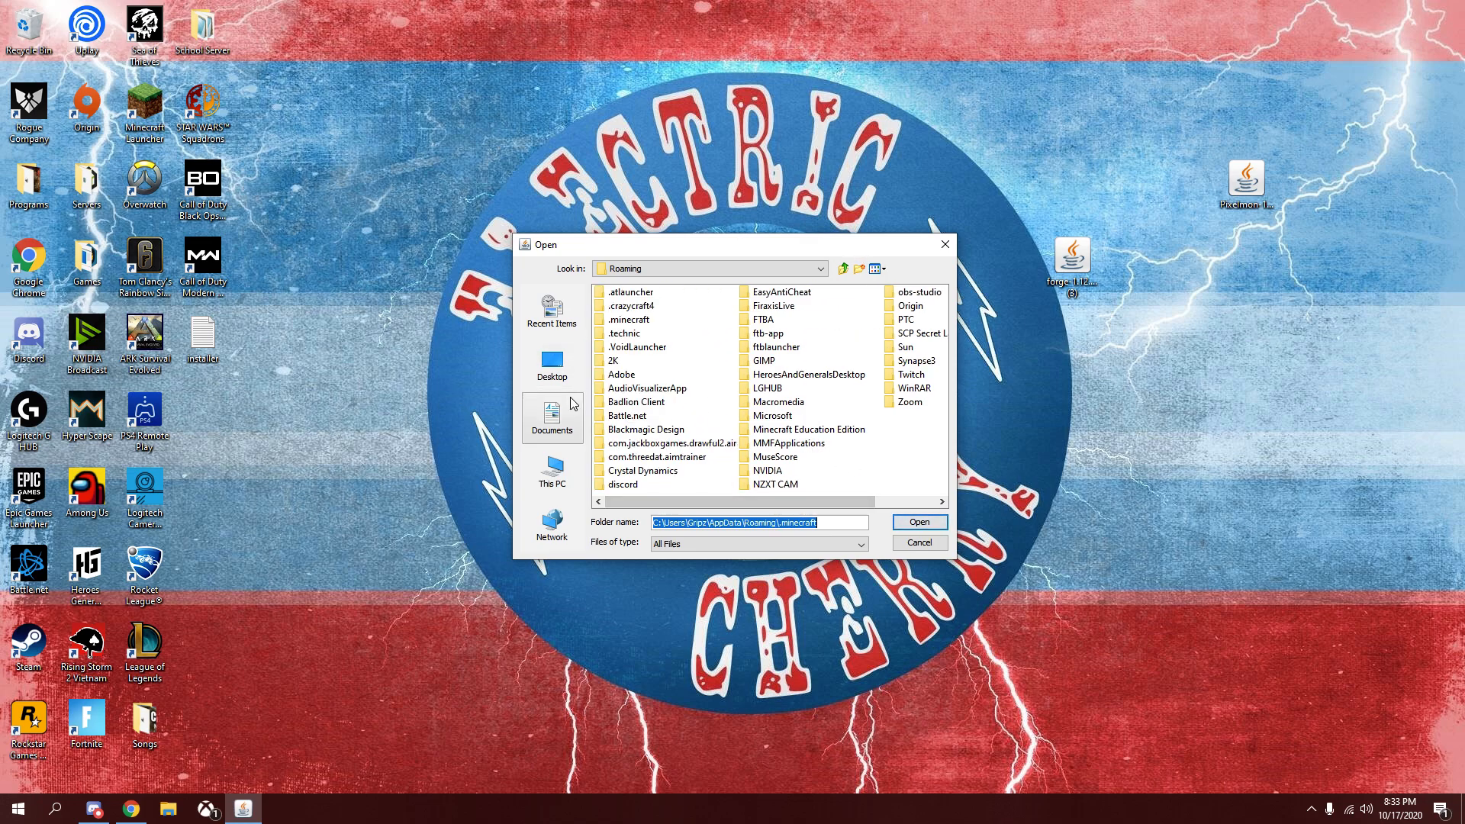
{"action": "left_click", "coordinate": [550, 361]}
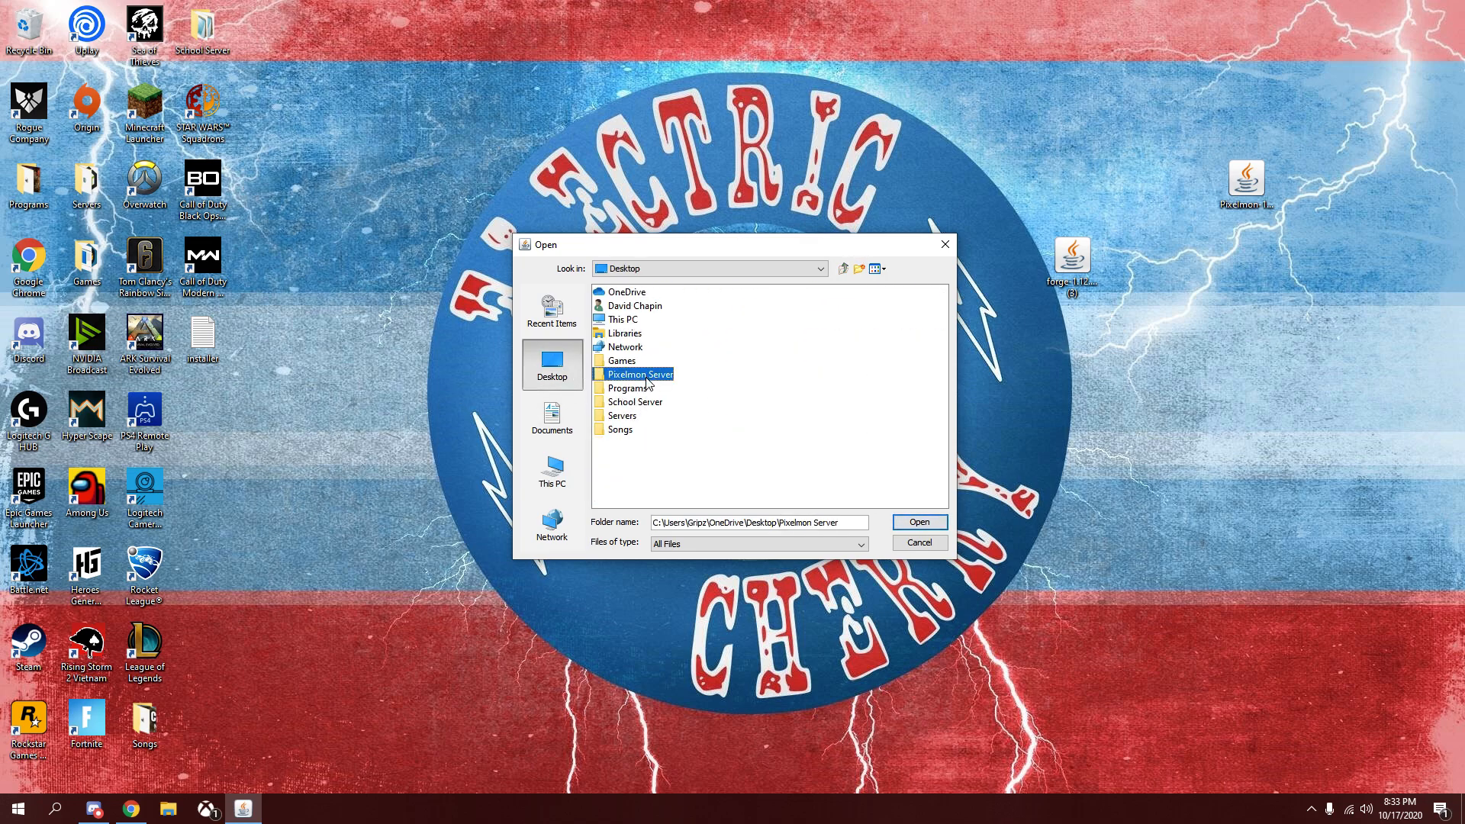
{"action": "left_click", "coordinate": [917, 521]}
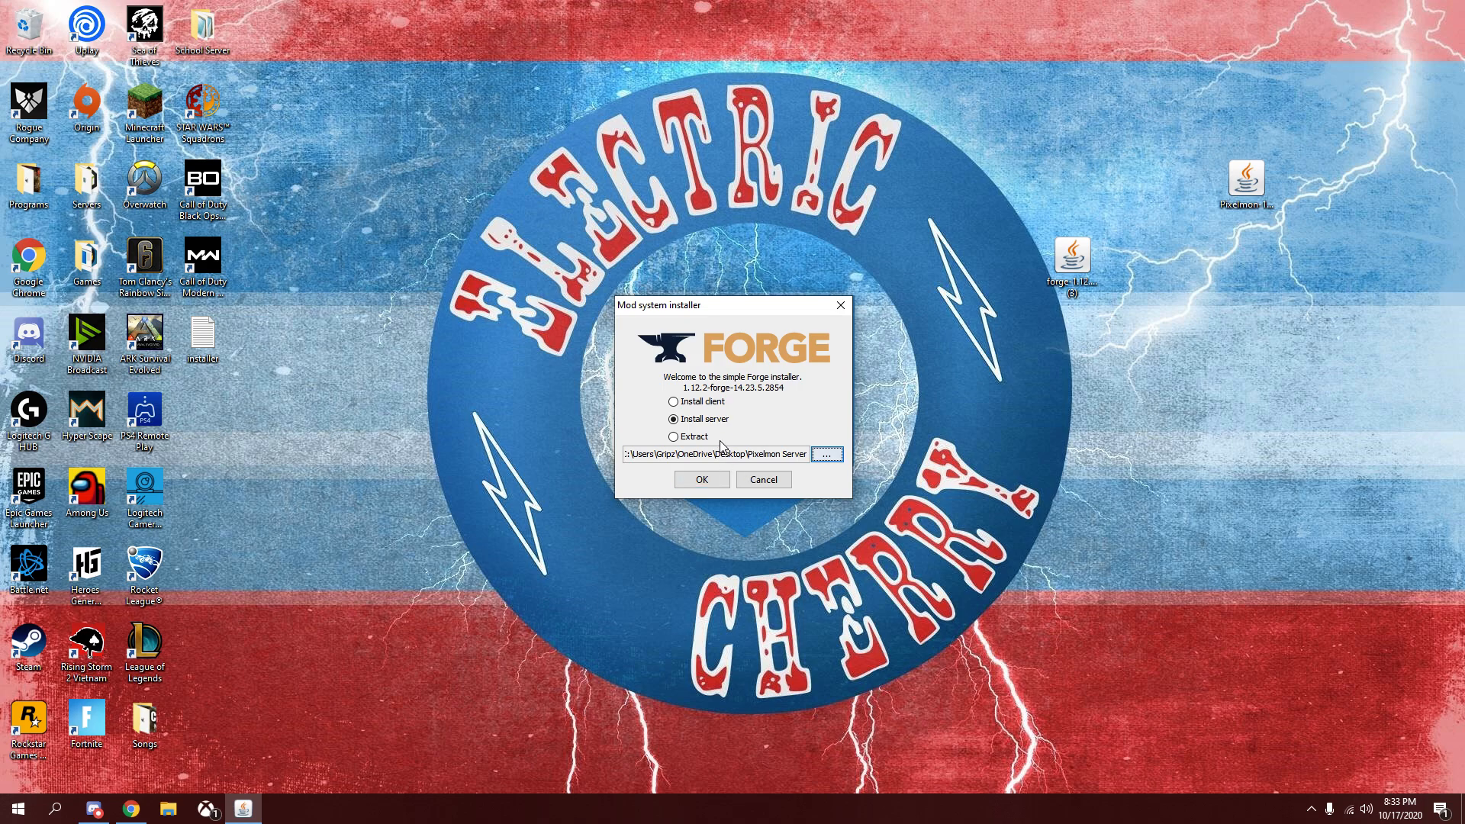
Install the Forge 1.12.2 server into the Pixelmon Server folder and wait for completion.
{"action": "left_click", "coordinate": [700, 479]}
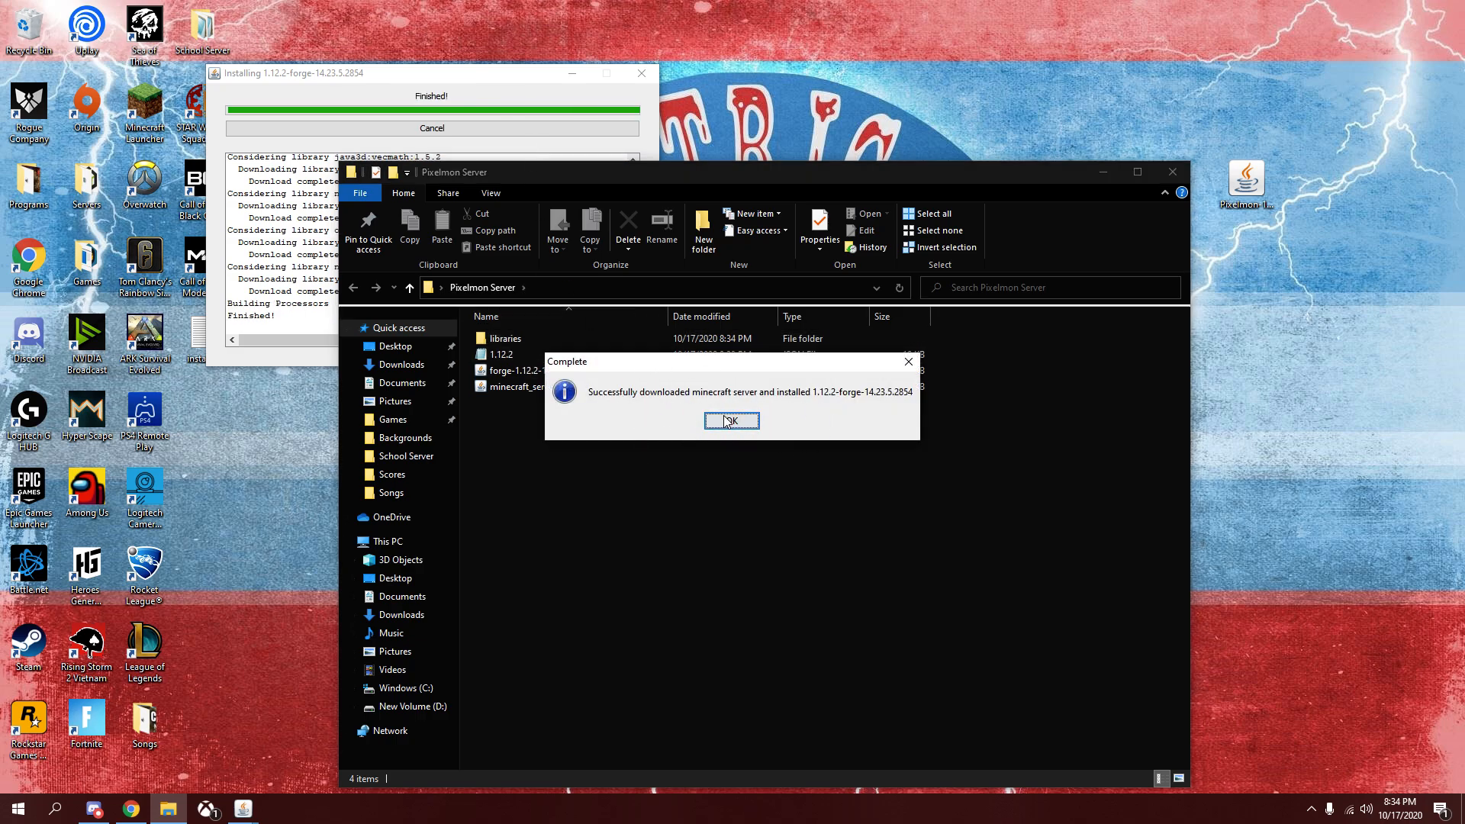
Dismiss the Complete message, run forge-1.12.2-14.23.5.2854.jar once, and select the eula file.
{"action": "left_click", "coordinate": [731, 421]}
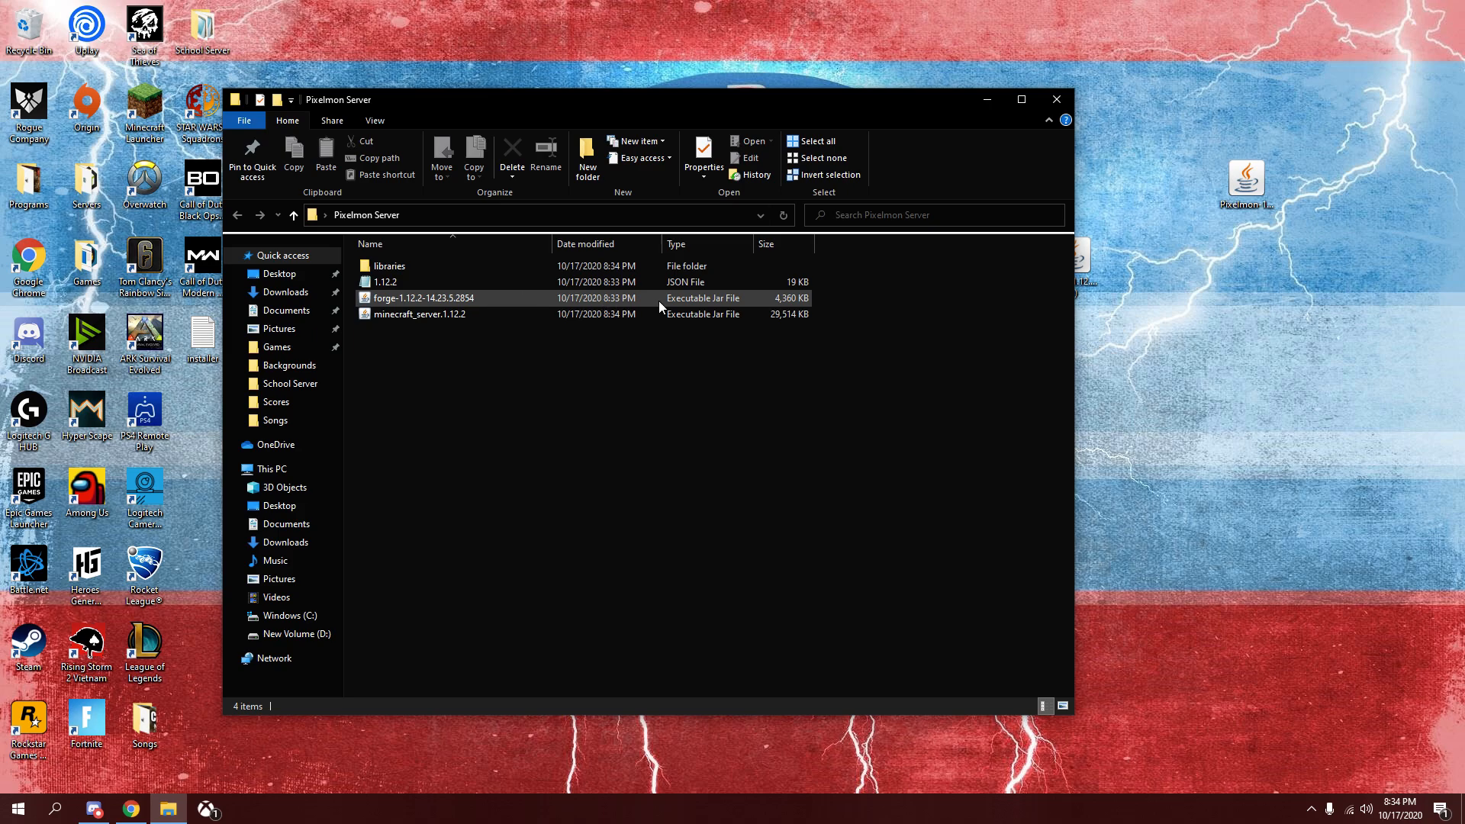
{"action": "left_click", "coordinate": [424, 296]}
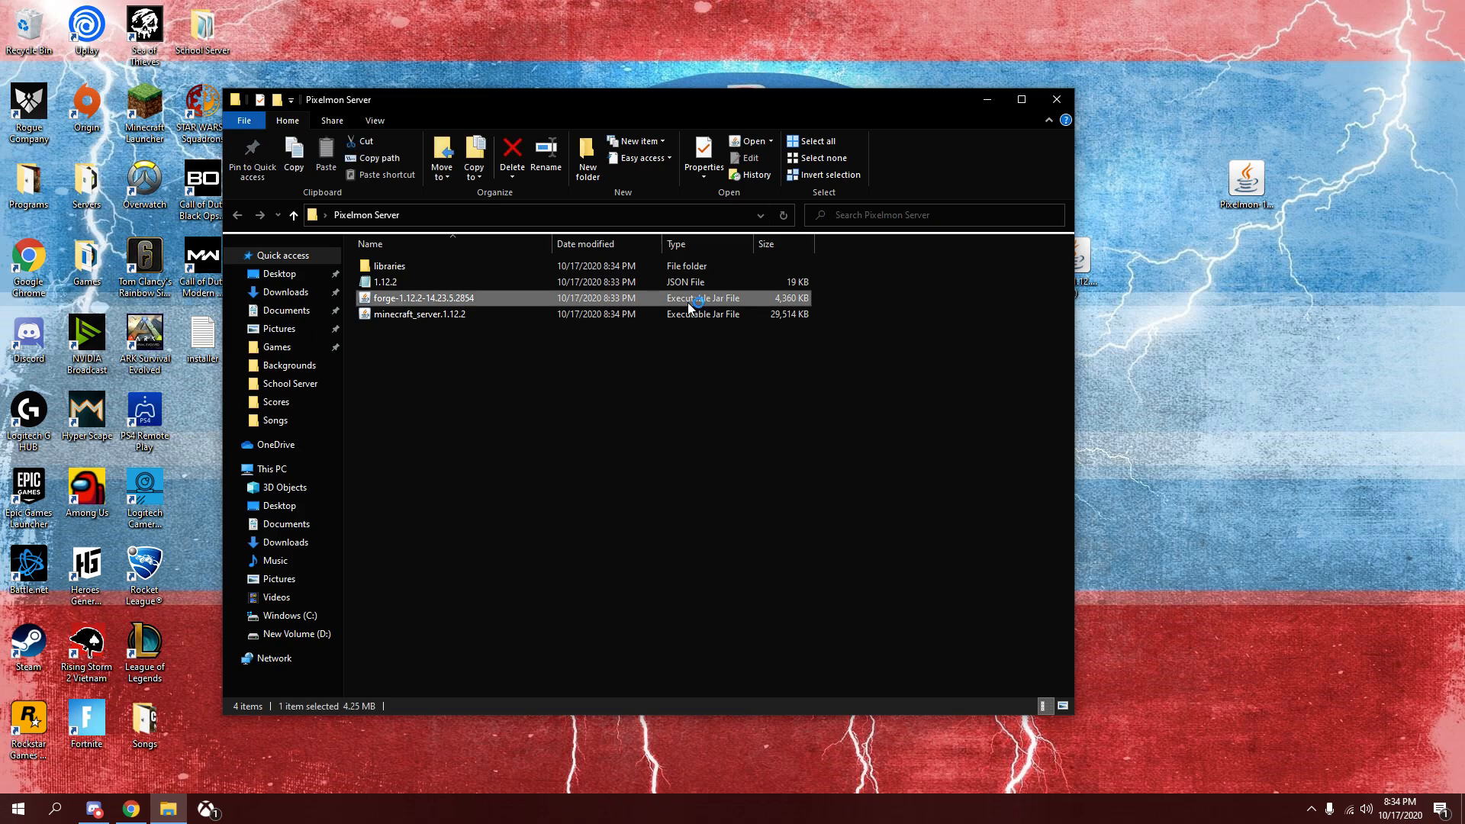
{"action": "double_click", "coordinate": [424, 297]}
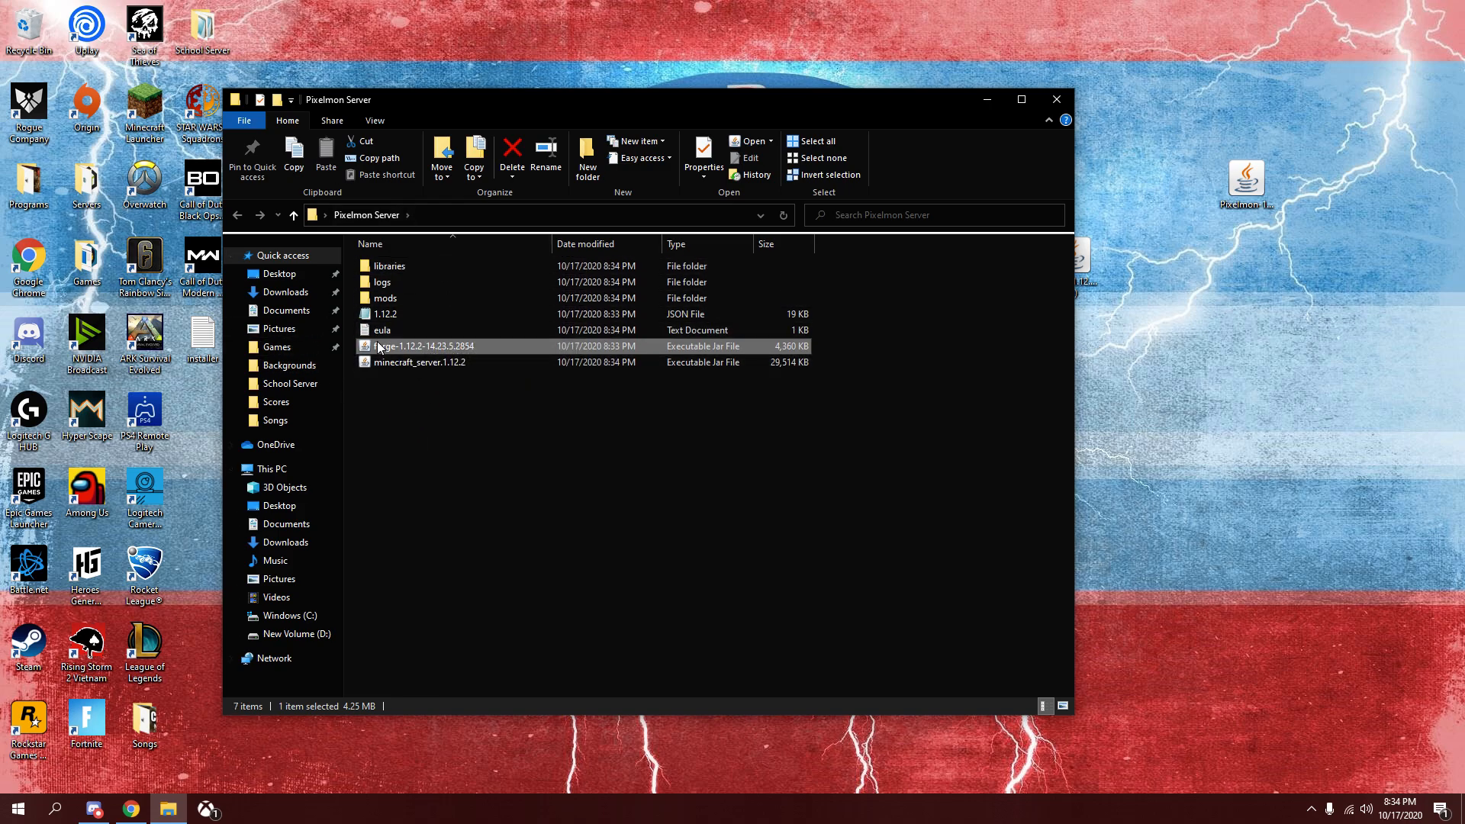
{"action": "left_click", "coordinate": [382, 329]}
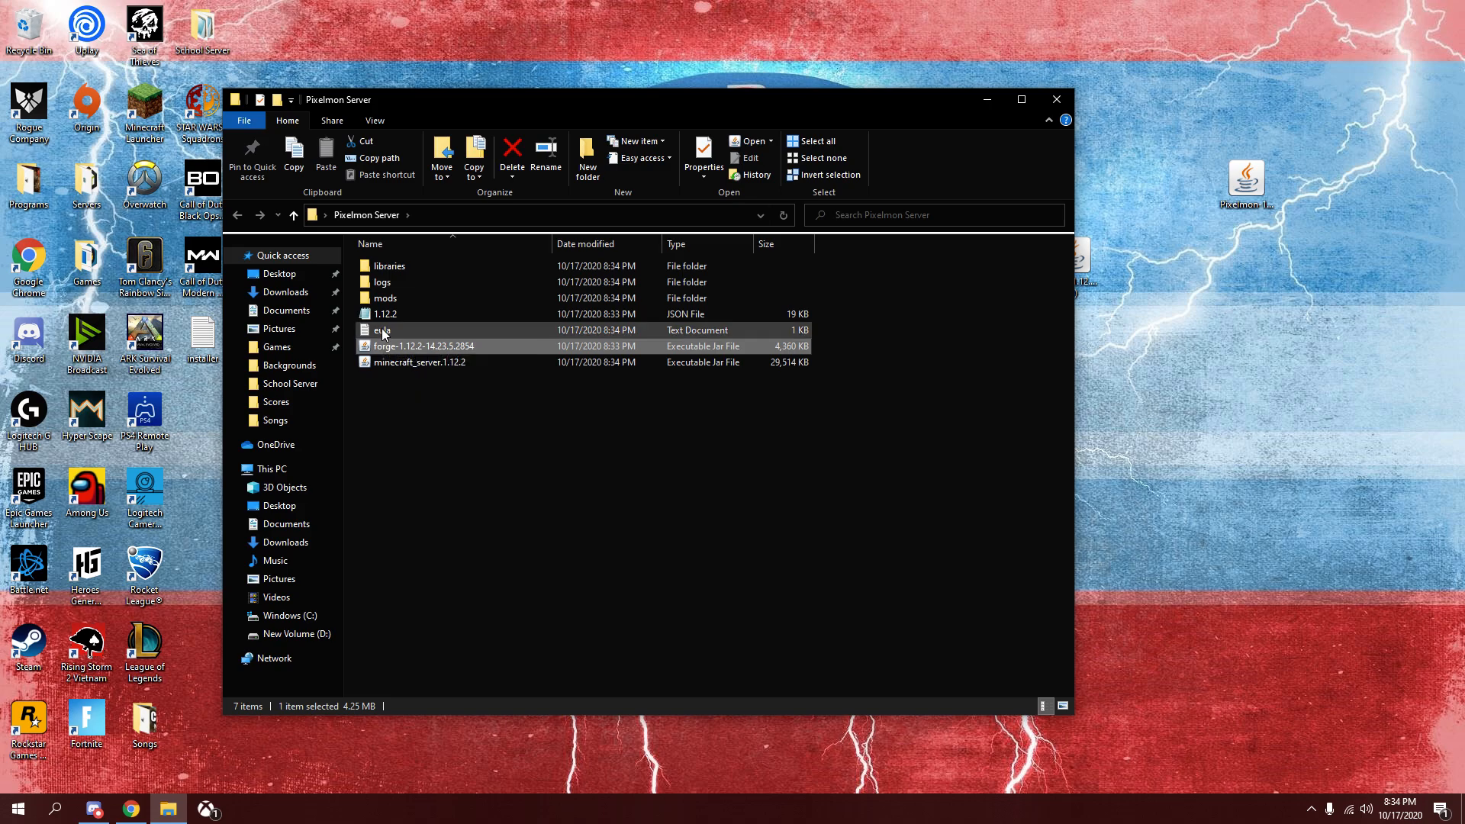
Change the eula value from false to true and save it while closing Notepad.
{"action": "double_click", "coordinate": [383, 330]}
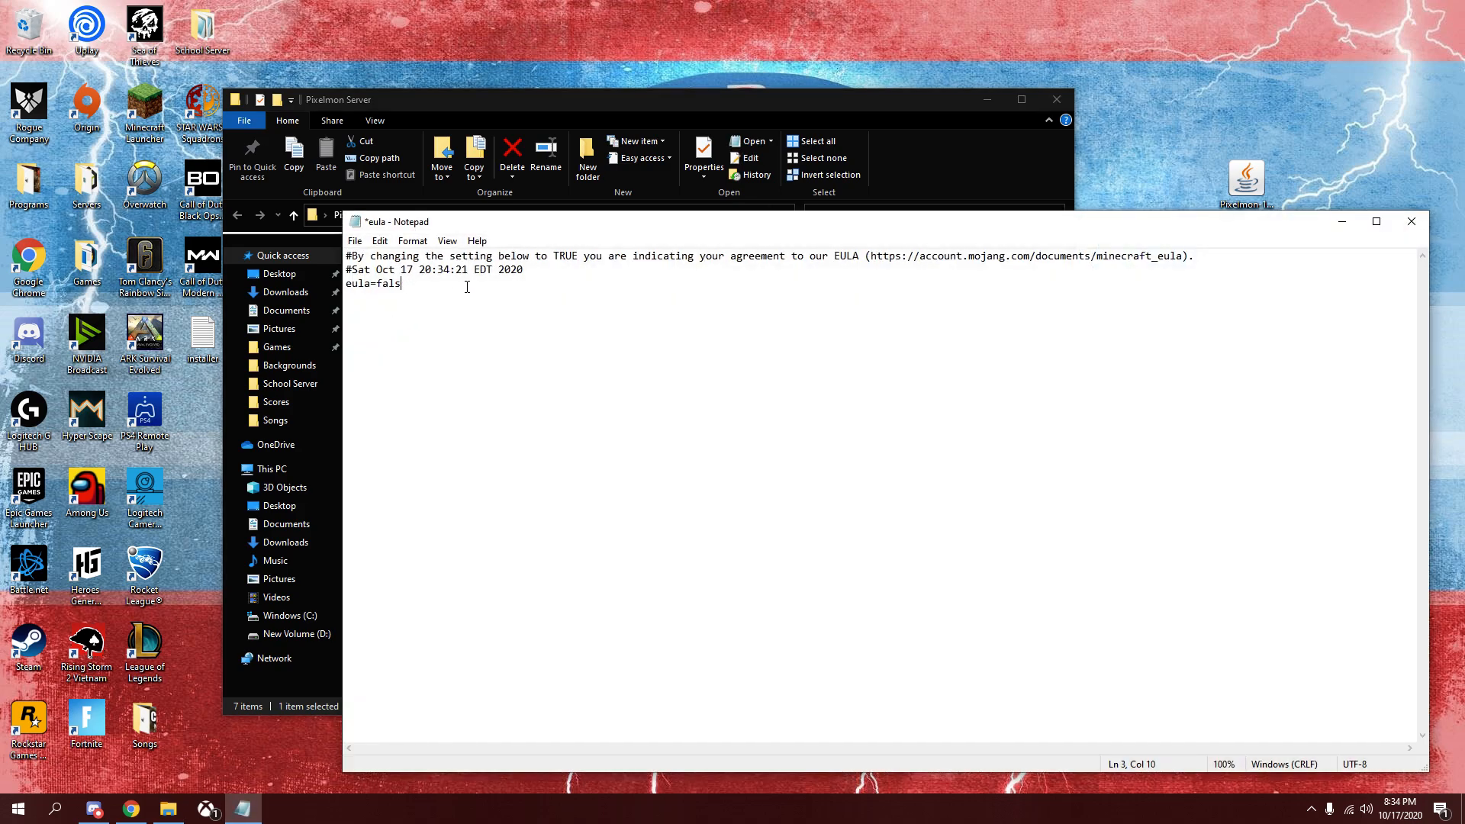
{"action": "type", "text": "true"}
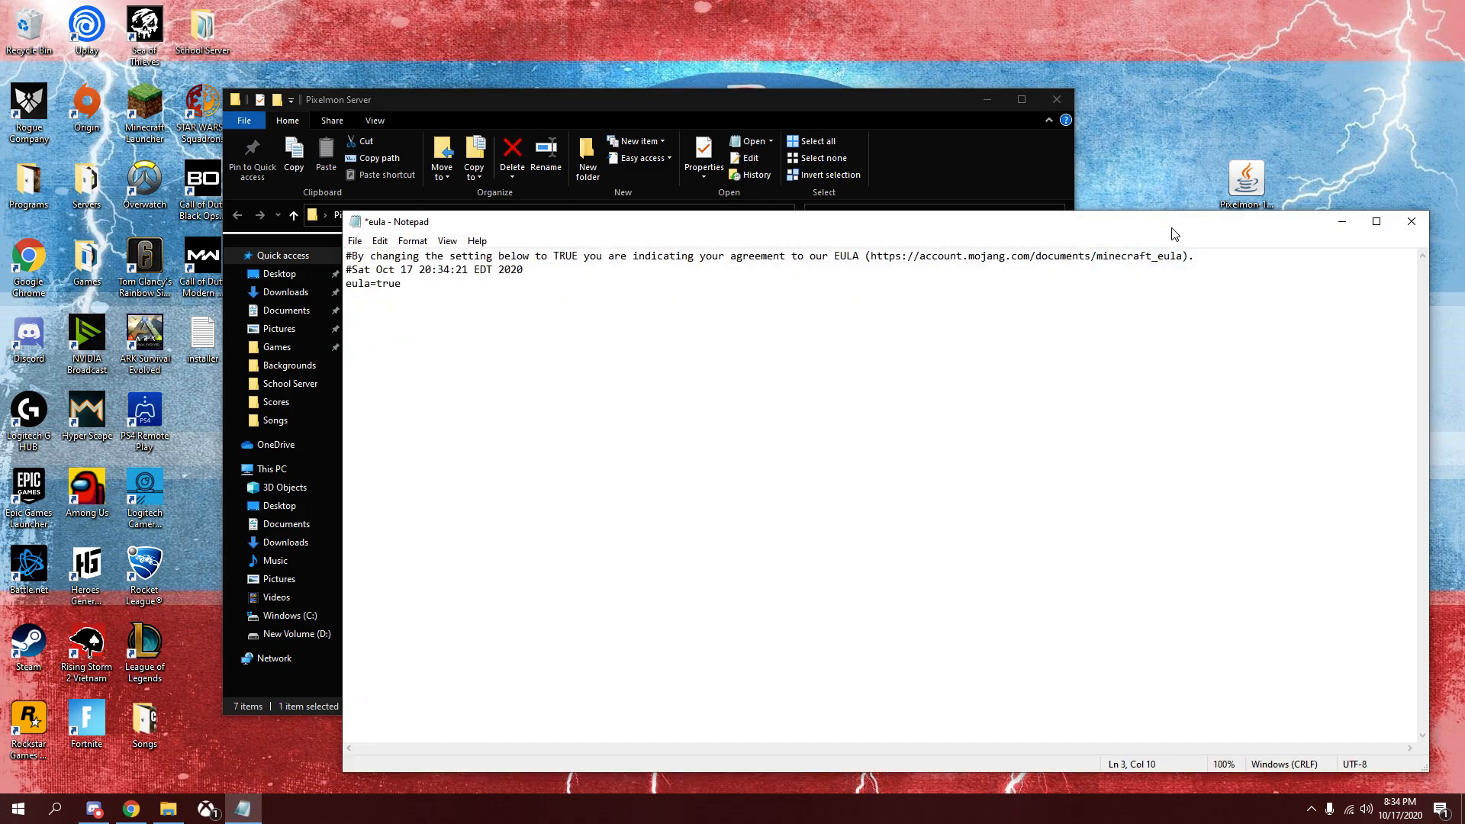
{"action": "left_click", "coordinate": [1410, 222]}
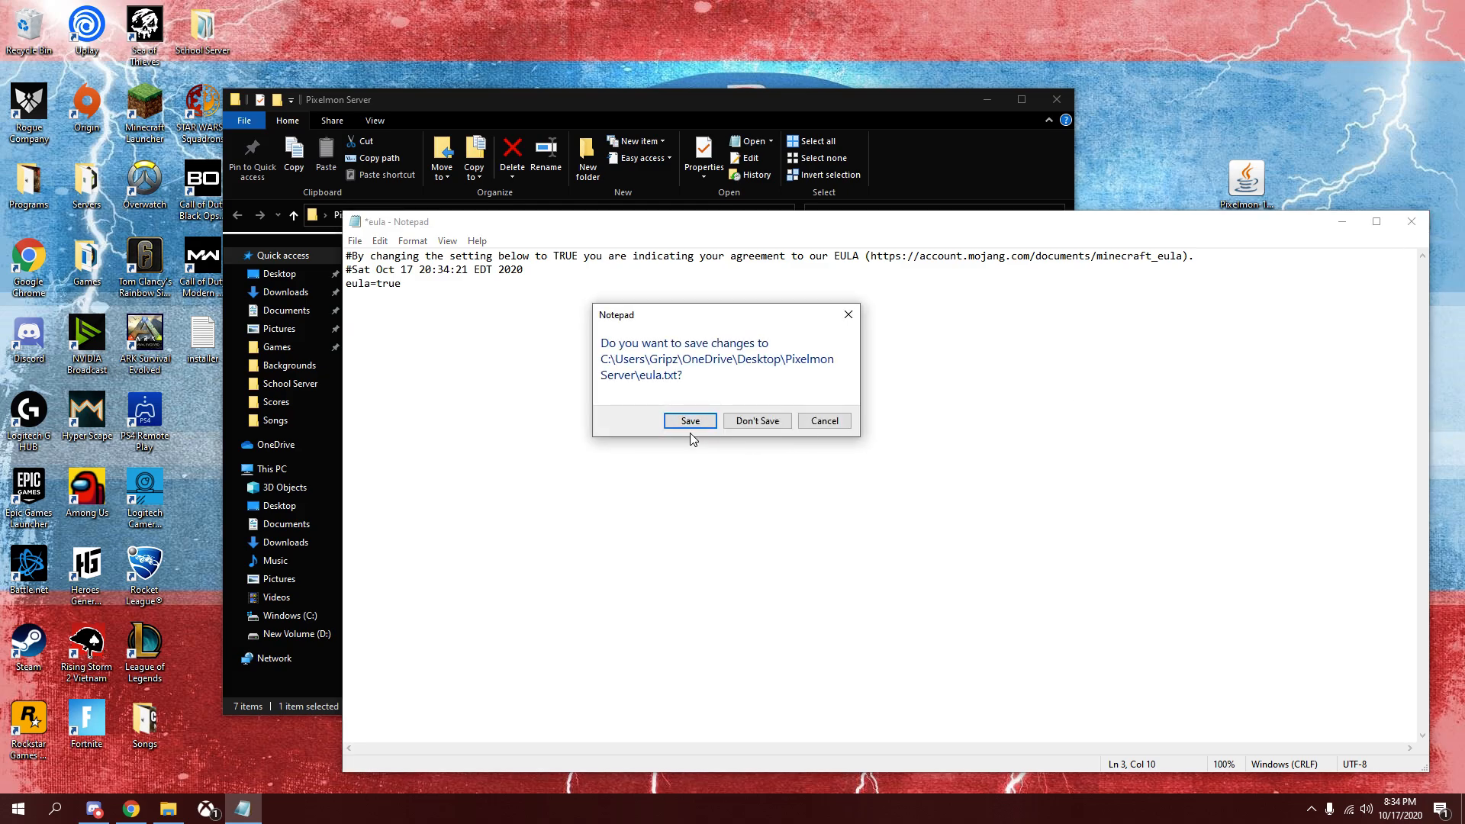
{"action": "left_click", "coordinate": [690, 421]}
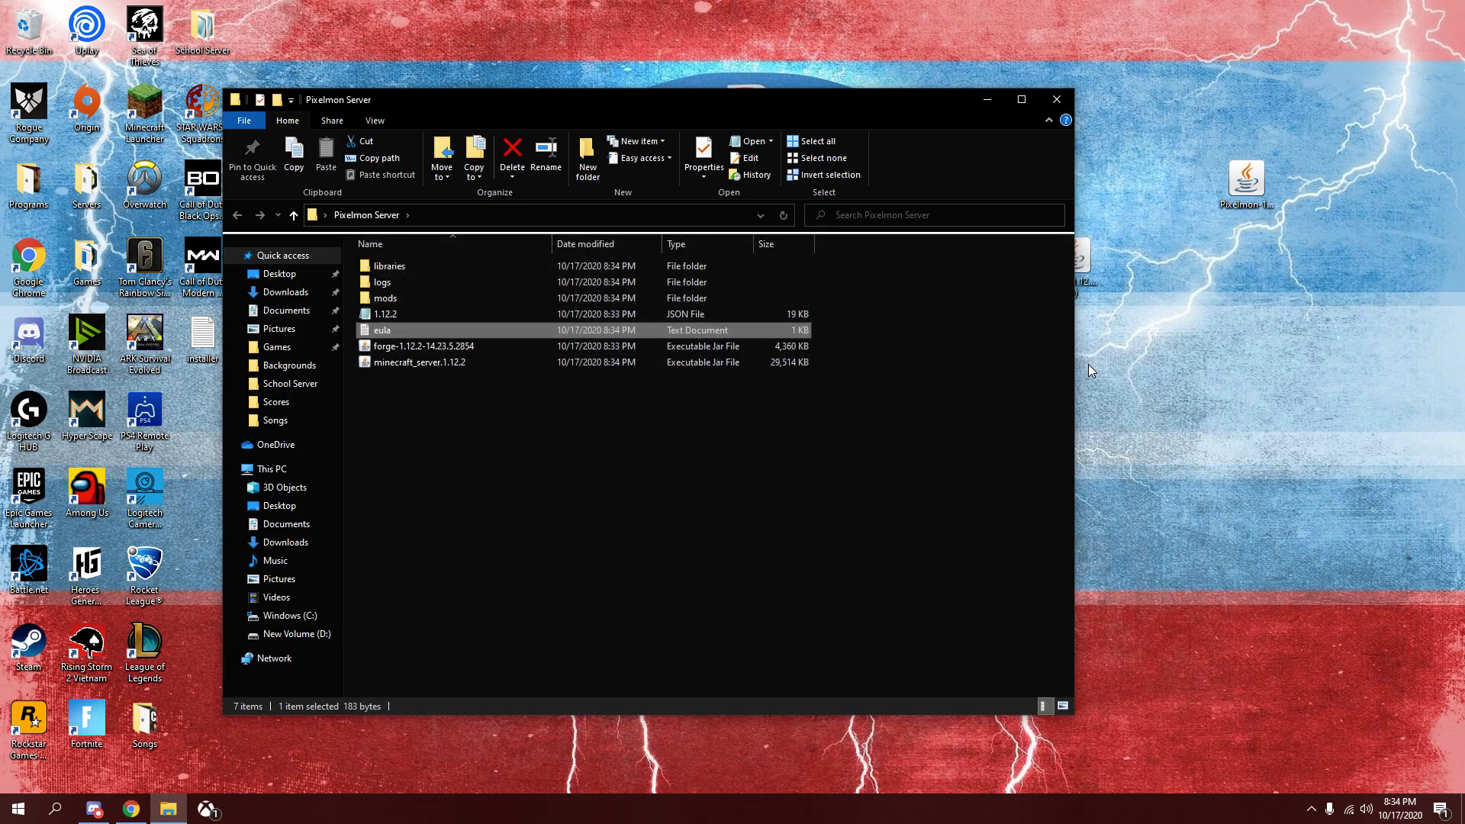
{"action": "mouse_move", "coordinate": [920, 117]}
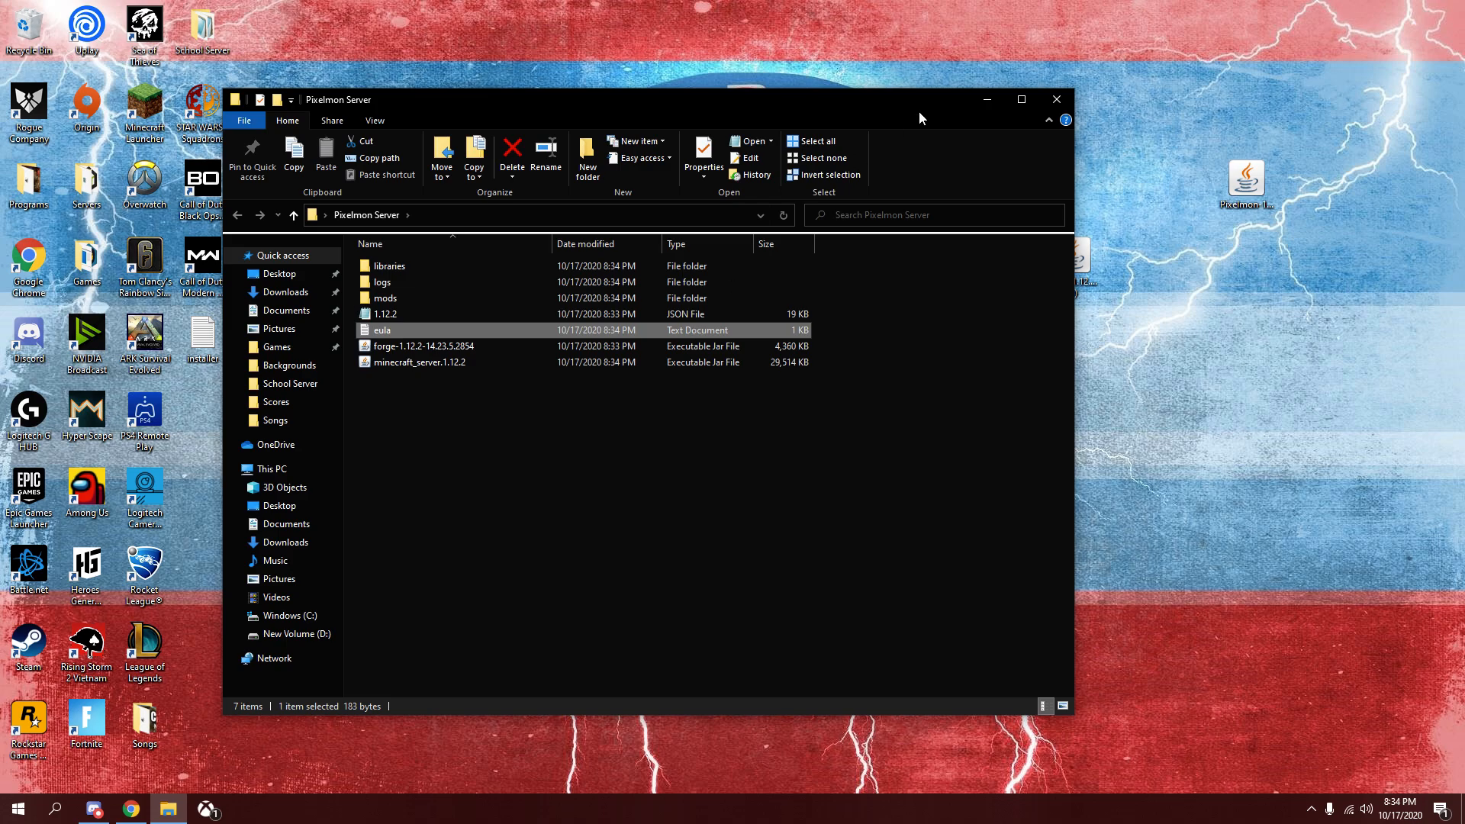
Check the Pixelmon jar is inside mods, then start the Forge server jar again.
{"action": "double_click", "coordinate": [385, 296]}
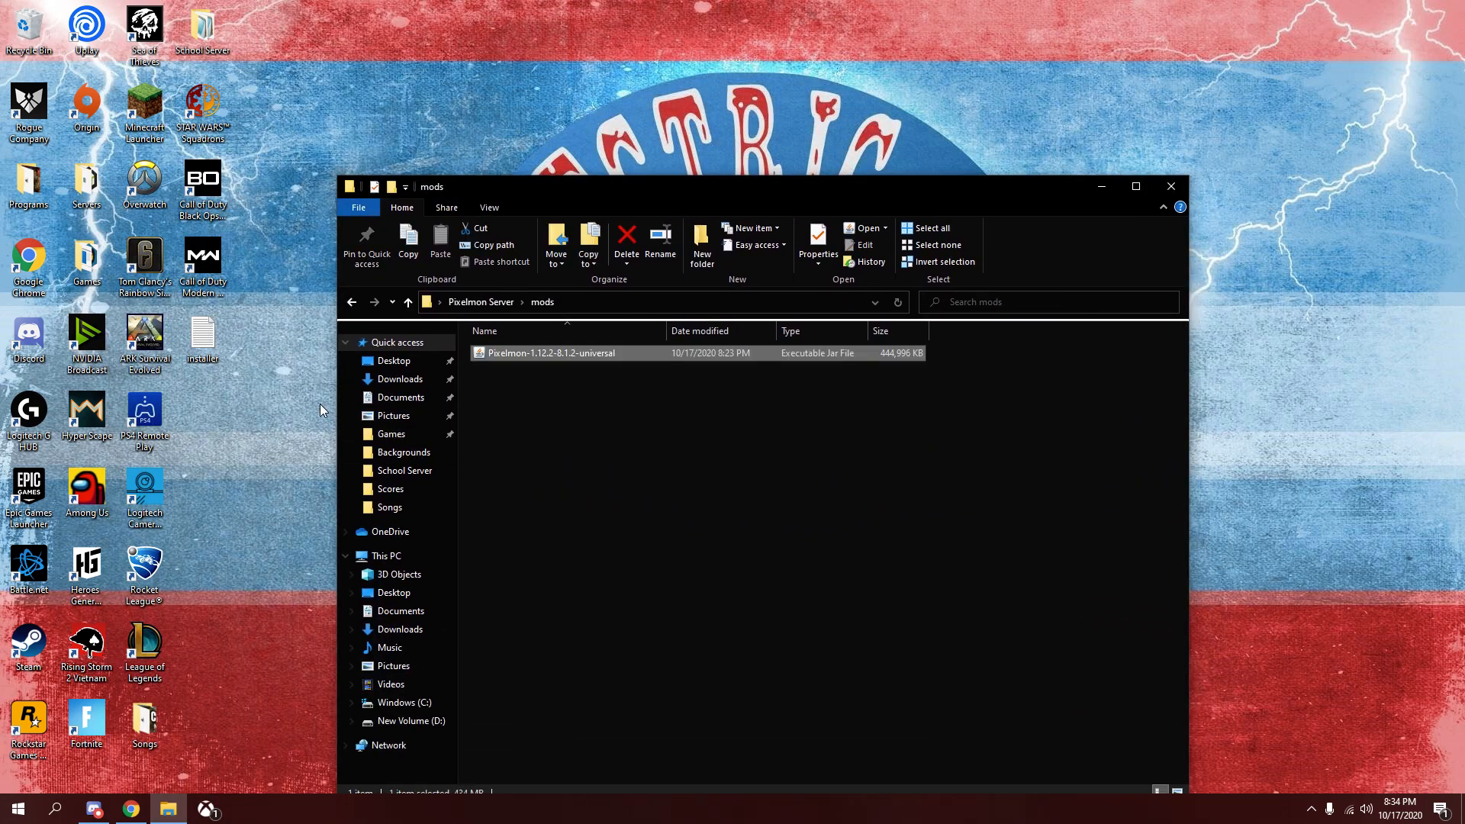
{"action": "left_click", "coordinate": [407, 302]}
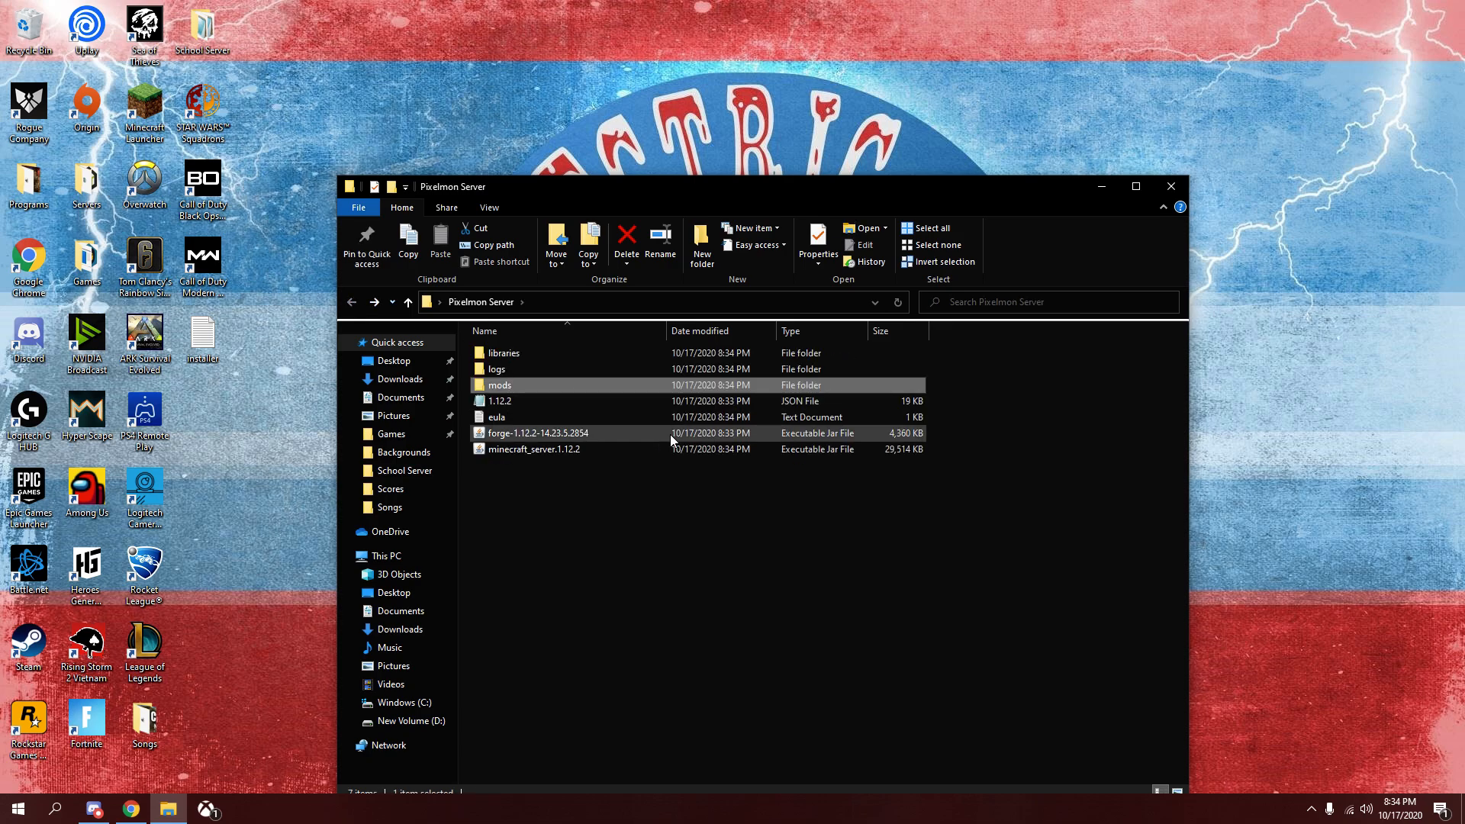
{"action": "mouse_move", "coordinate": [521, 433]}
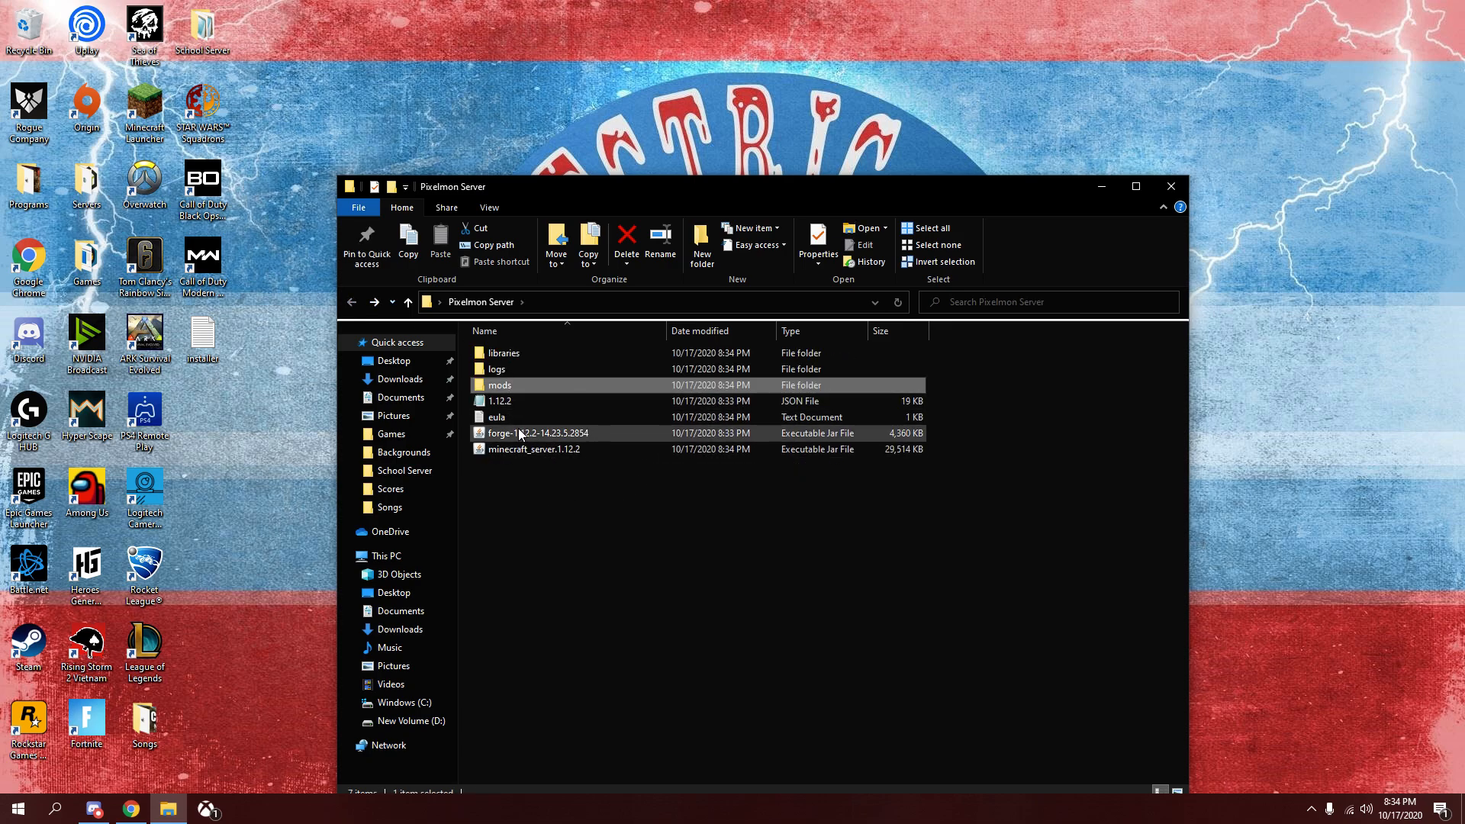
{"action": "left_click", "coordinate": [537, 433]}
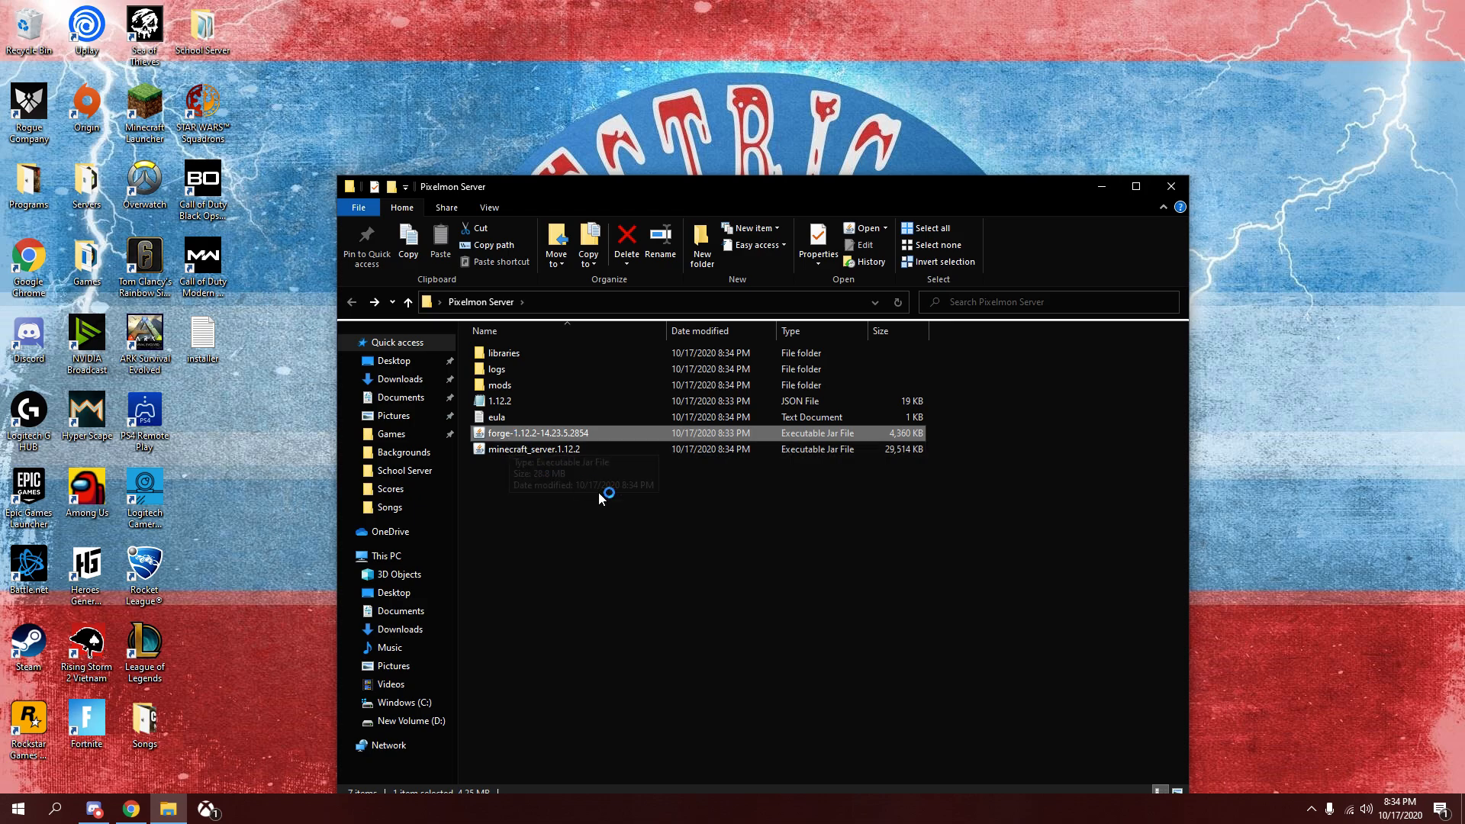
{"action": "mouse_move", "coordinate": [524, 432]}
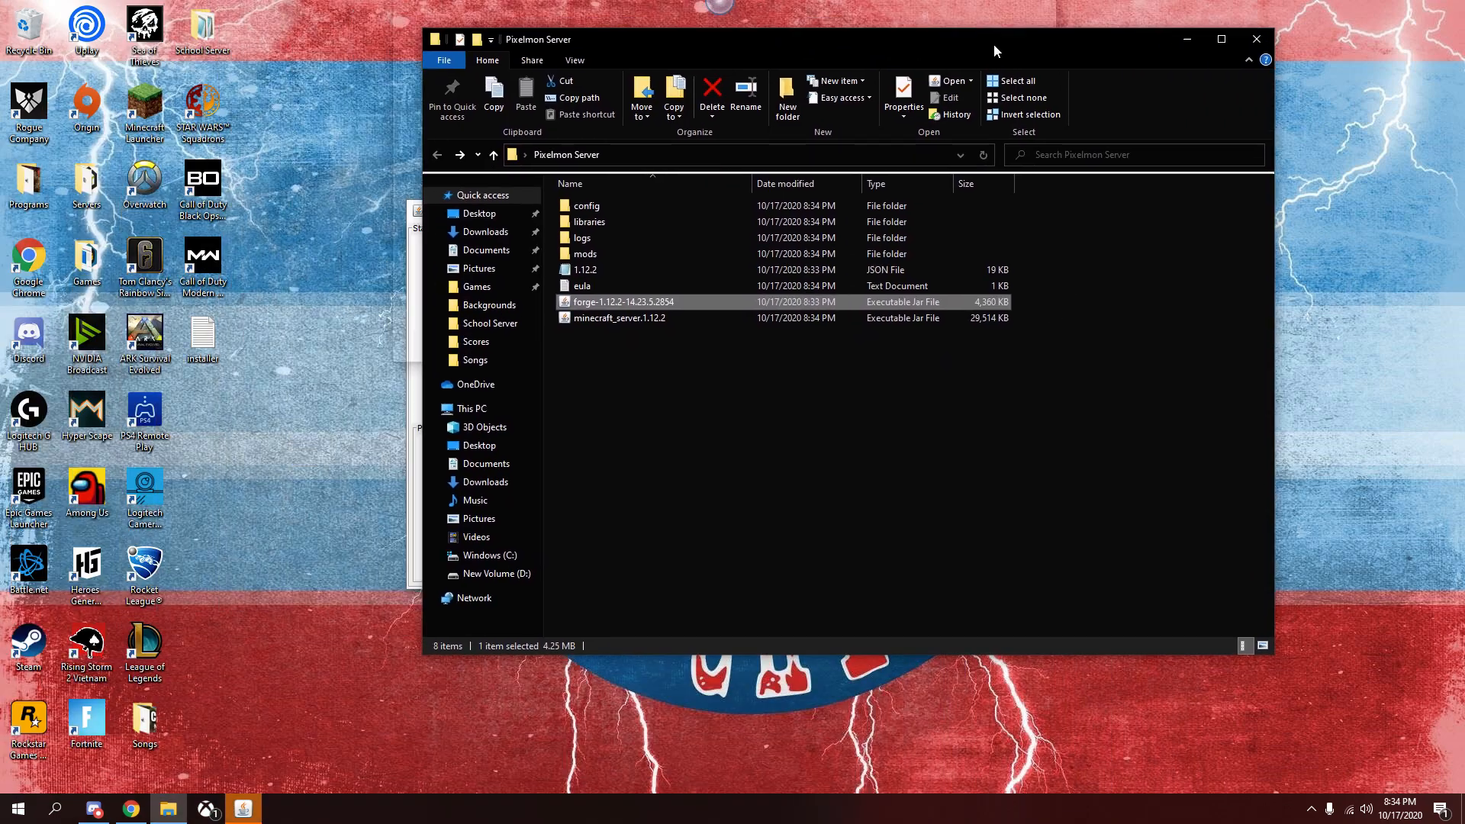
Run the forge-1.12.2 server jar to generate world, properties, ops, whitelist and ban files.
{"action": "double_click", "coordinate": [623, 300]}
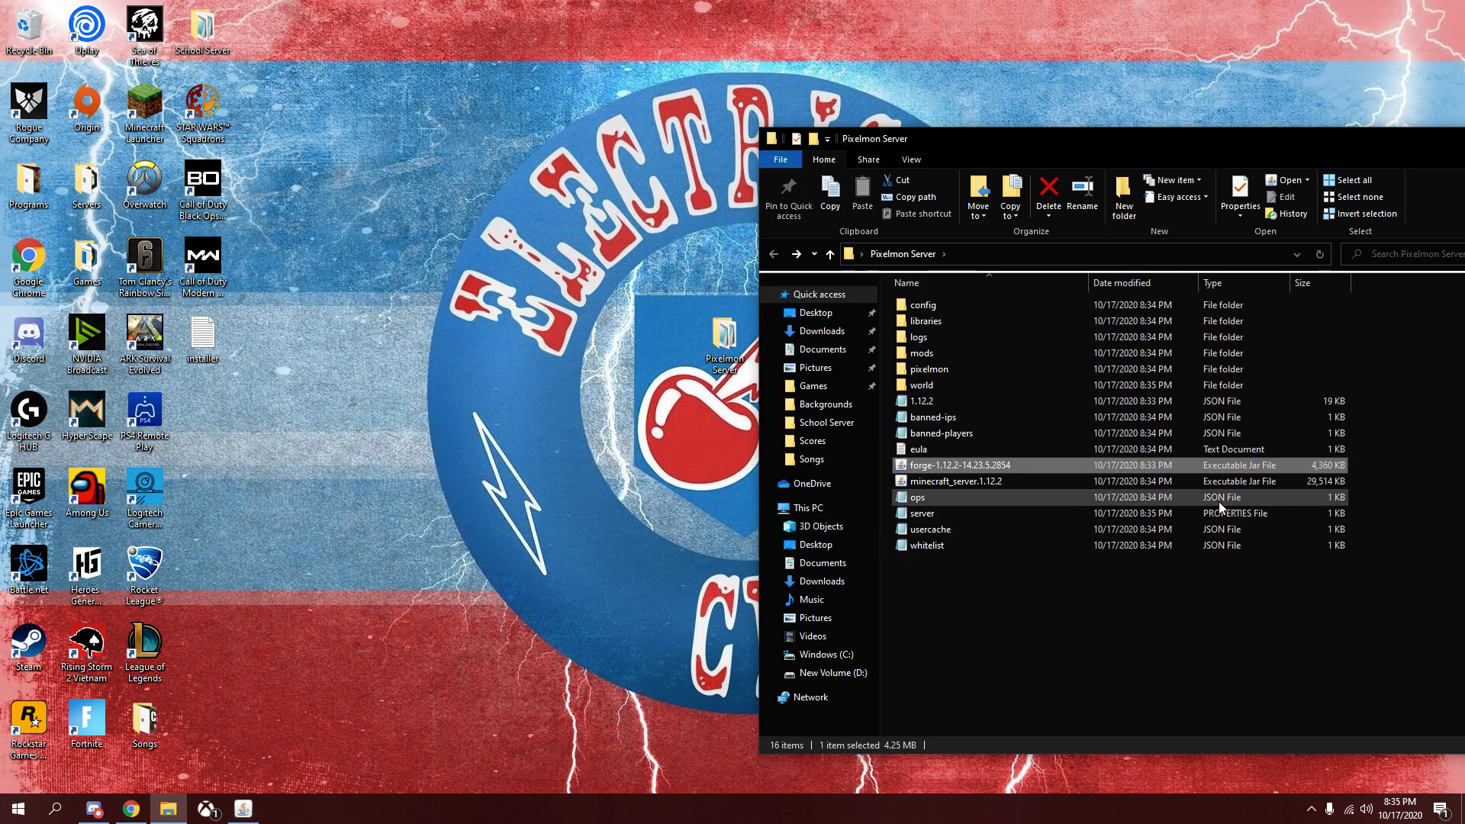
Change server-port from 25565 to 54321 in server.properties and save it.
{"action": "double_click", "coordinate": [921, 513]}
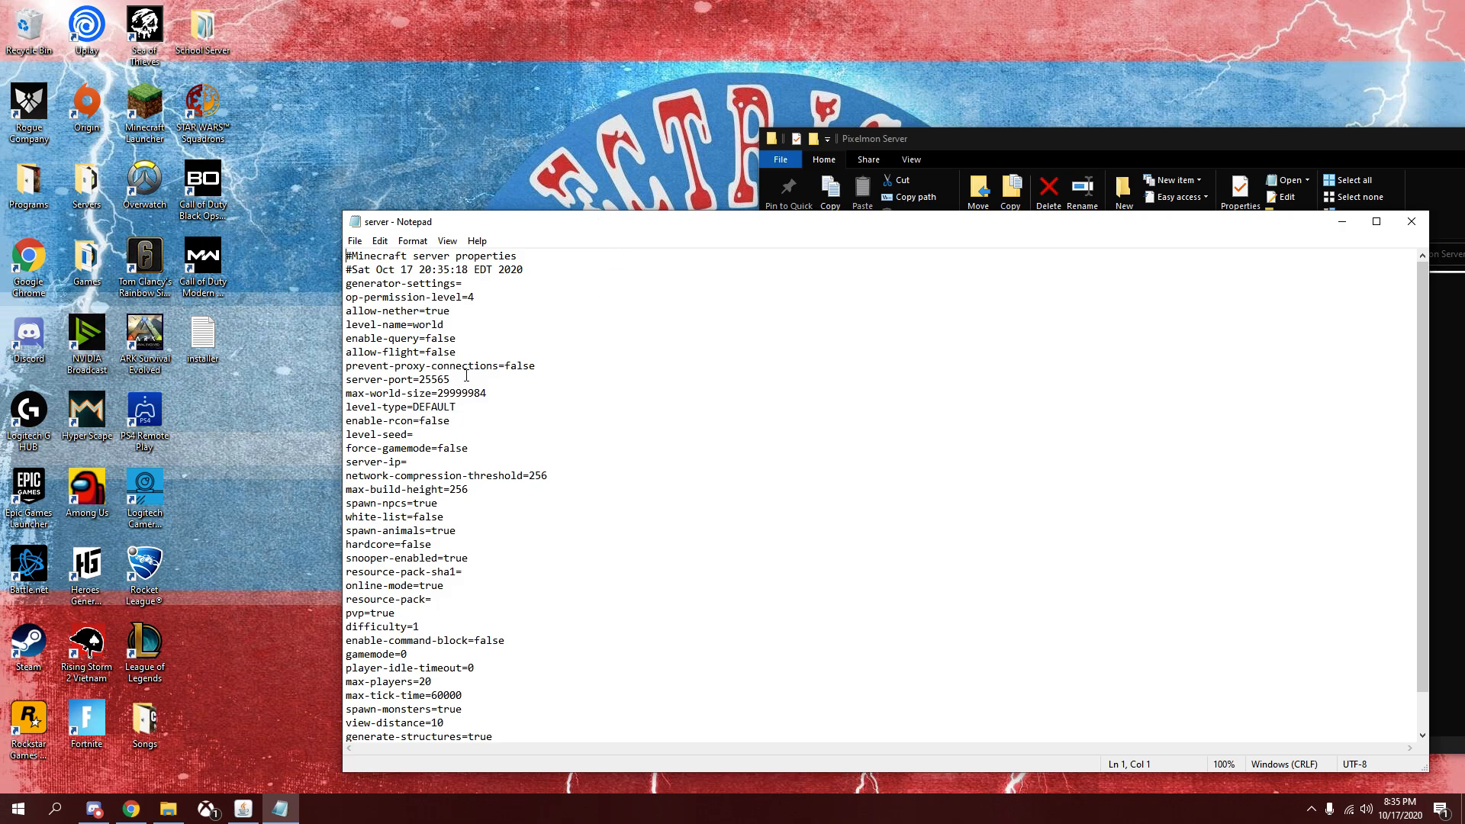
{"action": "mouse_move", "coordinate": [456, 377]}
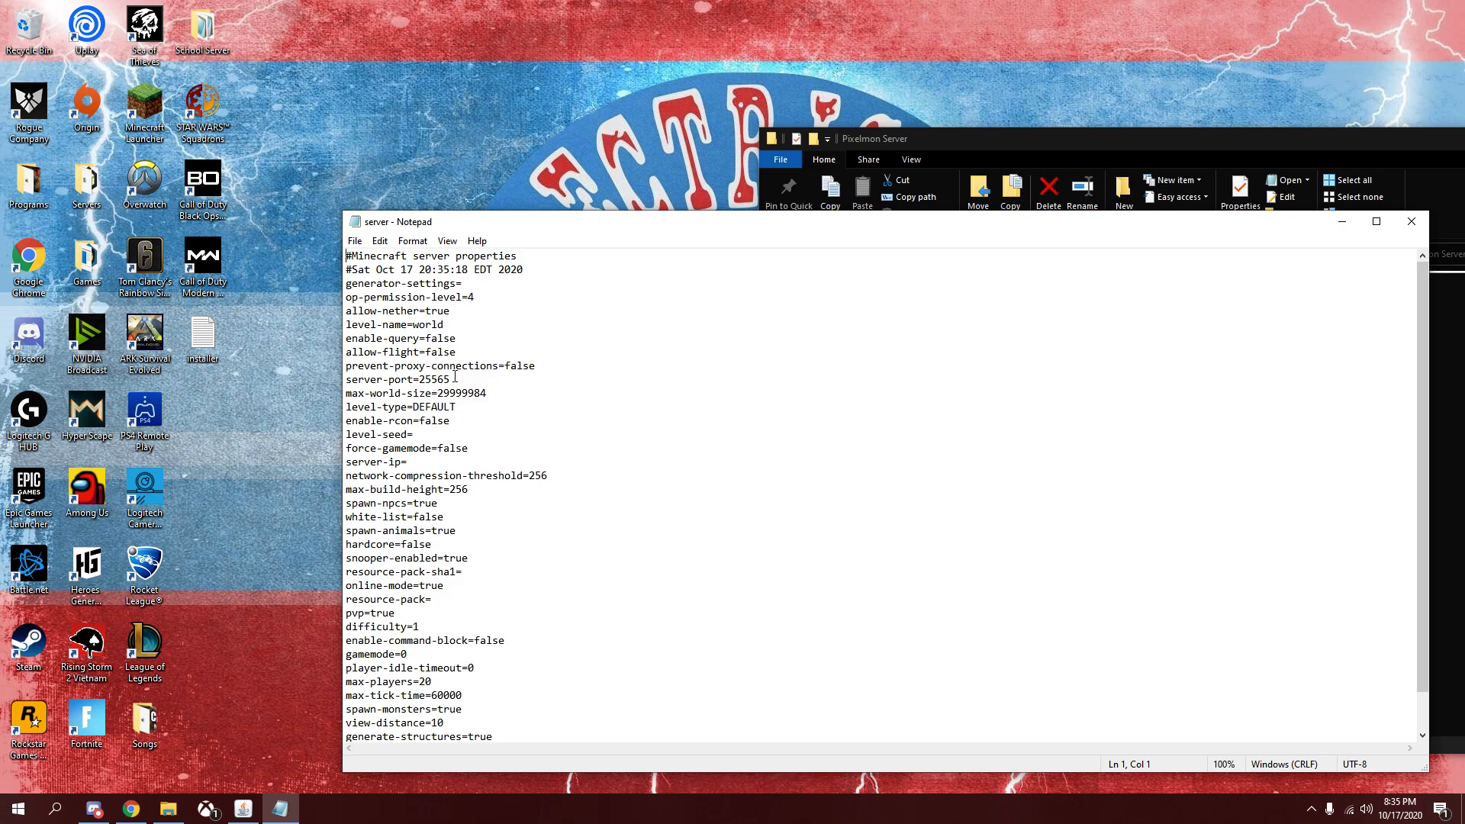
{"action": "left_click", "coordinate": [450, 379]}
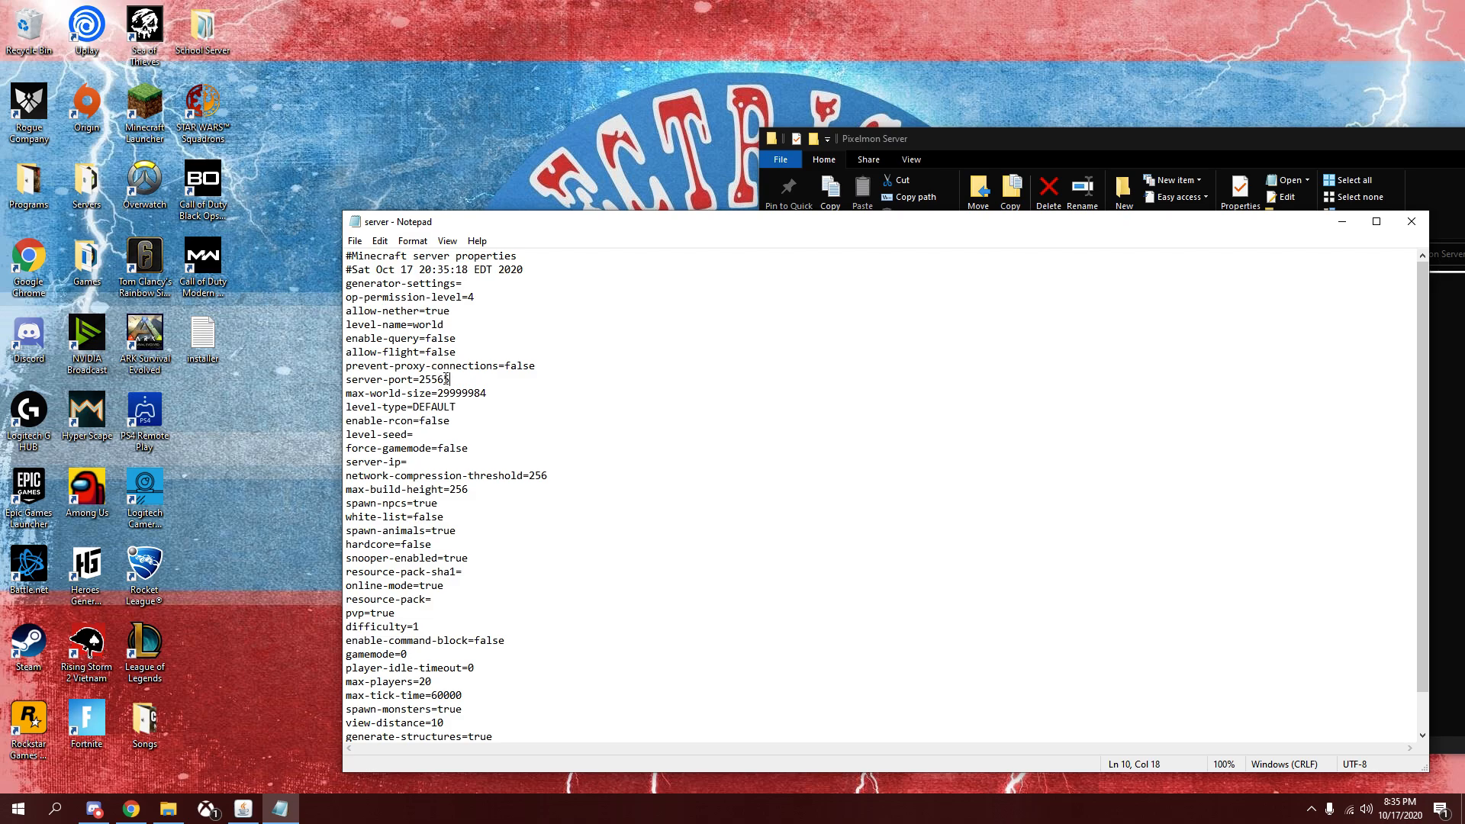
{"action": "type", "text": "5"}
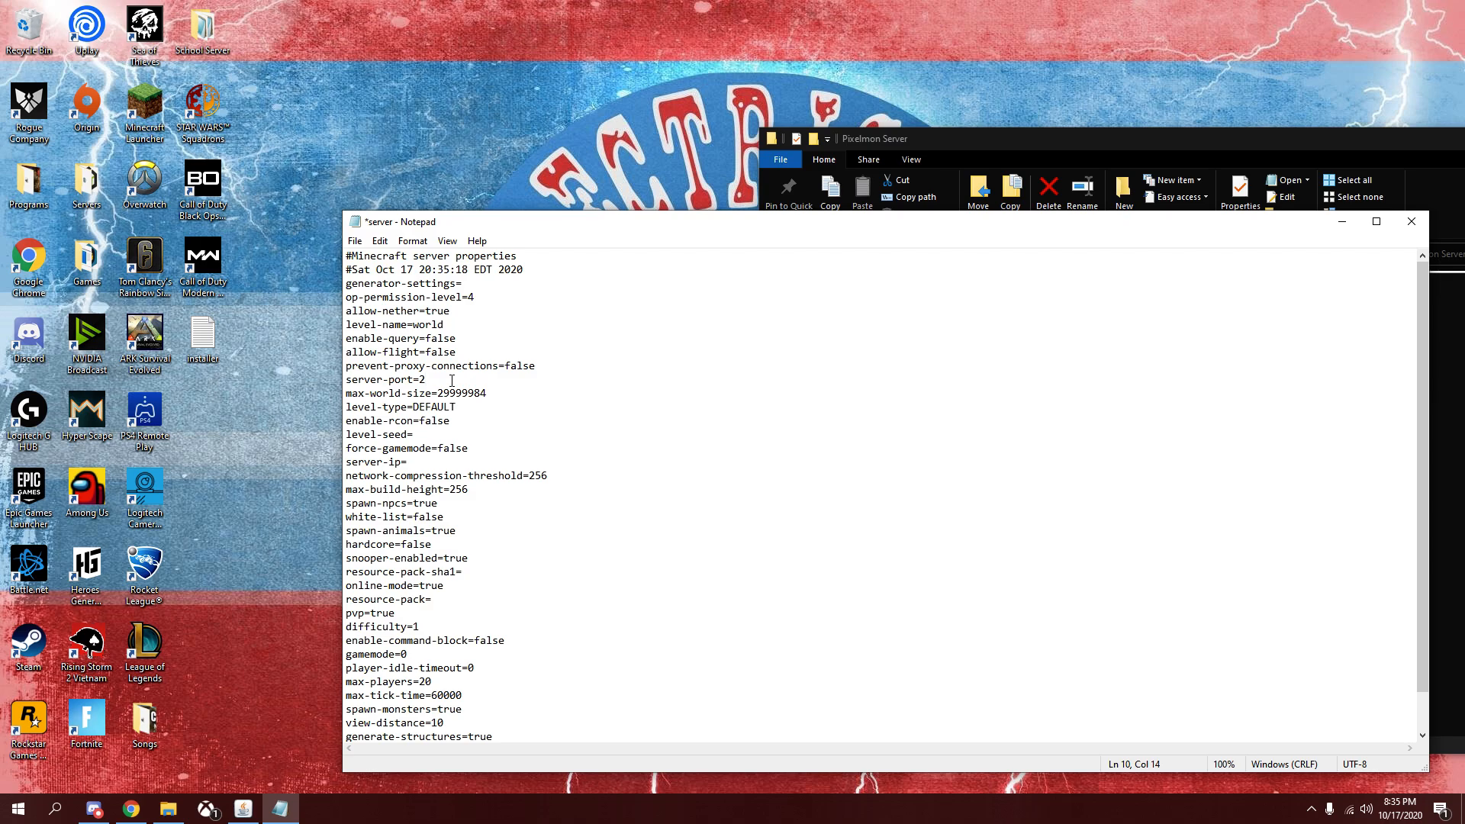
{"action": "type", "text": "4321"}
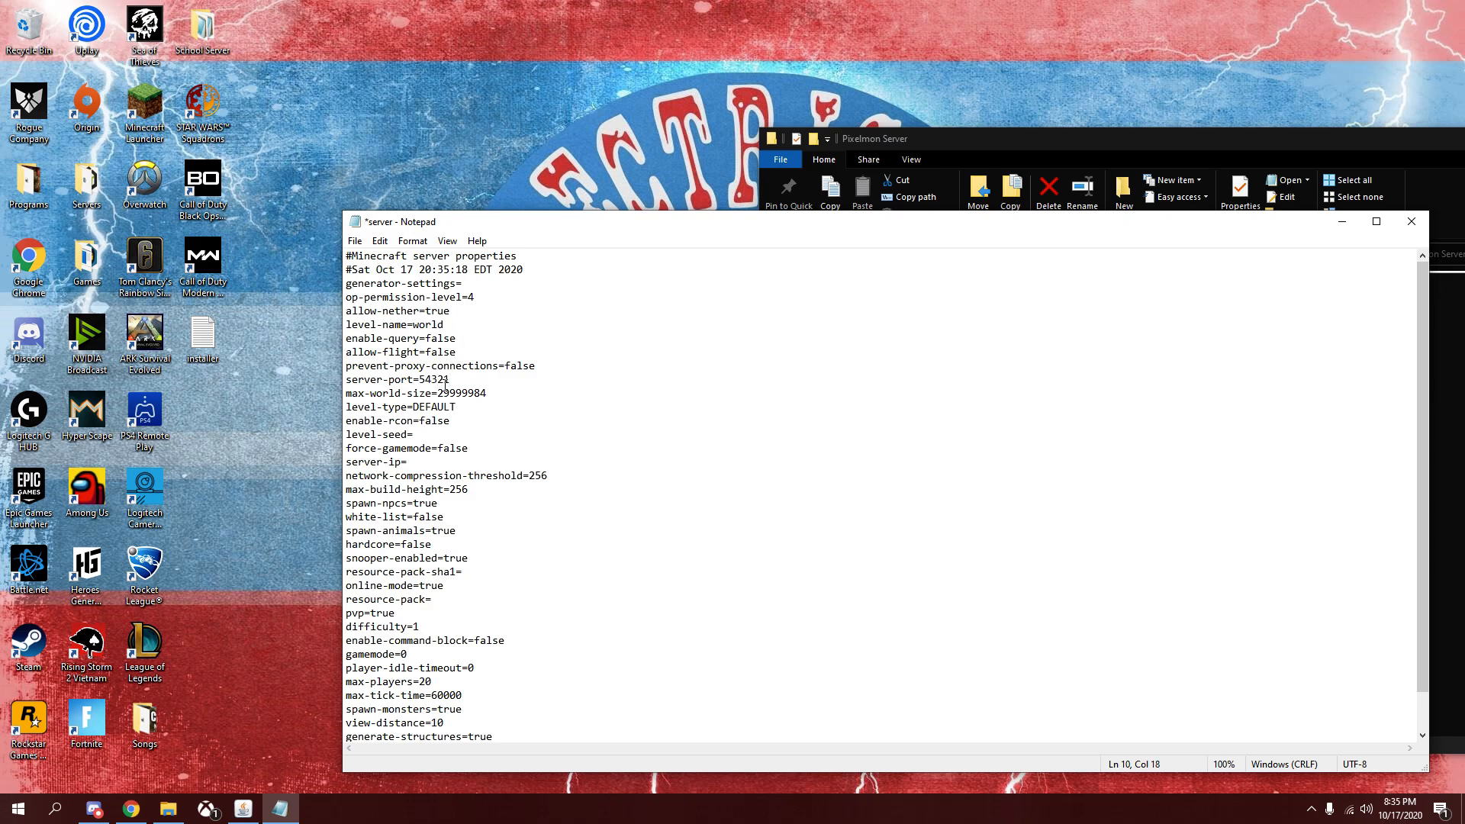
{"action": "mouse_move", "coordinate": [1211, 245]}
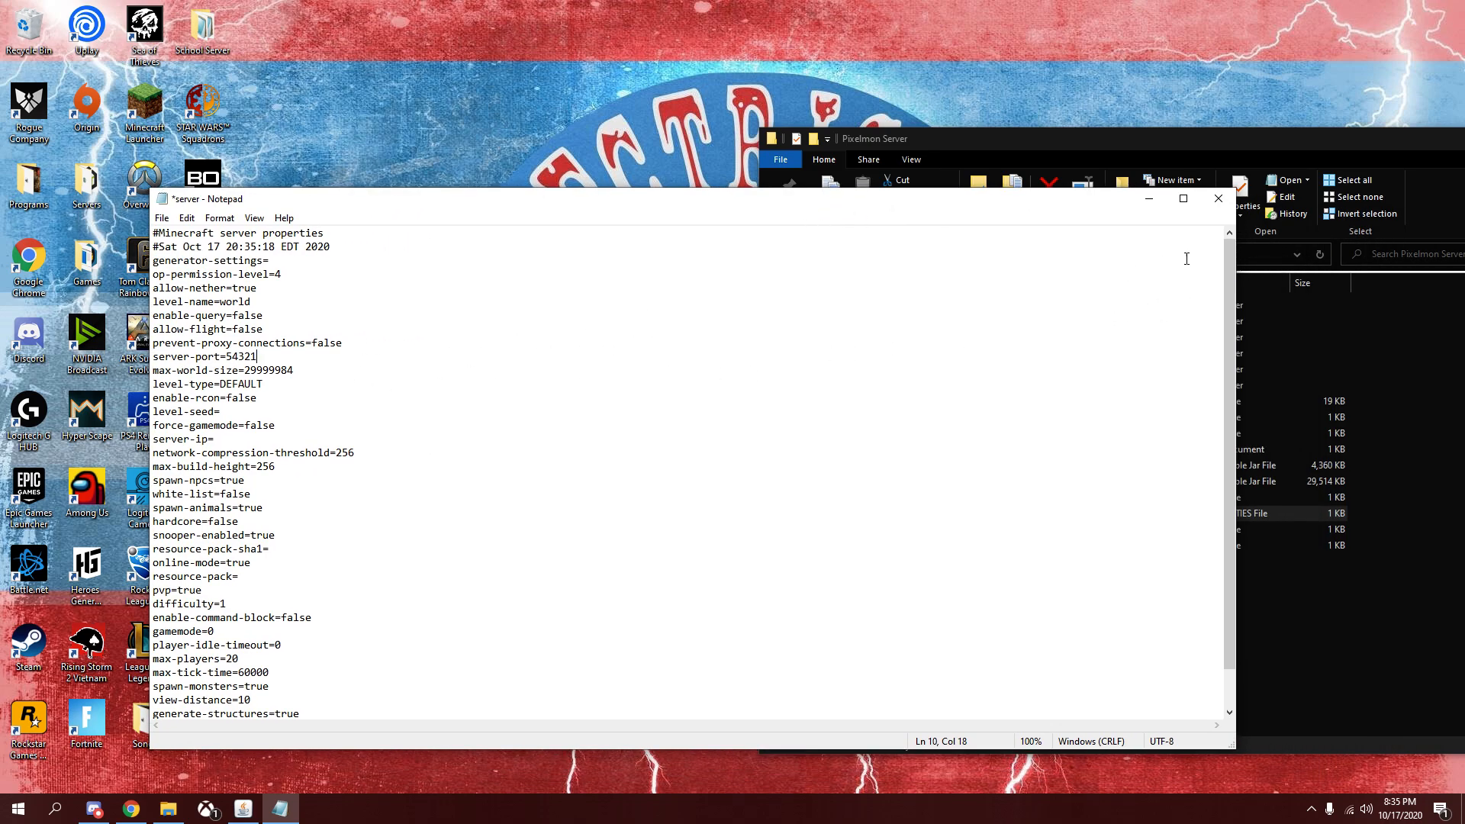
{"action": "left_click", "coordinate": [1216, 198]}
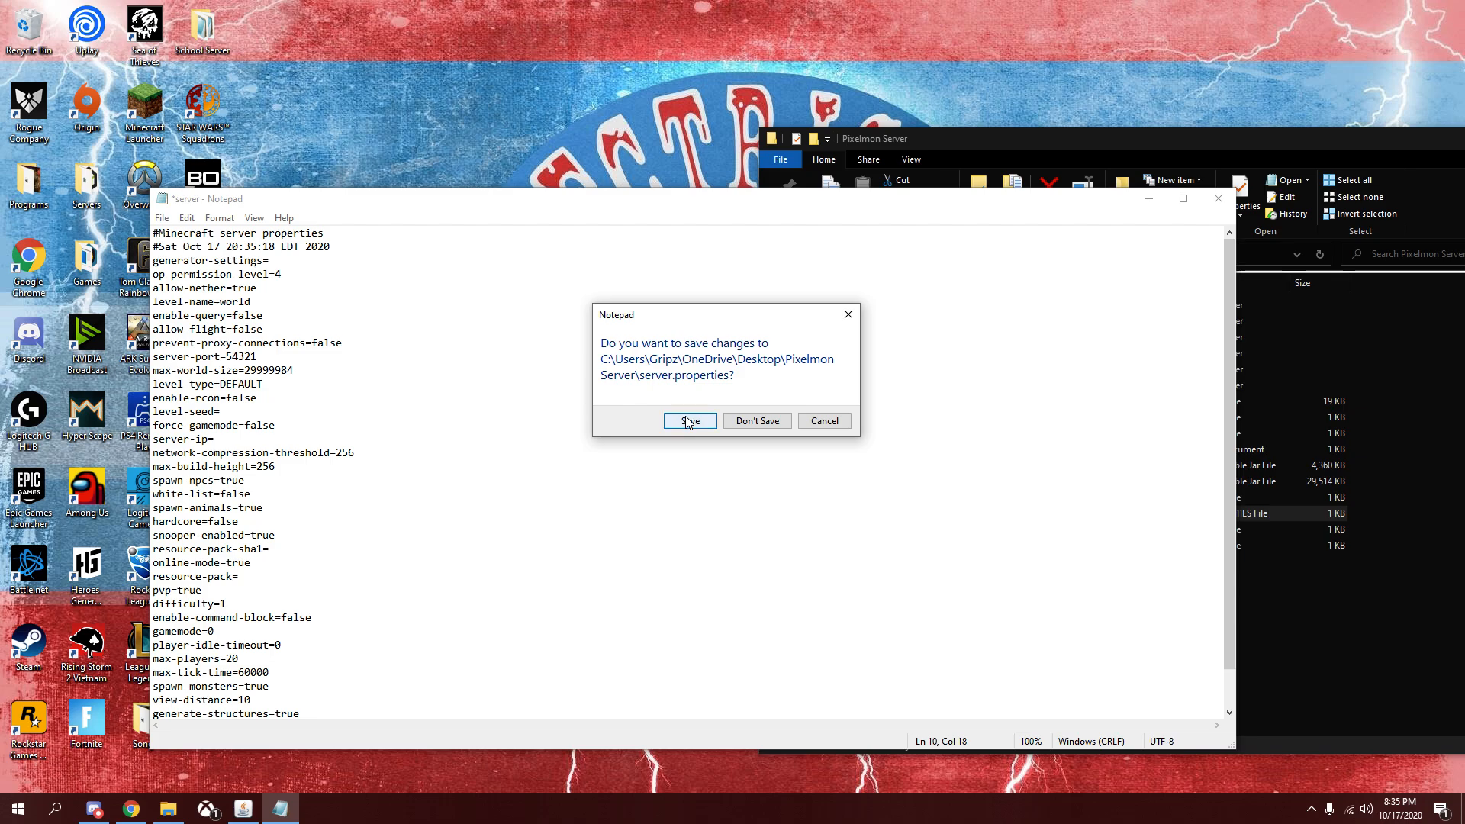
{"action": "left_click", "coordinate": [688, 420]}
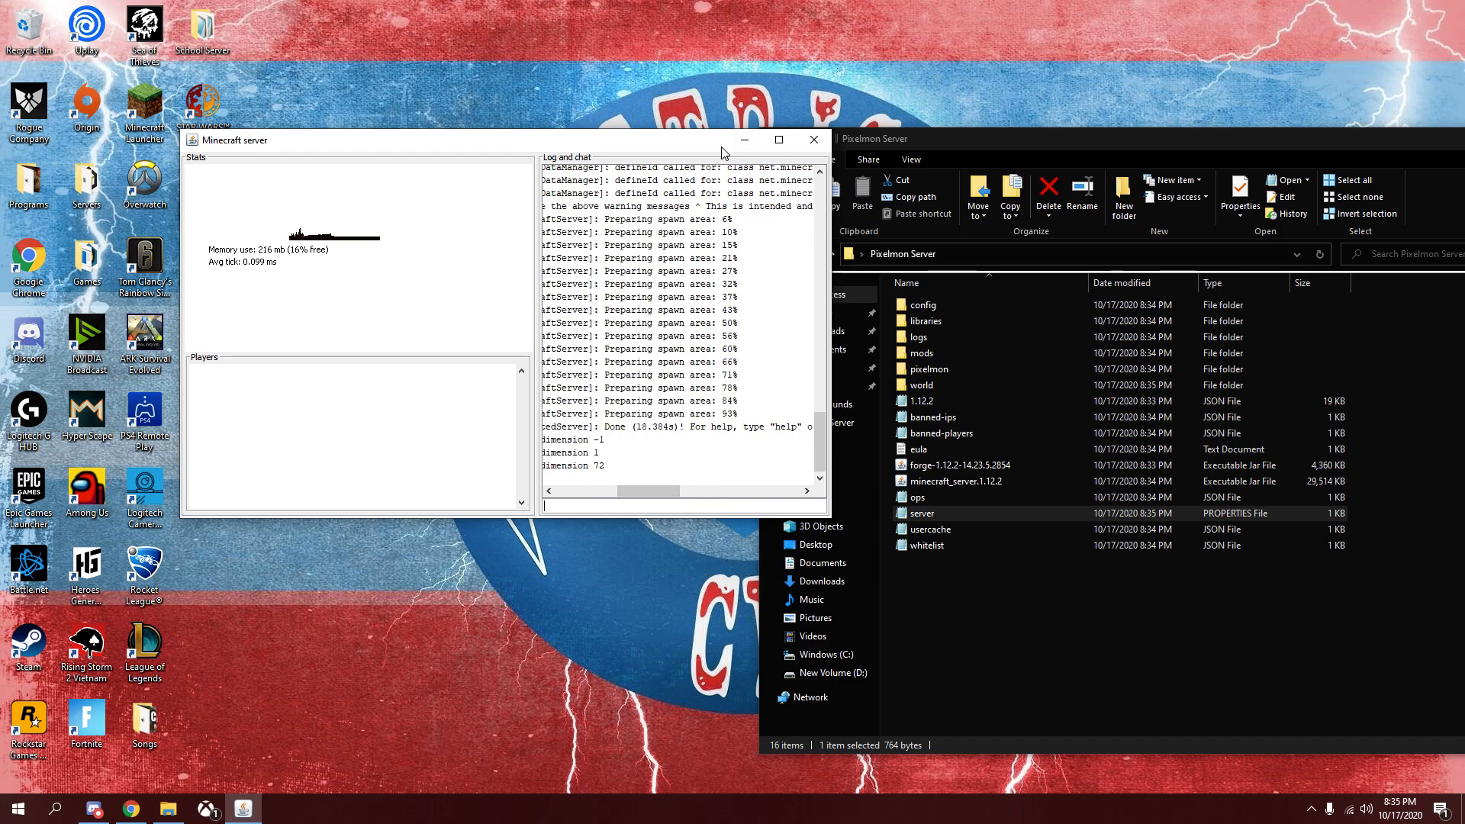
Move the Forge server console aside and minimize it once startup finishes.
{"action": "left_click_drag", "start_coordinate": [467, 140], "coordinate": [466, 220]}
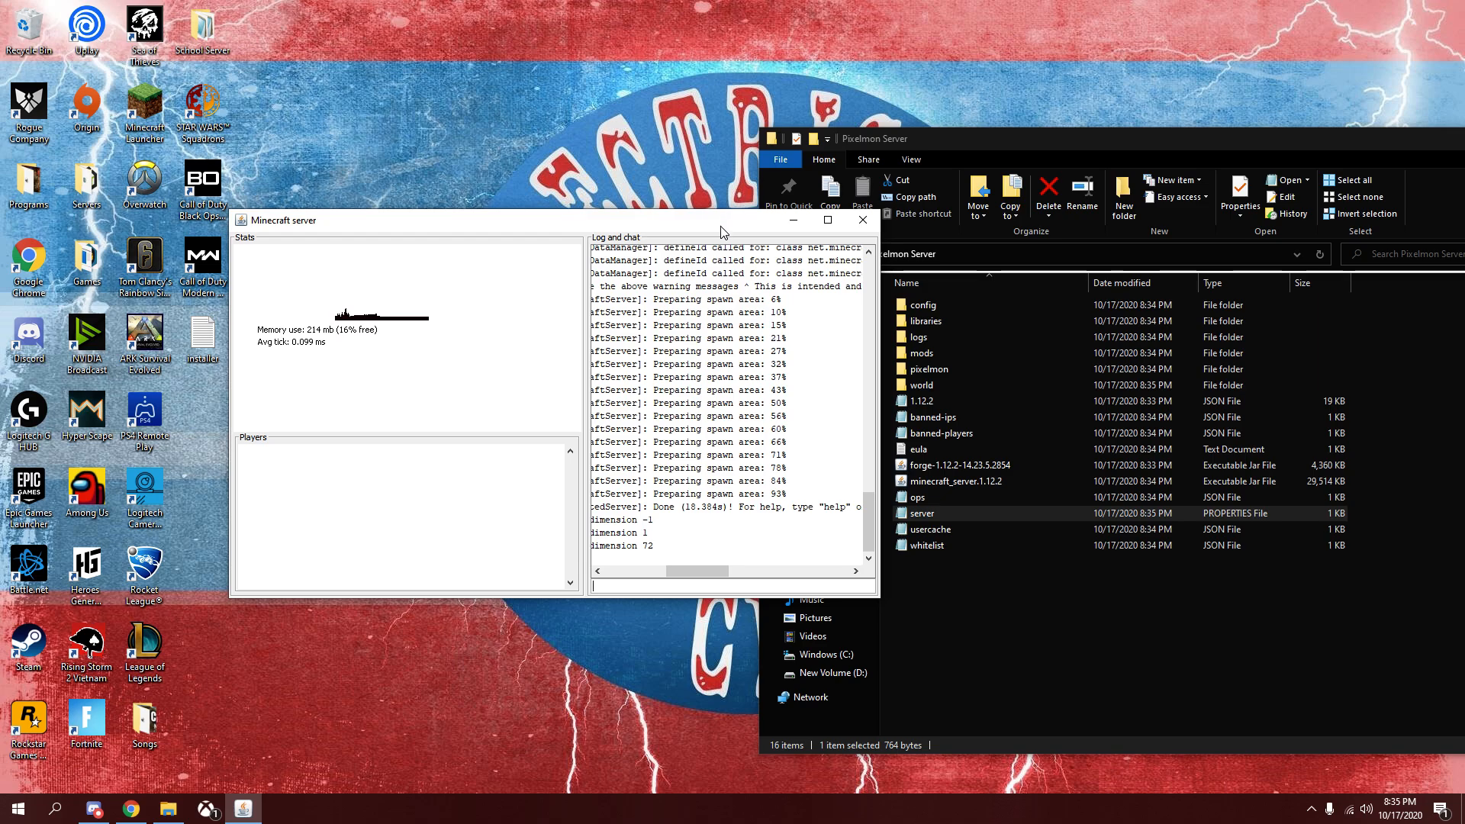
{"action": "mouse_move", "coordinate": [691, 579]}
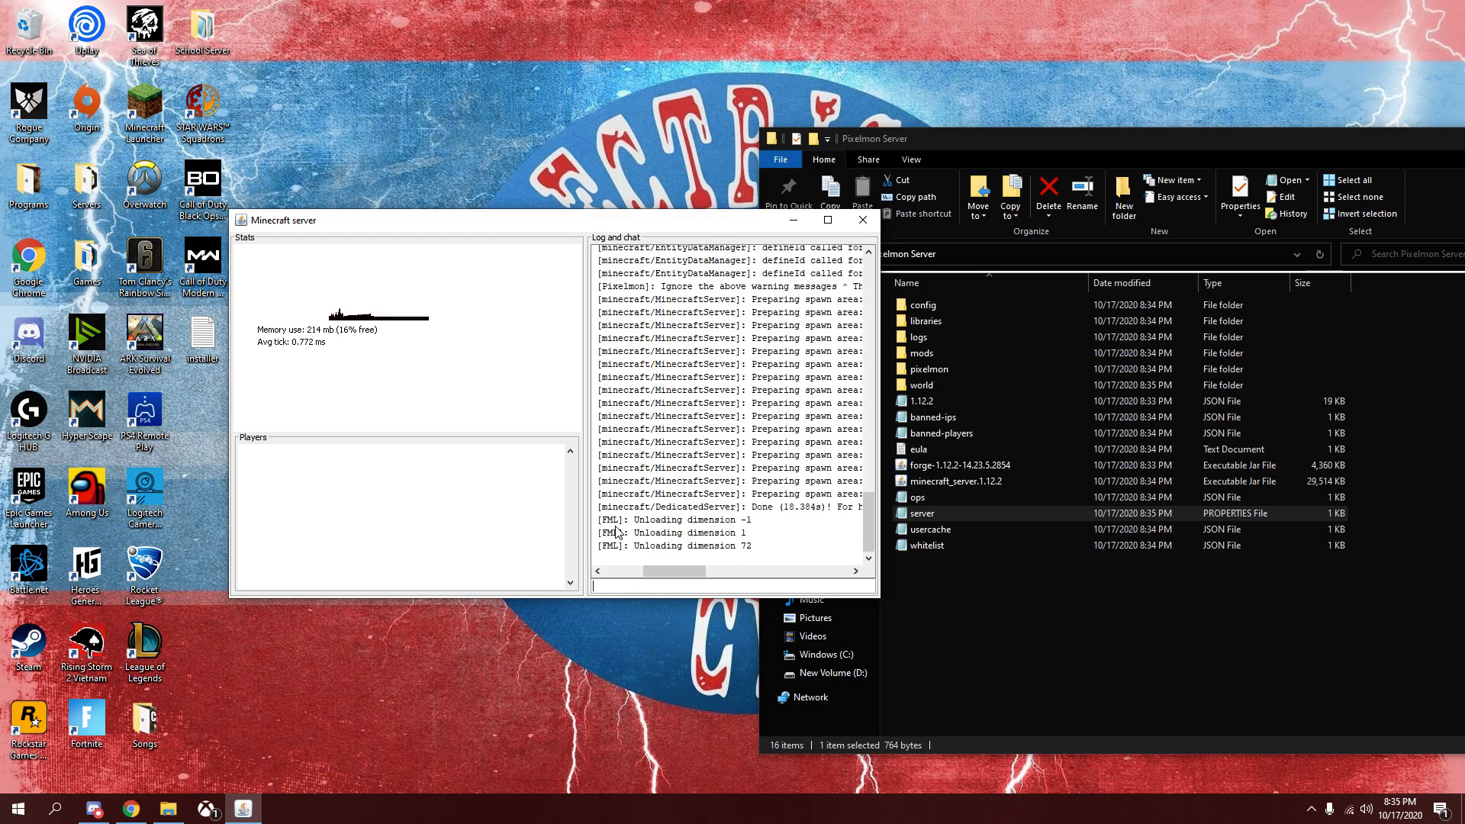
{"action": "left_click", "coordinate": [922, 385]}
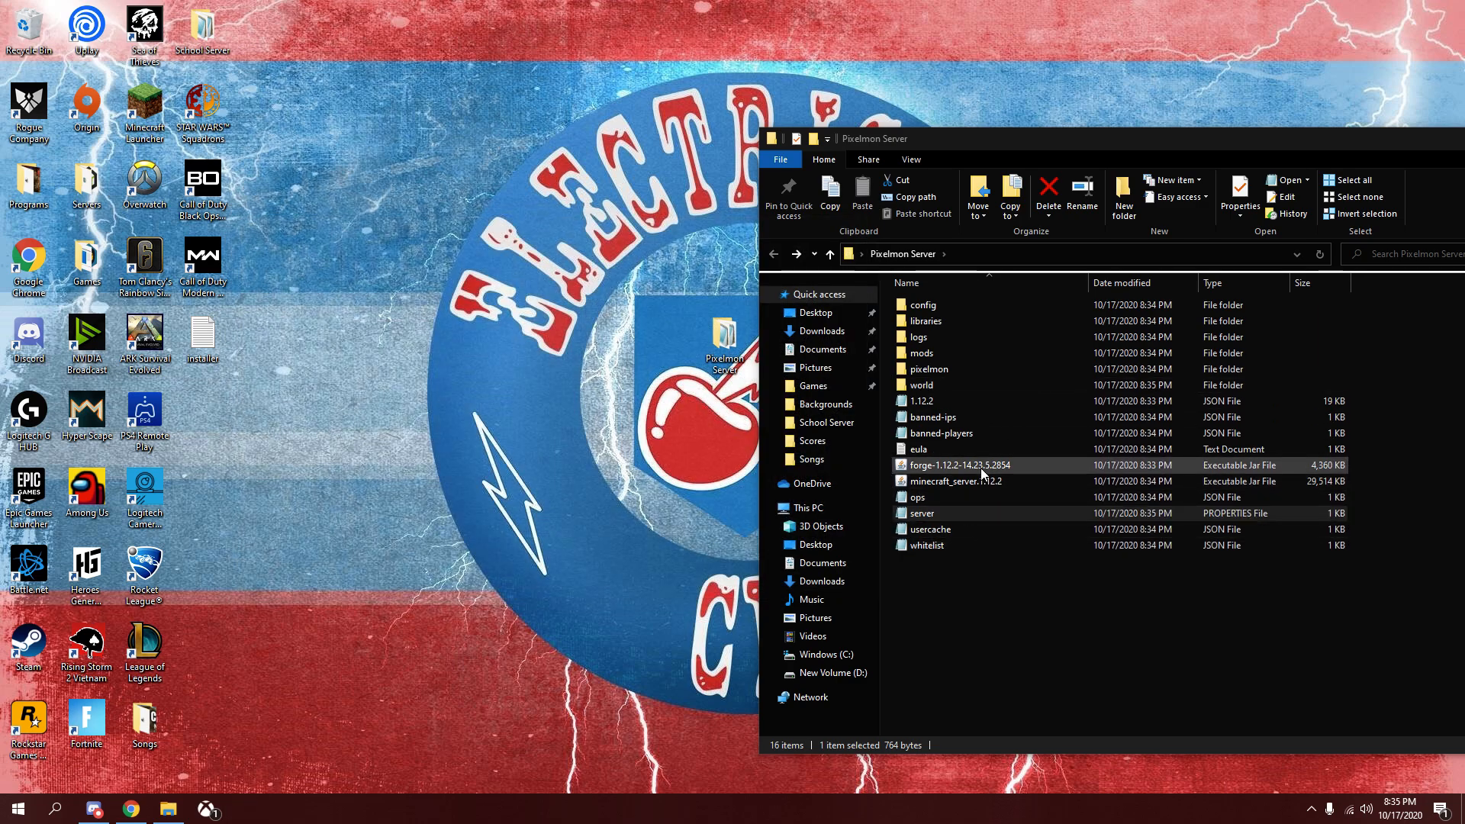
Launch Minecraft 1.12.2 with the forge profile from the Minecraft Launcher.
{"action": "left_click", "coordinate": [963, 465]}
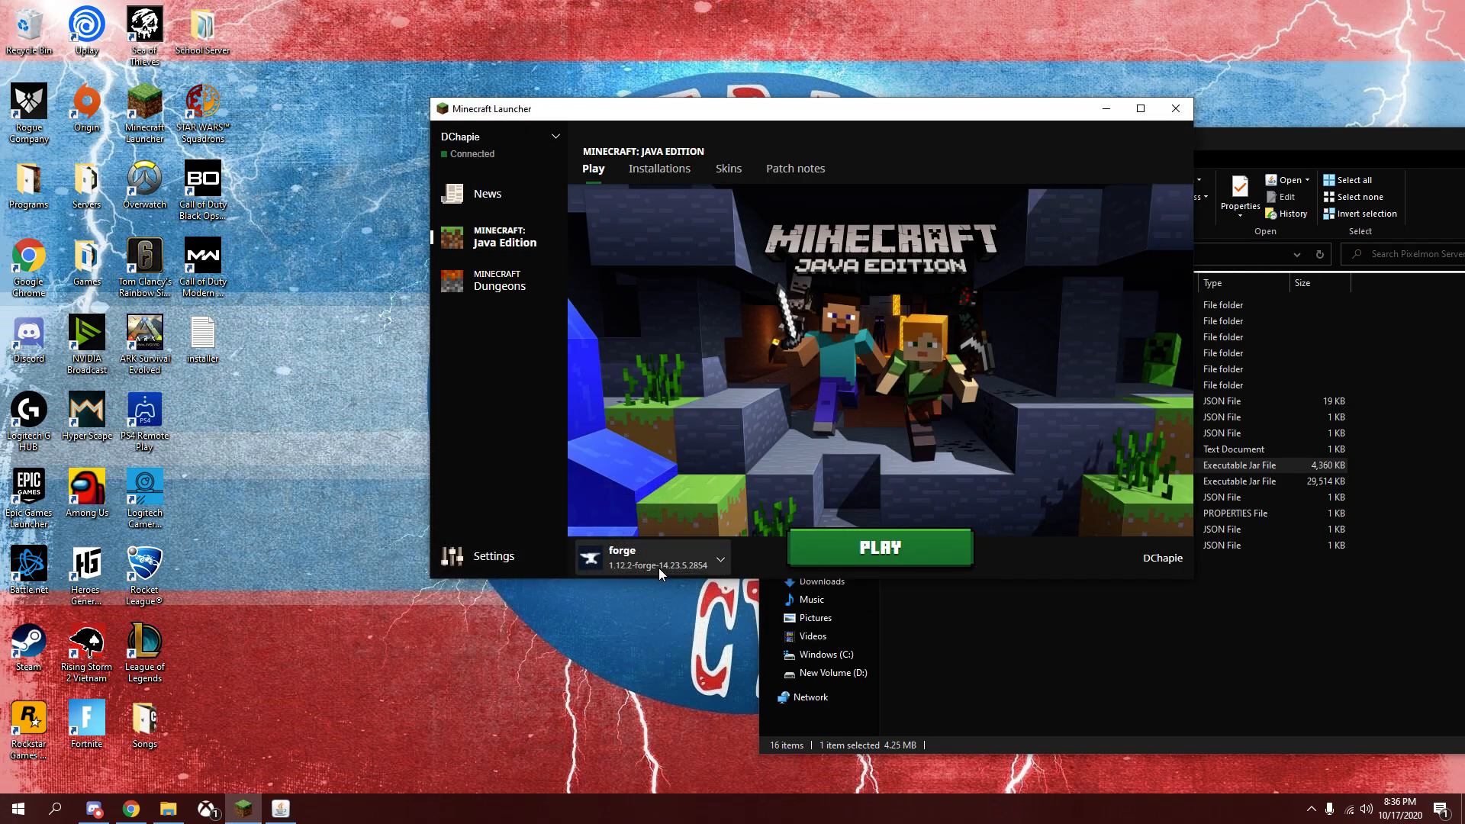
{"action": "left_click", "coordinate": [720, 561]}
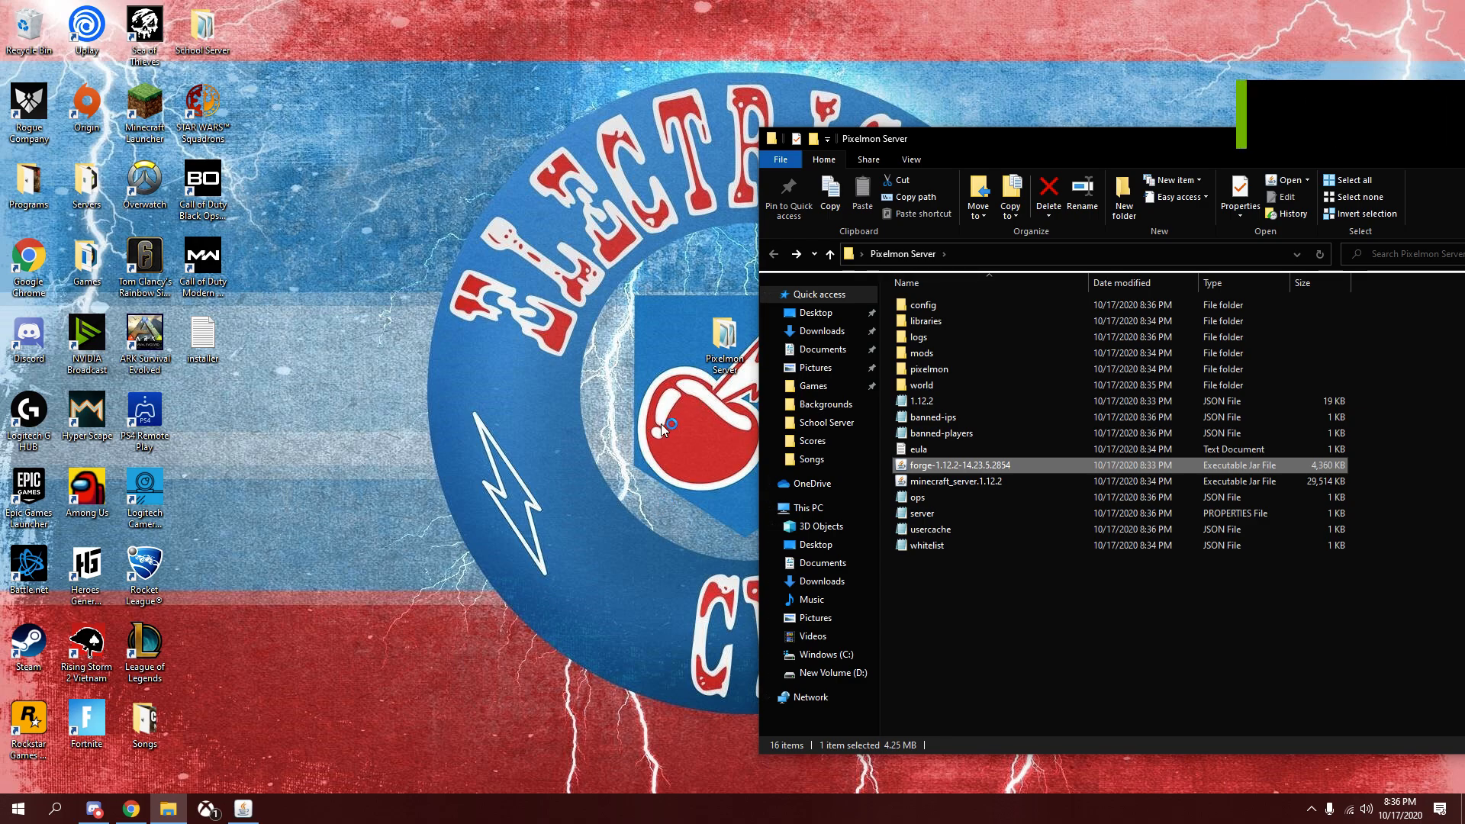
{"action": "mouse_move", "coordinate": [578, 399]}
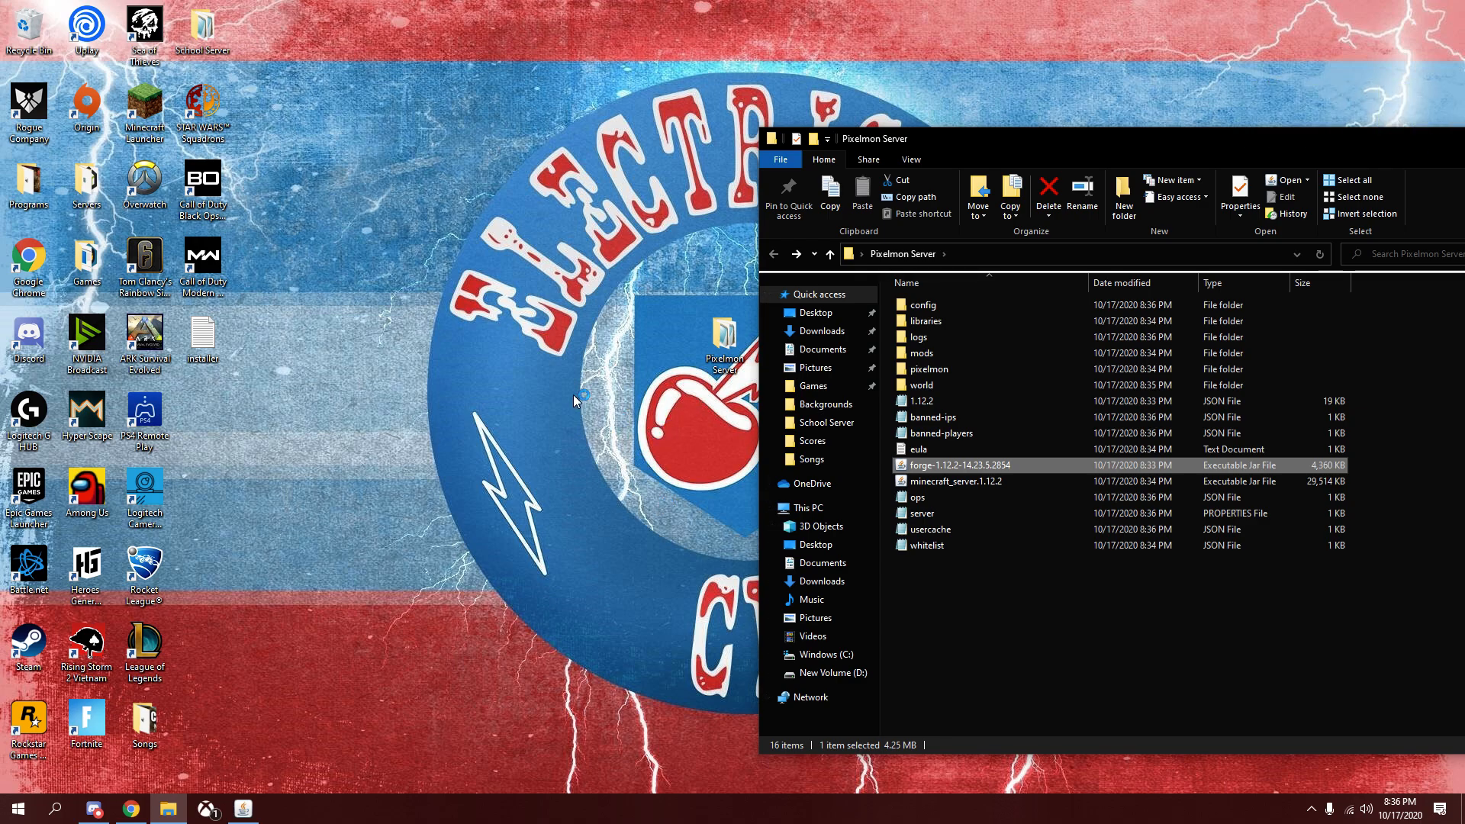
{"action": "double_click", "coordinate": [943, 464]}
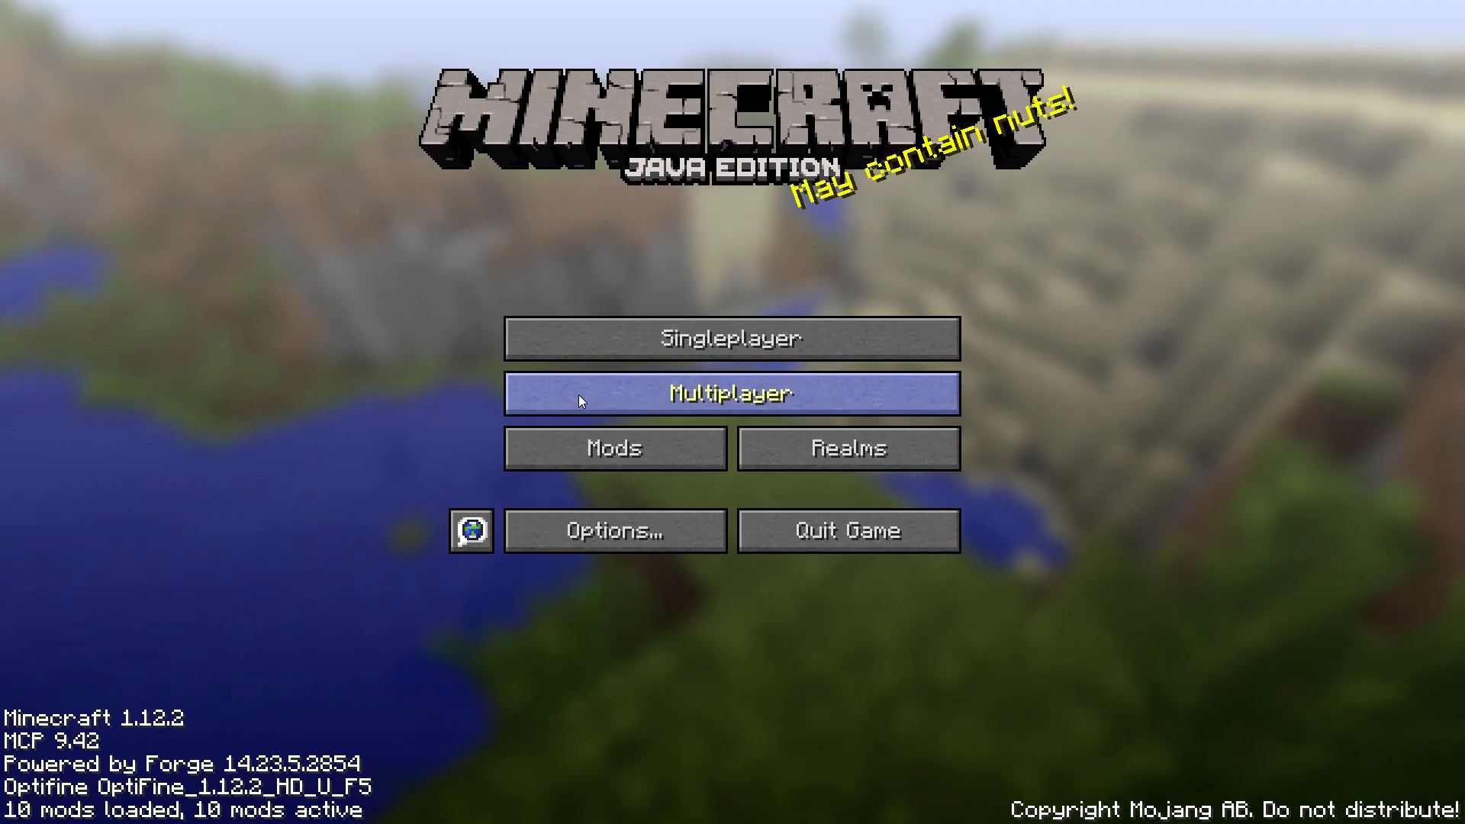
Join the Pixelmon server from Multiplayer and pick Mudkip as the starter.
{"action": "left_click", "coordinate": [731, 394]}
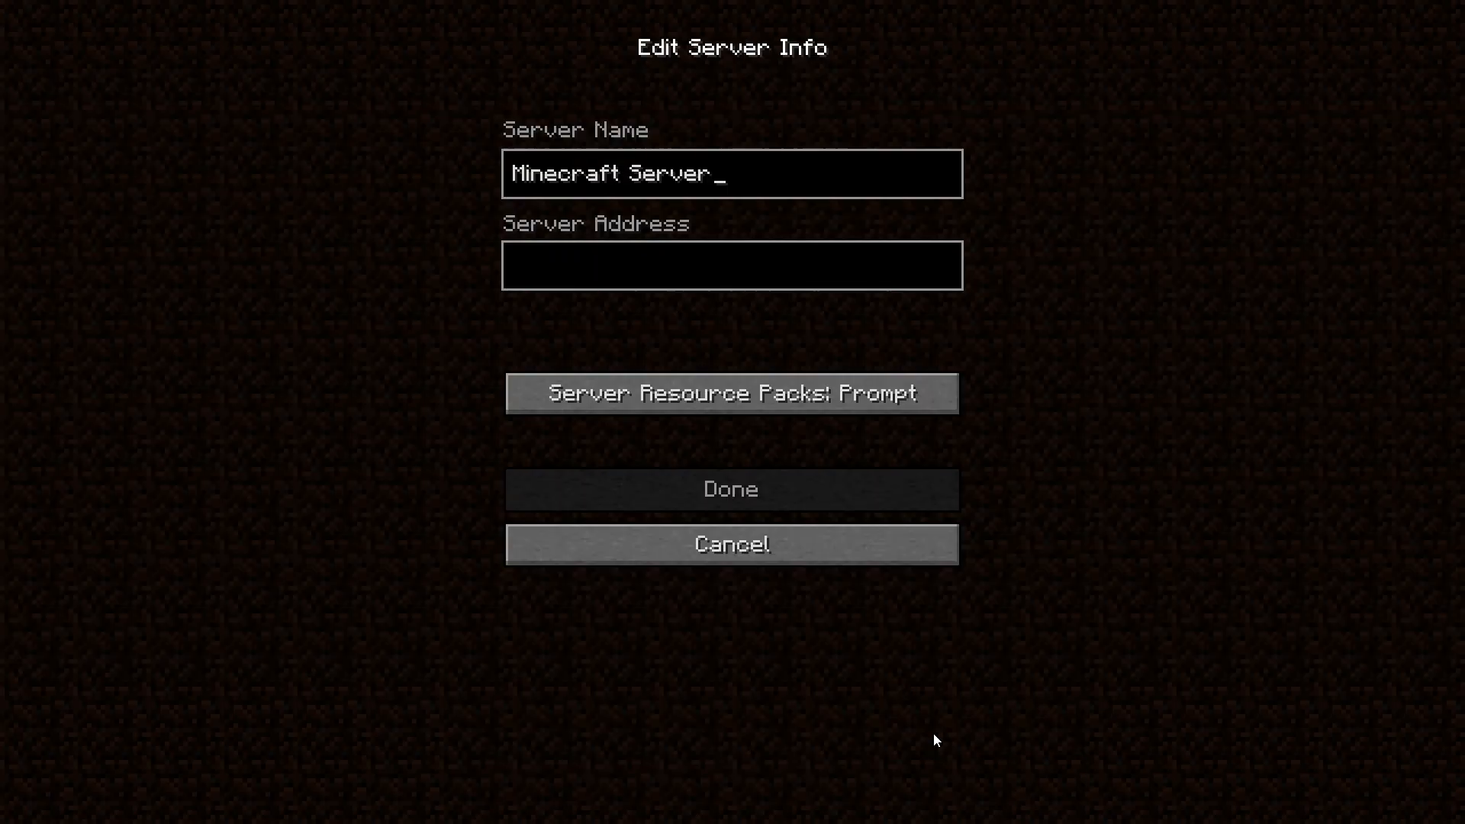
{"action": "left_click", "coordinate": [732, 265]}
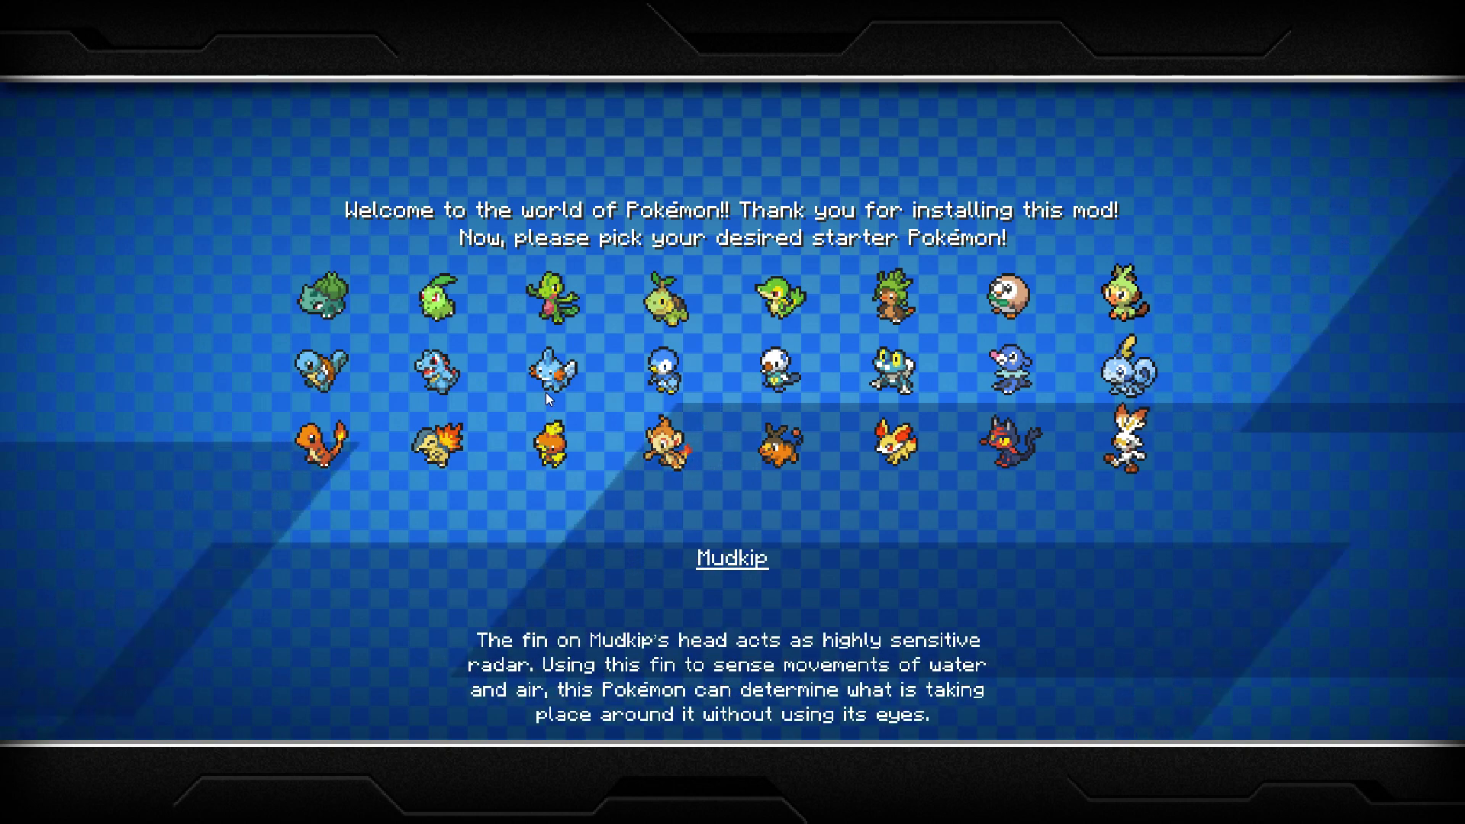
{"action": "left_click", "coordinate": [549, 373]}
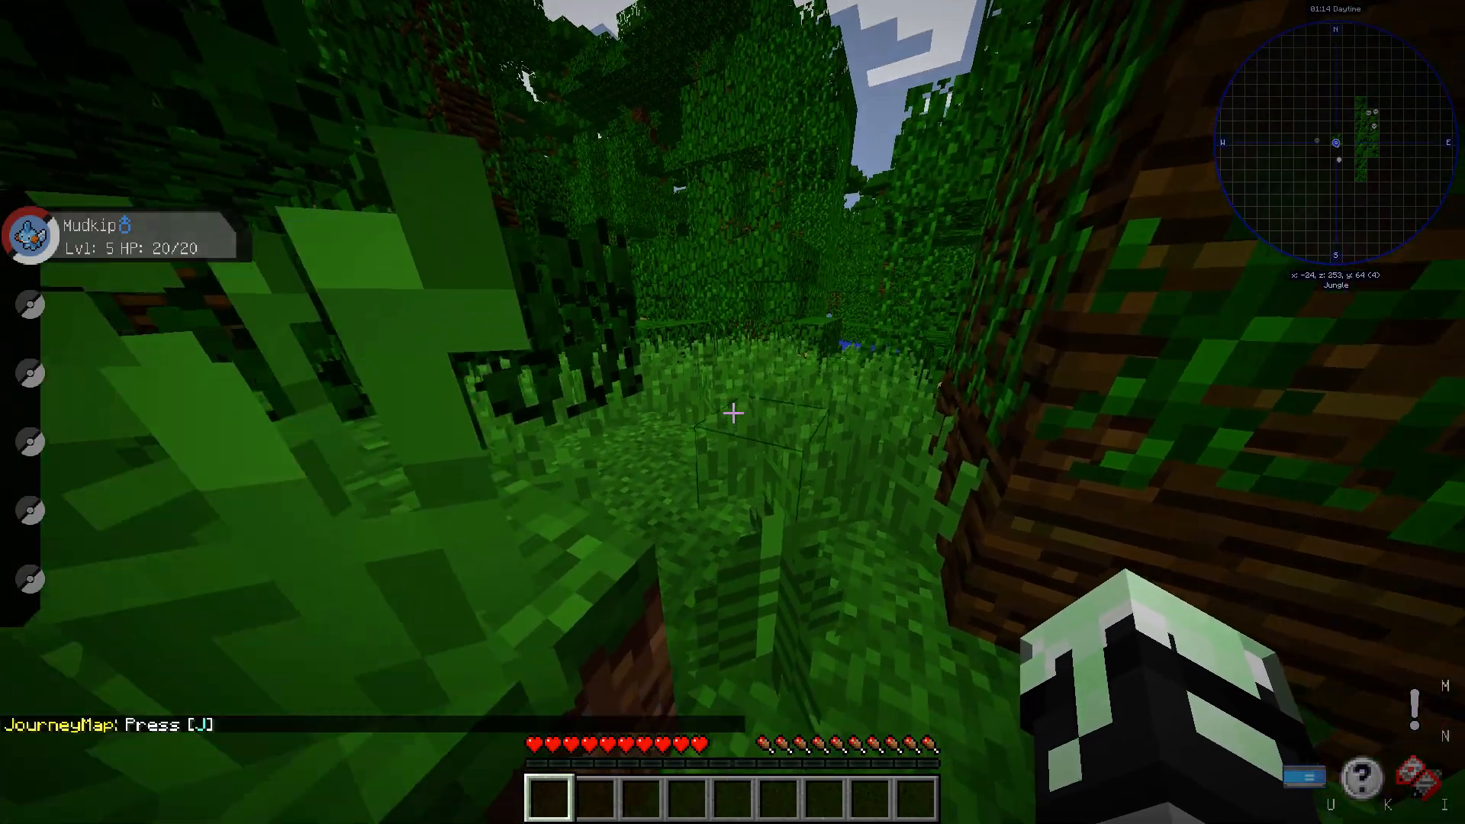